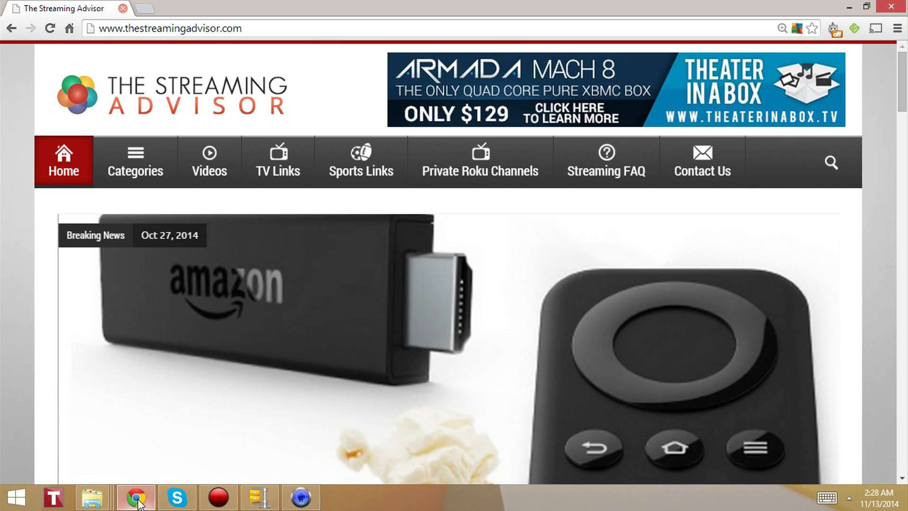
mouse_move(184, 491)
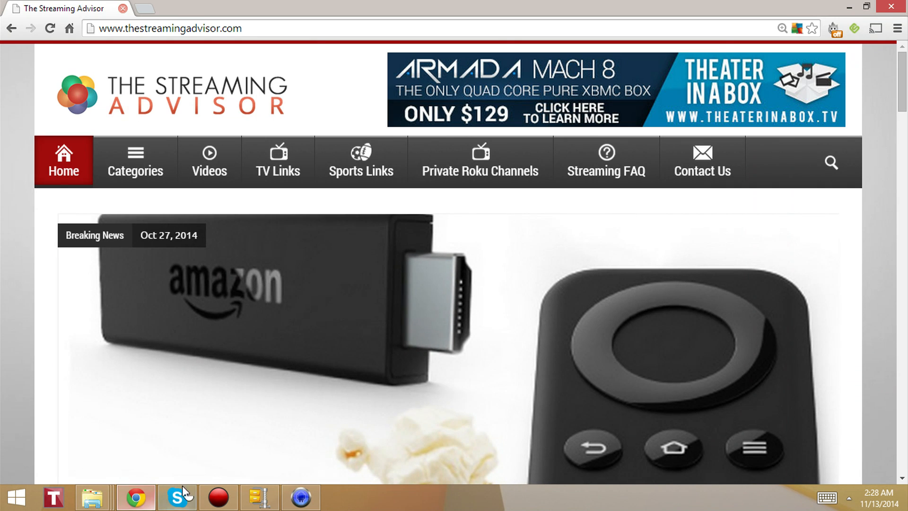
mouse_move(868, 344)
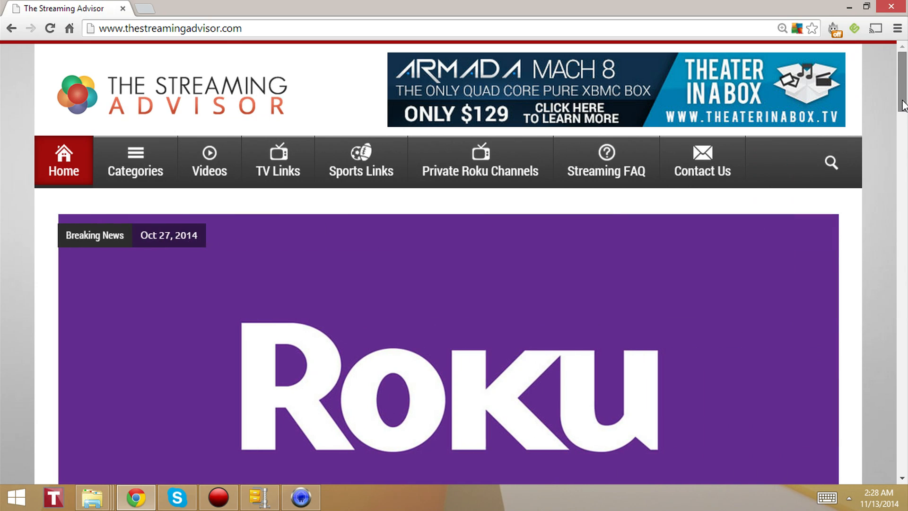
Search the site for 'Can I add XBMC to Fire TV', reloading past the network error to the first result.
scroll(down, 3)
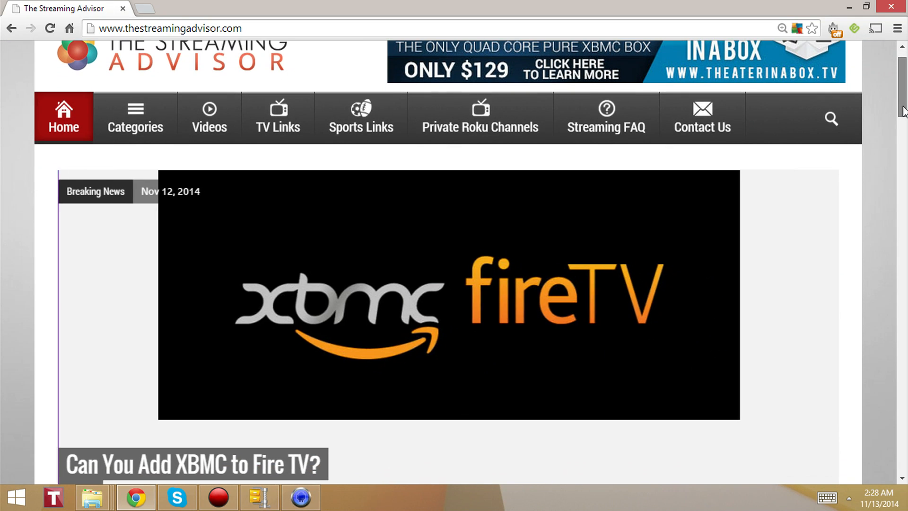
scroll(down, 3)
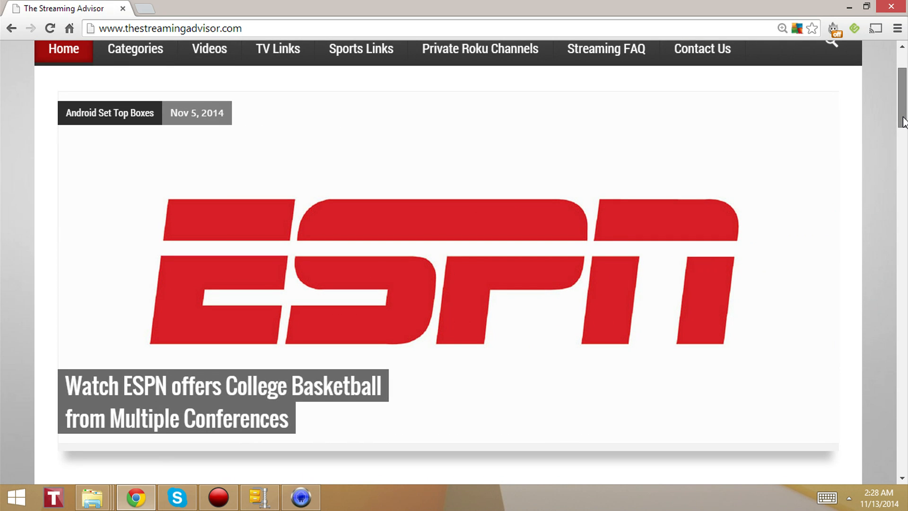
scroll(up, 3)
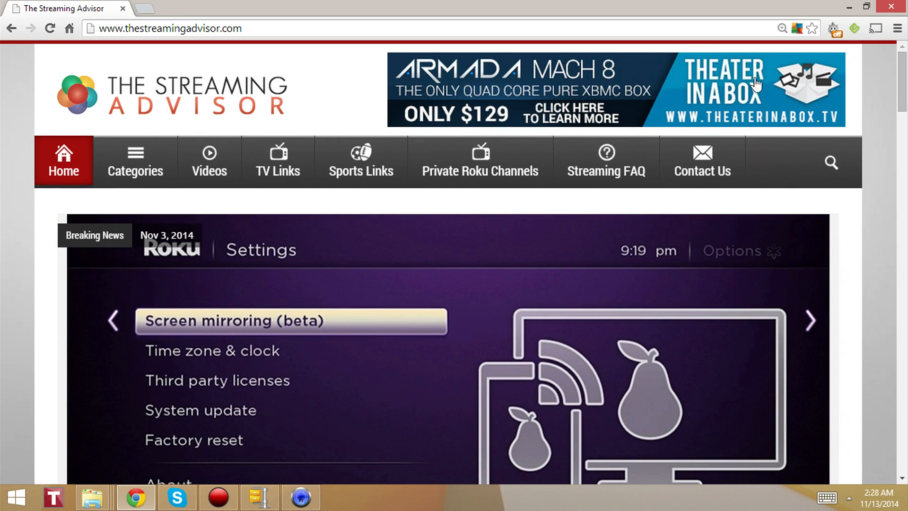
mouse_move(301, 114)
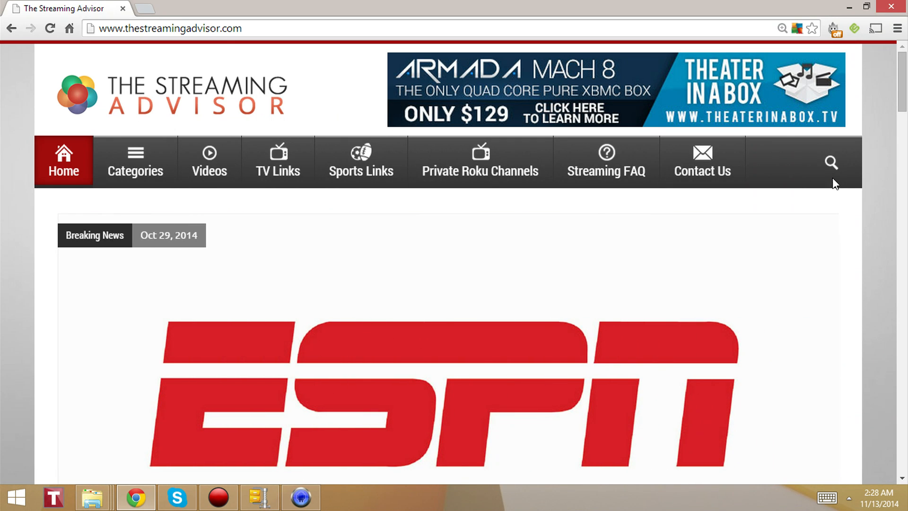
mouse_move(830, 174)
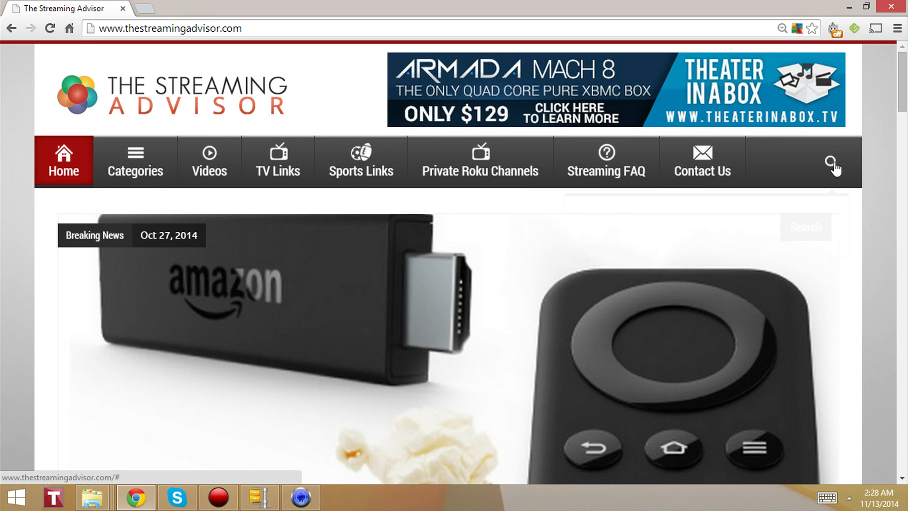
click(832, 161)
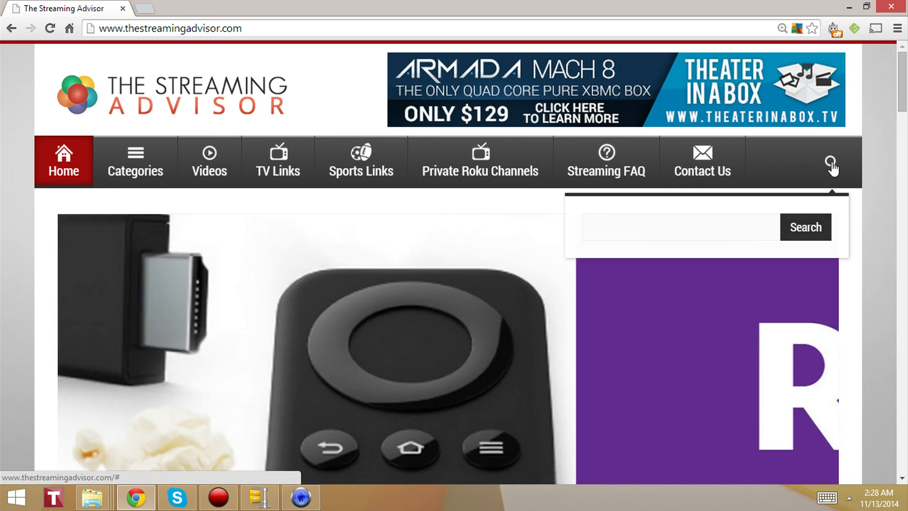
text(Can I add XB)
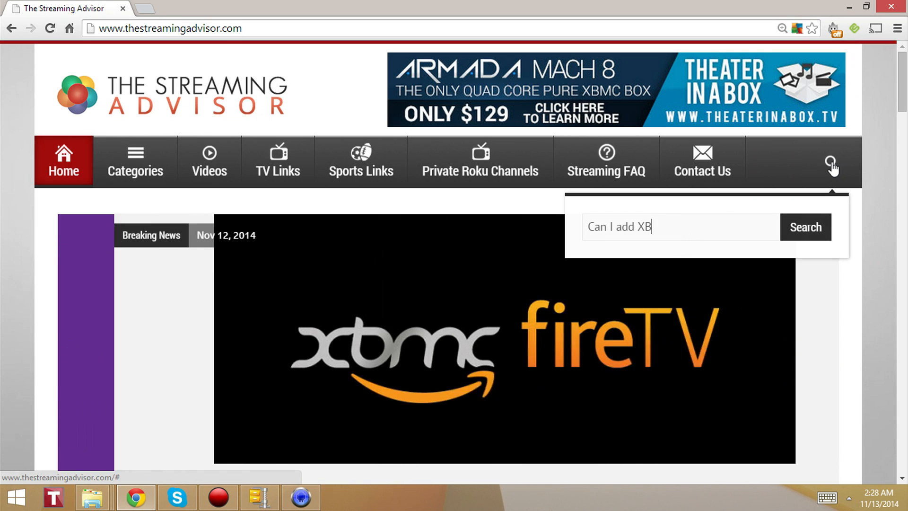
text(MC)
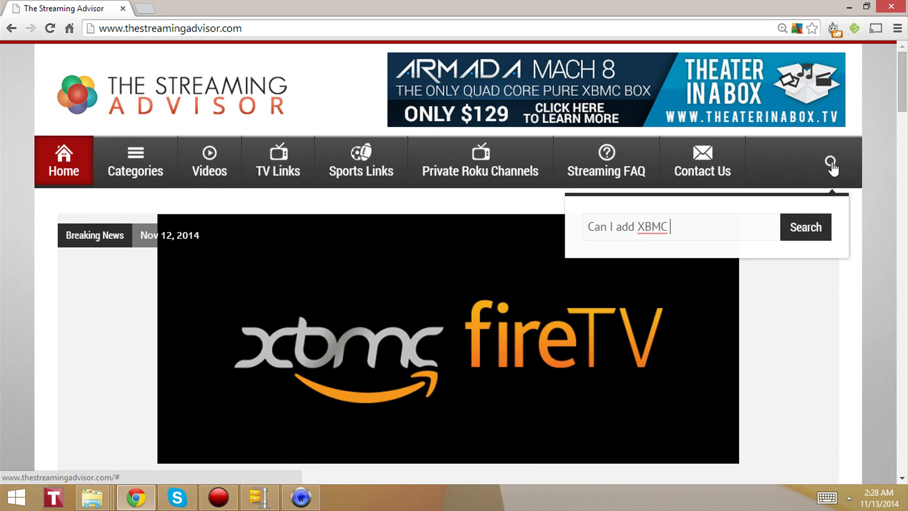
text(to Fire TV)
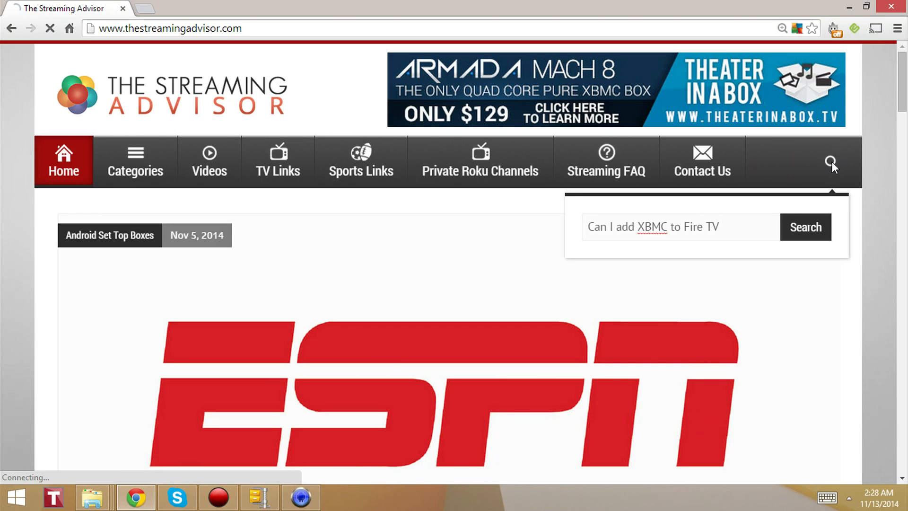
click(804, 225)
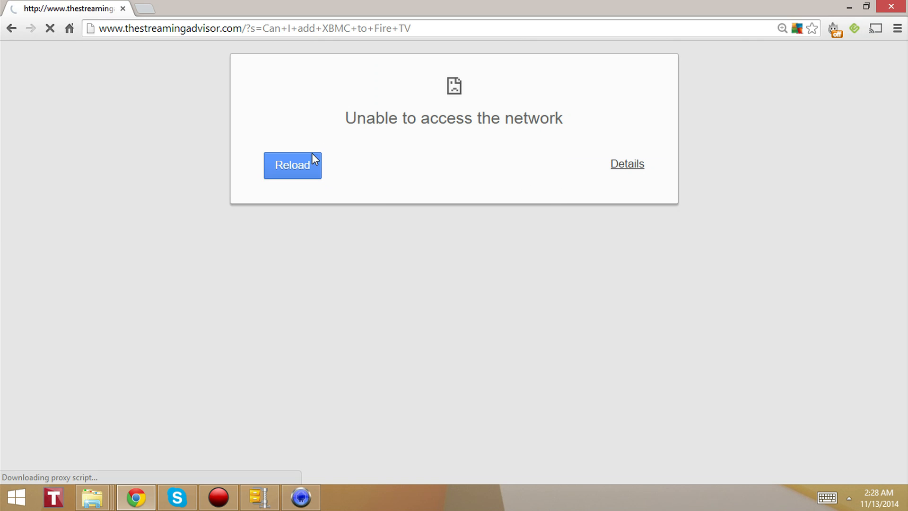
click(292, 165)
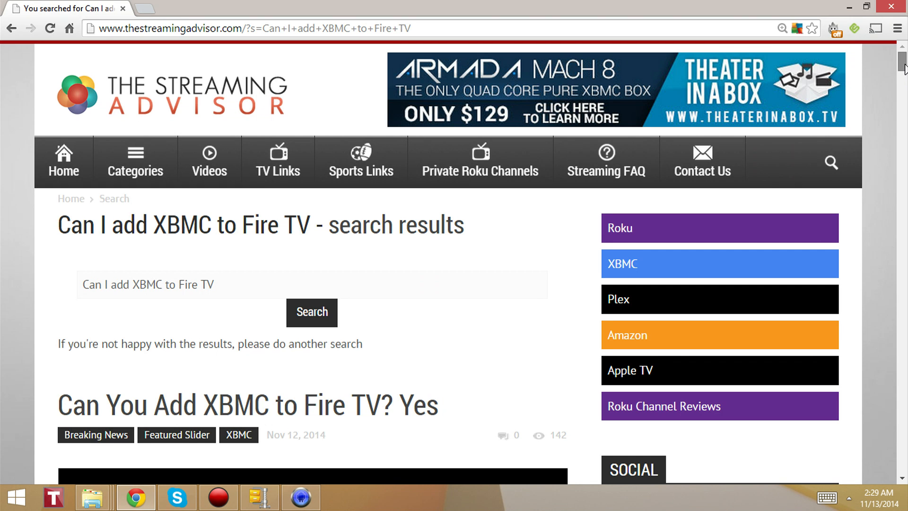
scroll(down, 3)
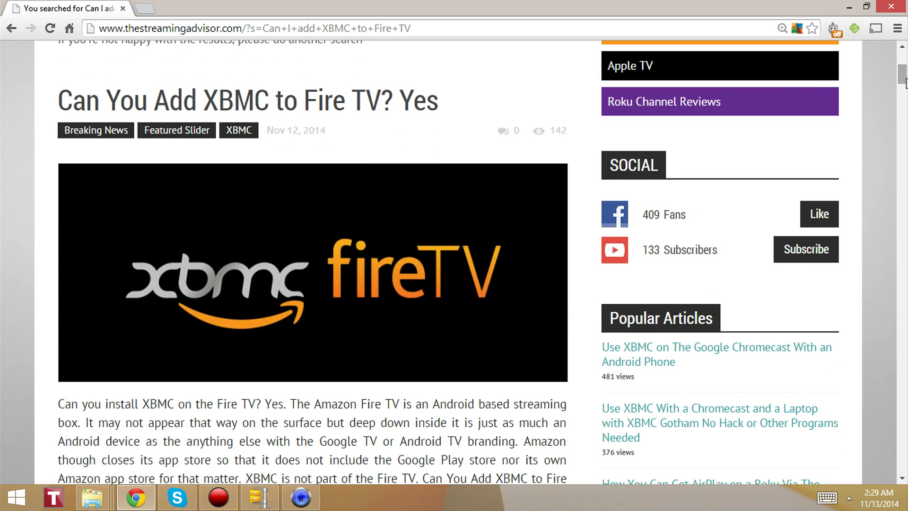
mouse_move(405, 91)
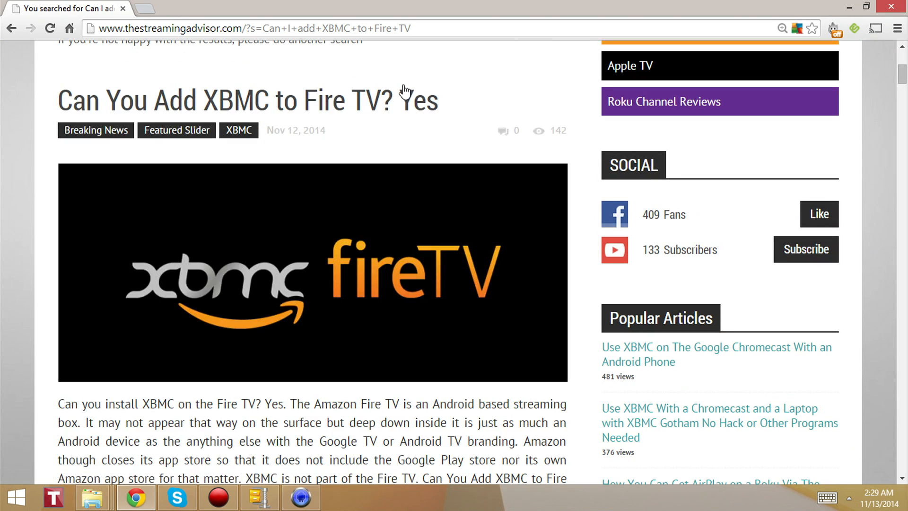
Open the 'Can You Add XBMC to Fire TV? Yes' article and reach its What you need list.
click(248, 99)
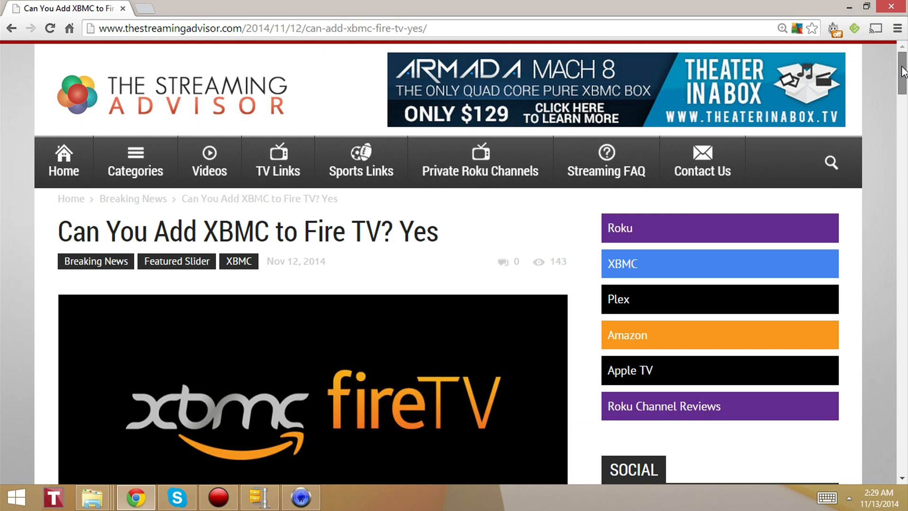
scroll(down, 3)
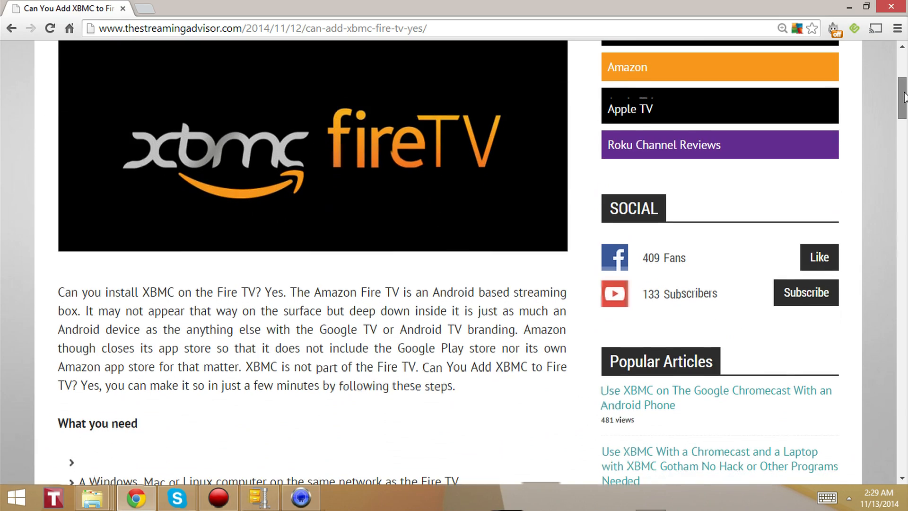
scroll(up, 3)
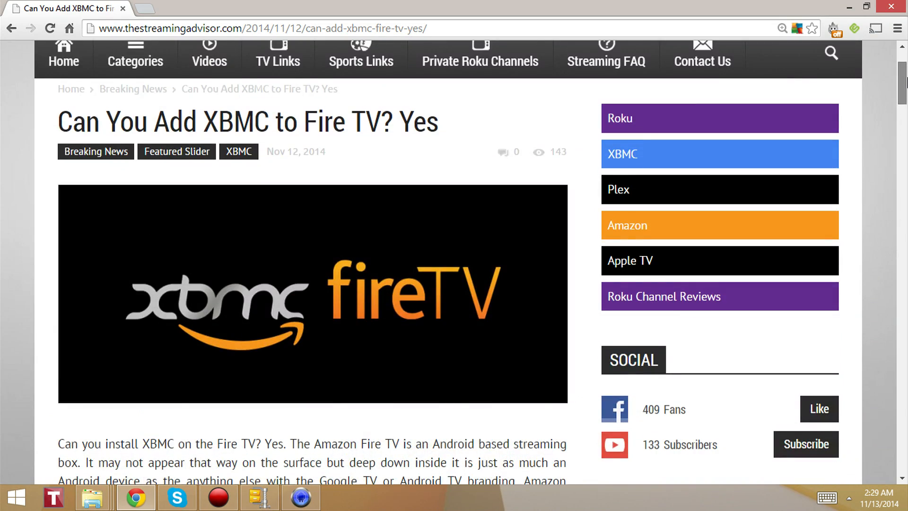
scroll(down, 3)
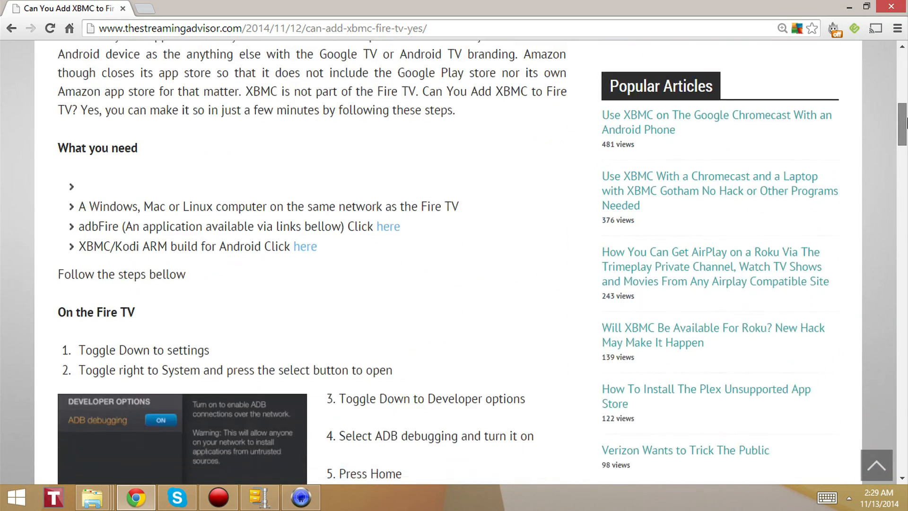
scroll(down, 3)
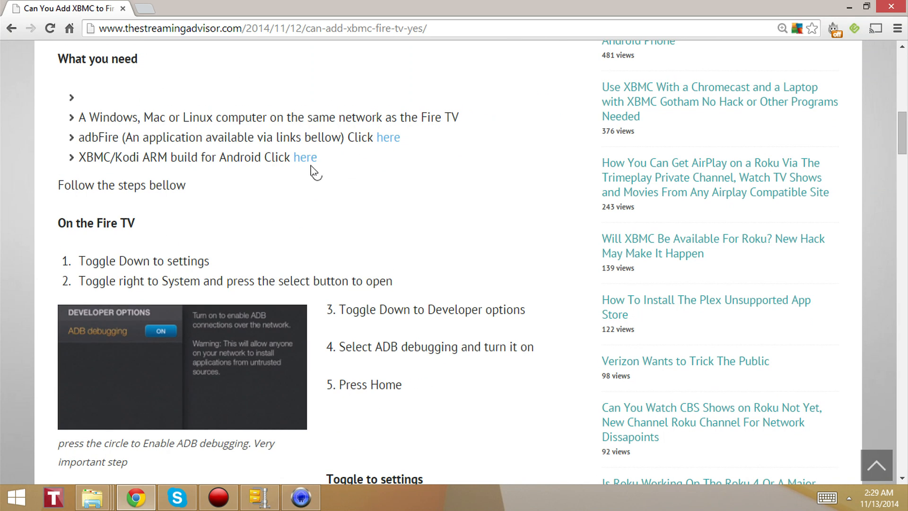
mouse_move(318, 167)
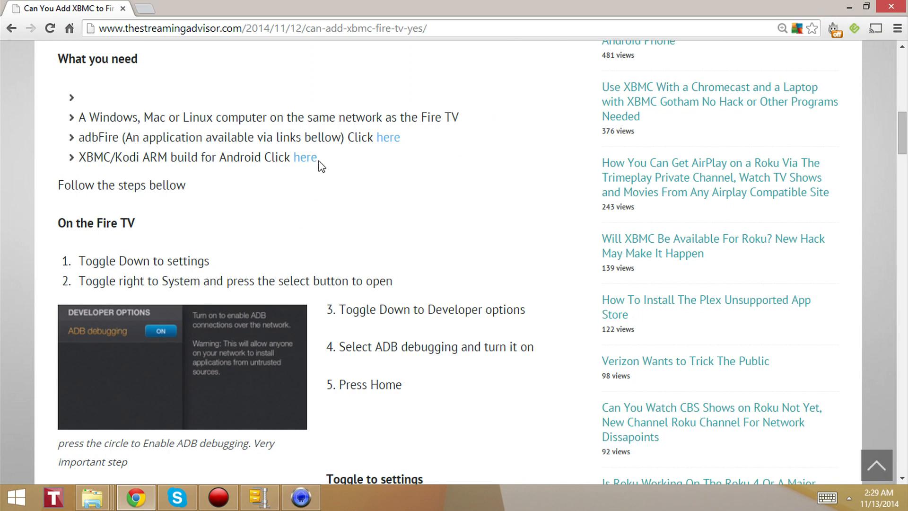
mouse_move(393, 169)
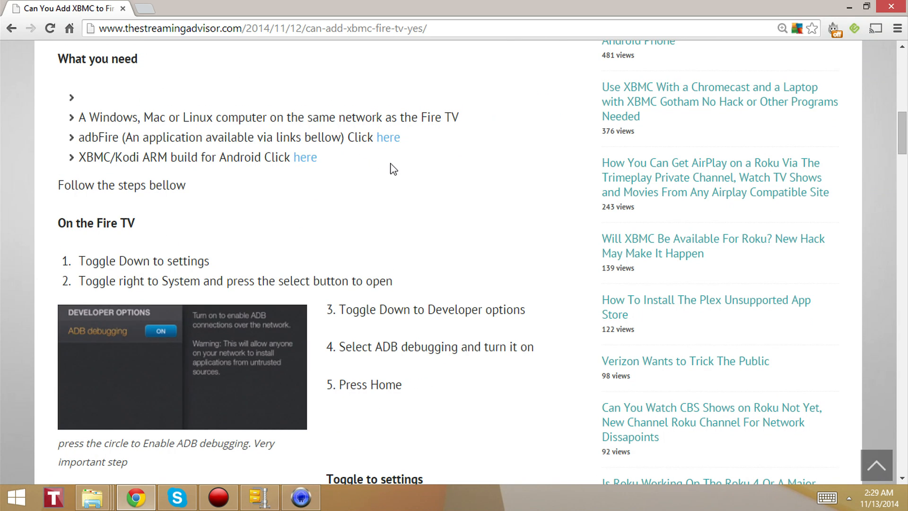
mouse_move(388, 137)
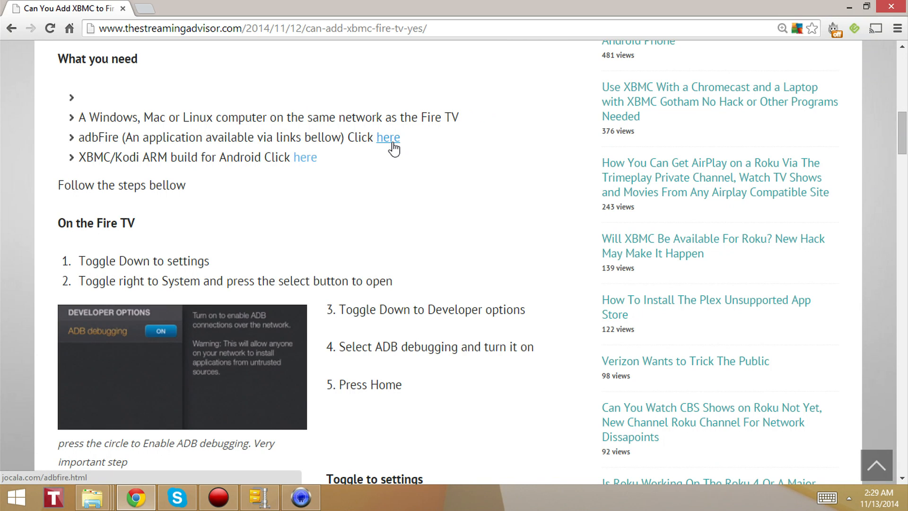
mouse_move(165, 143)
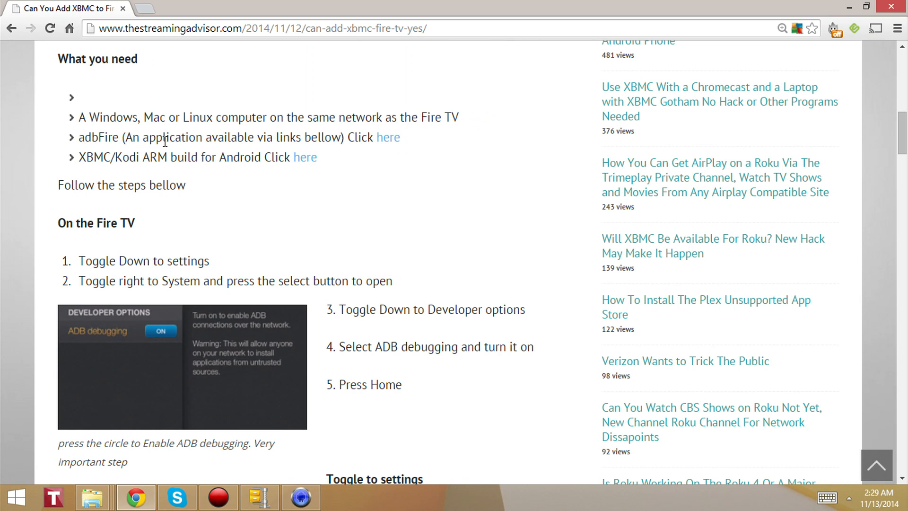
mouse_move(387, 138)
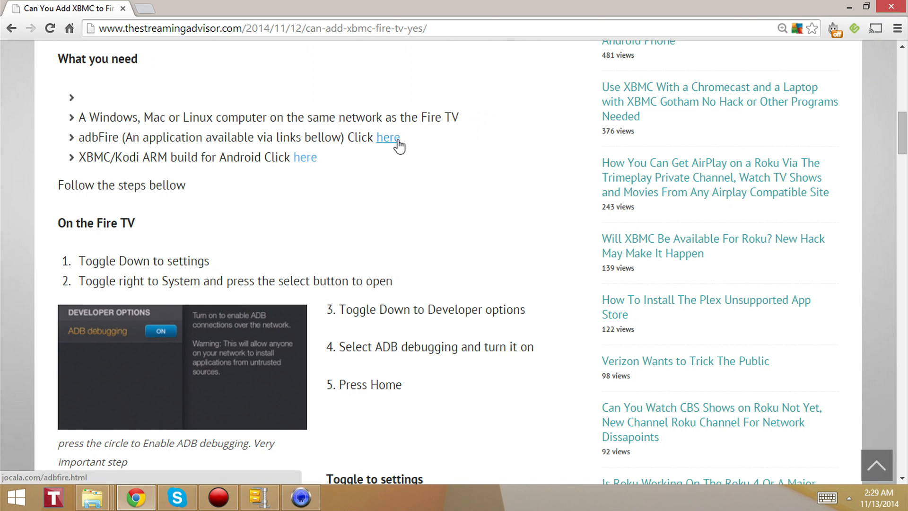
Open the adbFire download link in a new tab and return to the tutorial.
click(388, 138)
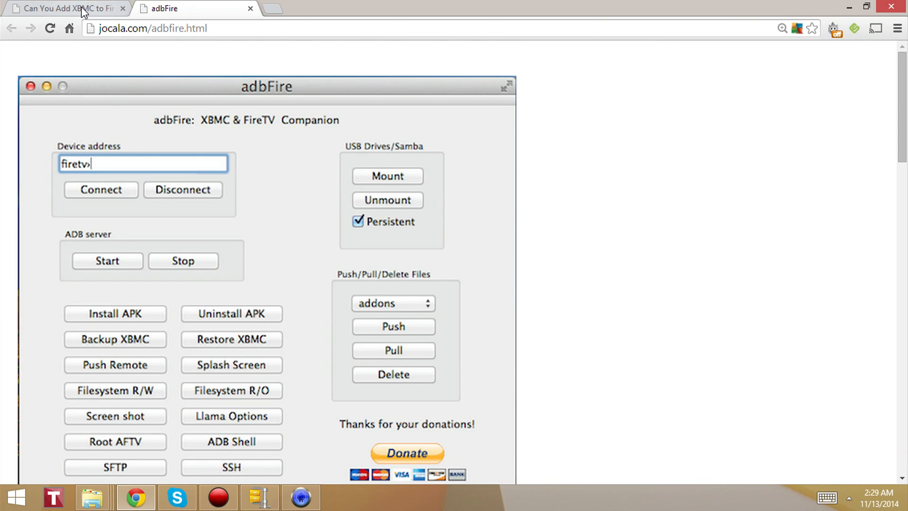
click(65, 8)
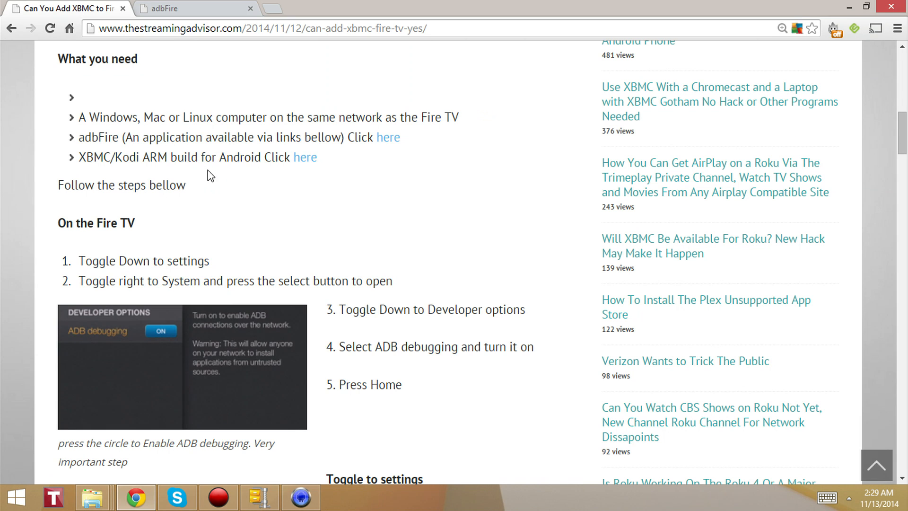
mouse_move(271, 178)
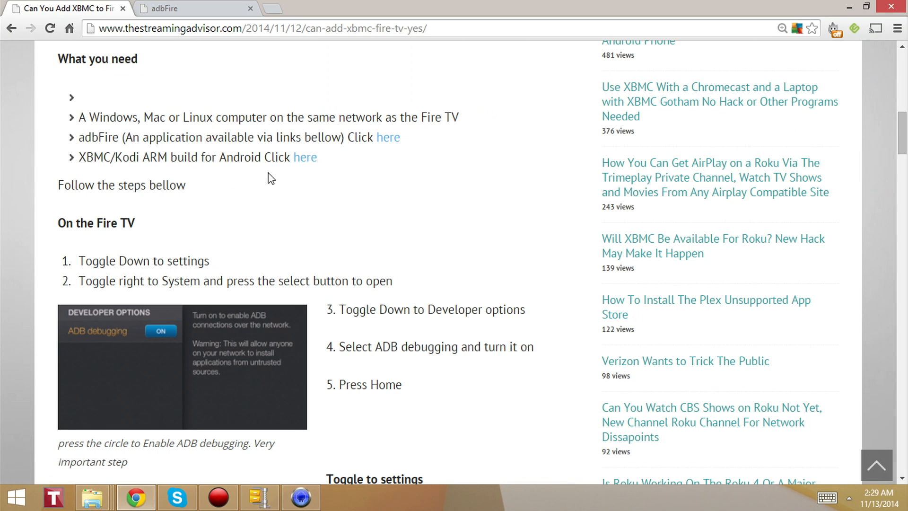
mouse_move(304, 158)
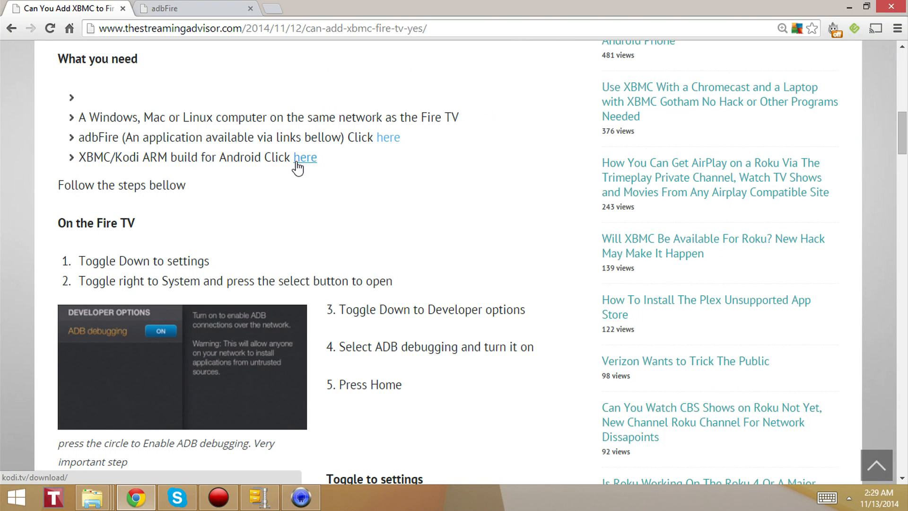
From kodi.tv/download's Stable Release, start downloading the XBMC 13.2 Gotham Android ARM apk.
click(304, 157)
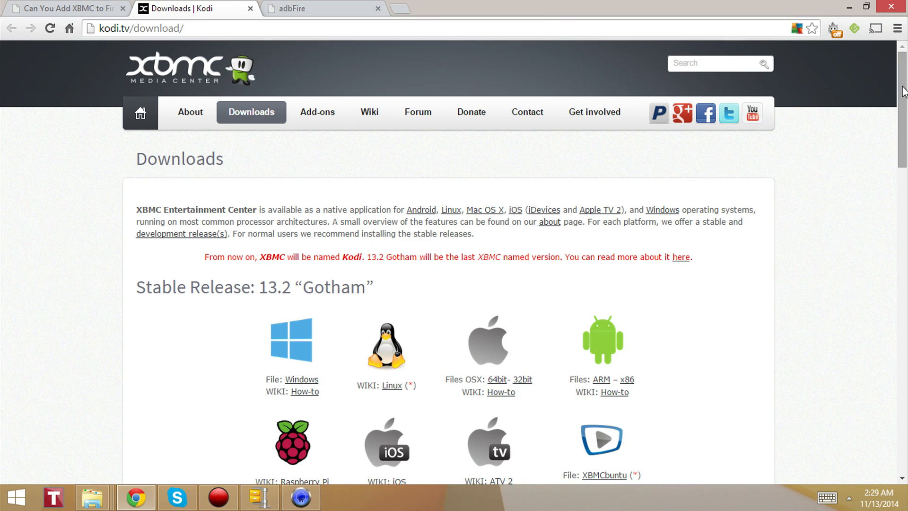
scroll(down, 3)
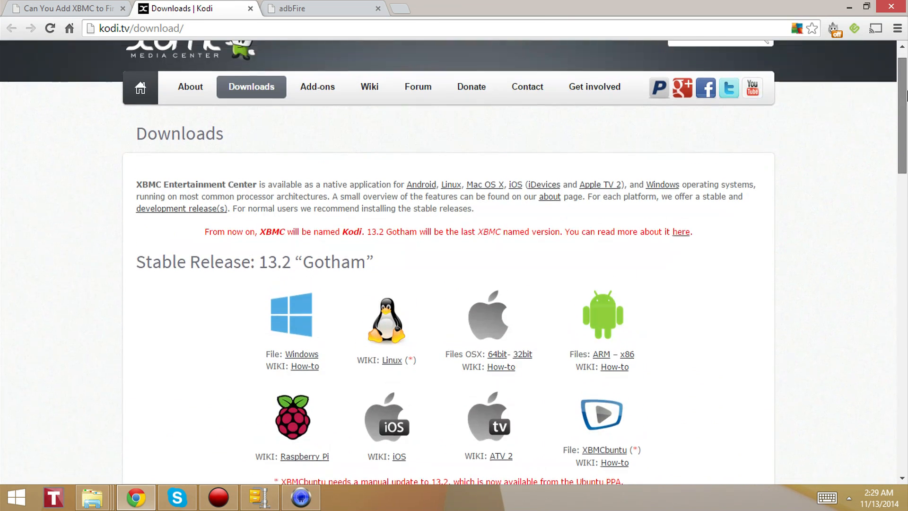
scroll(up, 3)
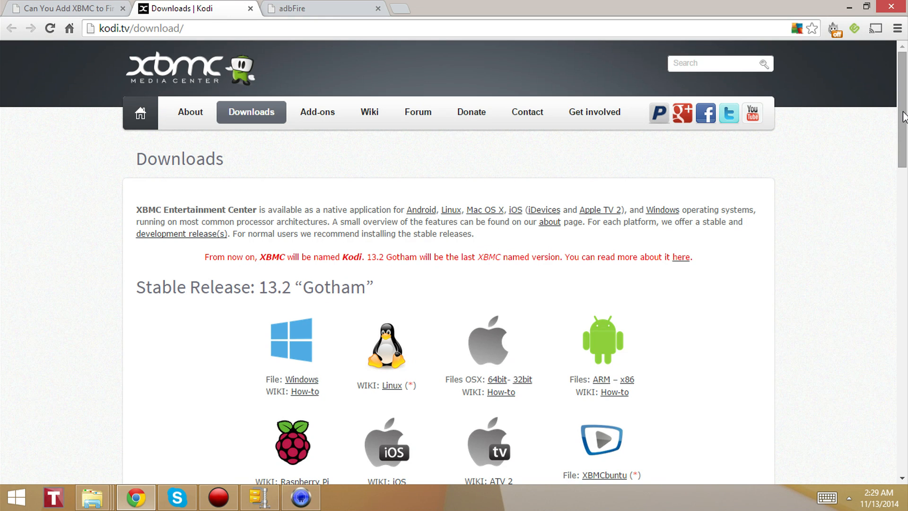
scroll(down, 3)
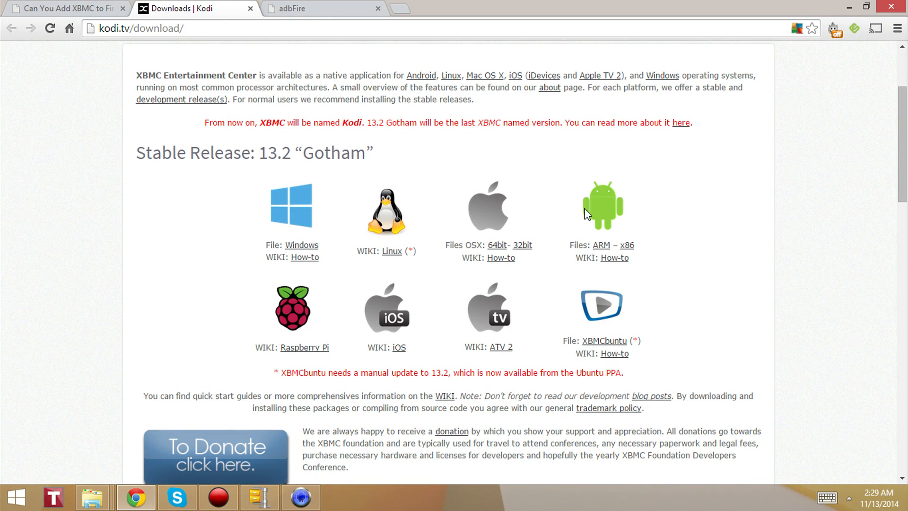
mouse_move(600, 245)
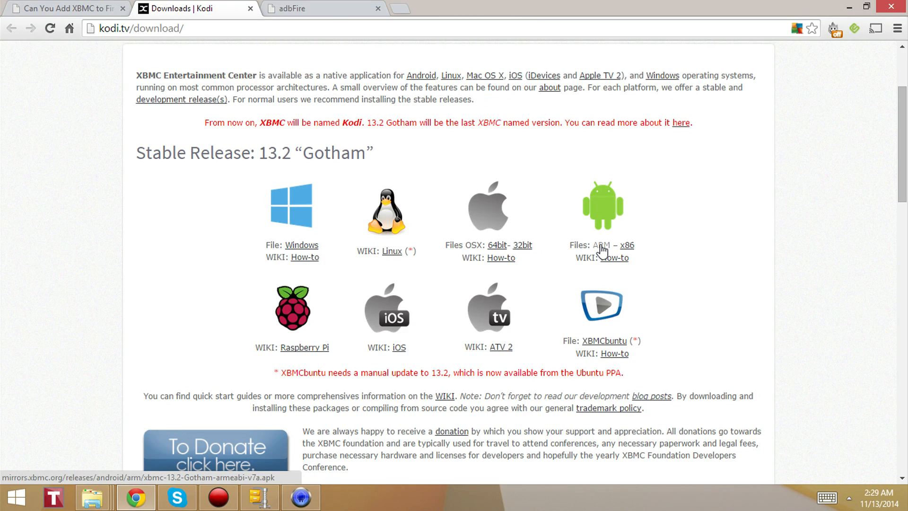
click(598, 244)
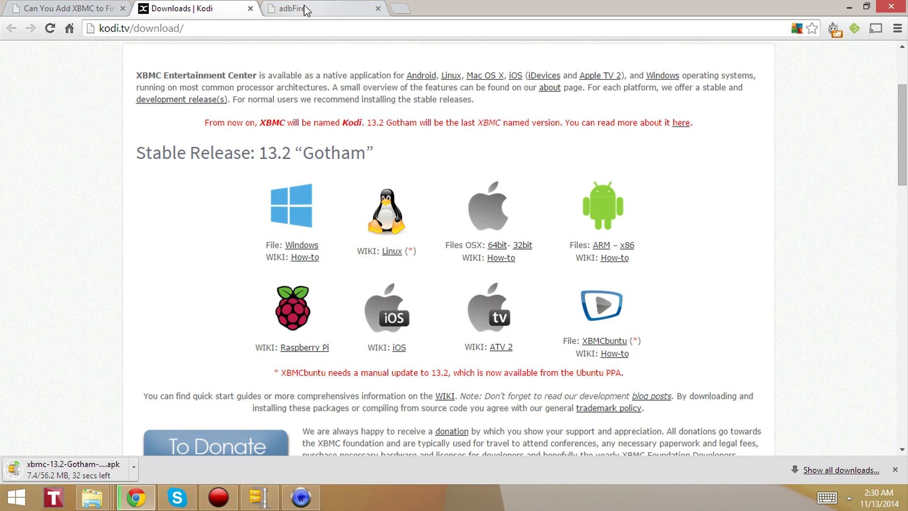
Switch to the adbFire tab and locate the adbFire 1.14 Windows, OS X and Linux download links.
click(313, 9)
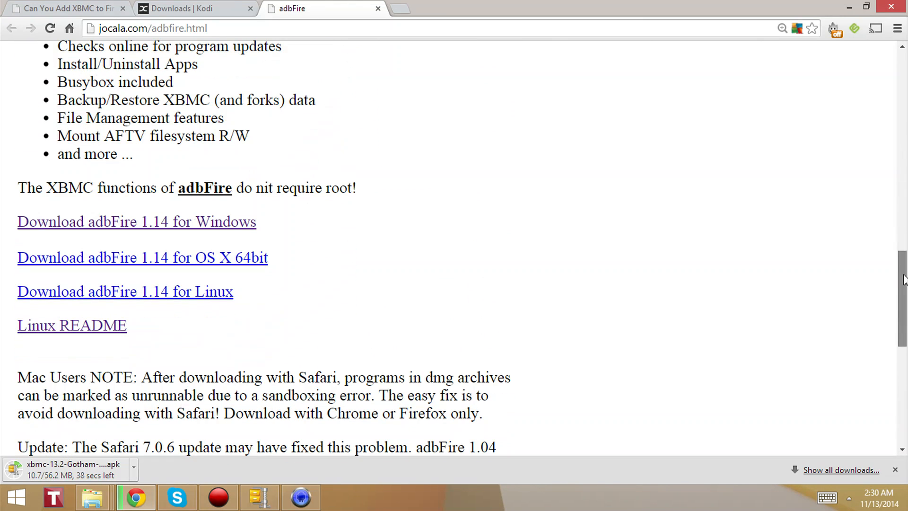
scroll(down, 3)
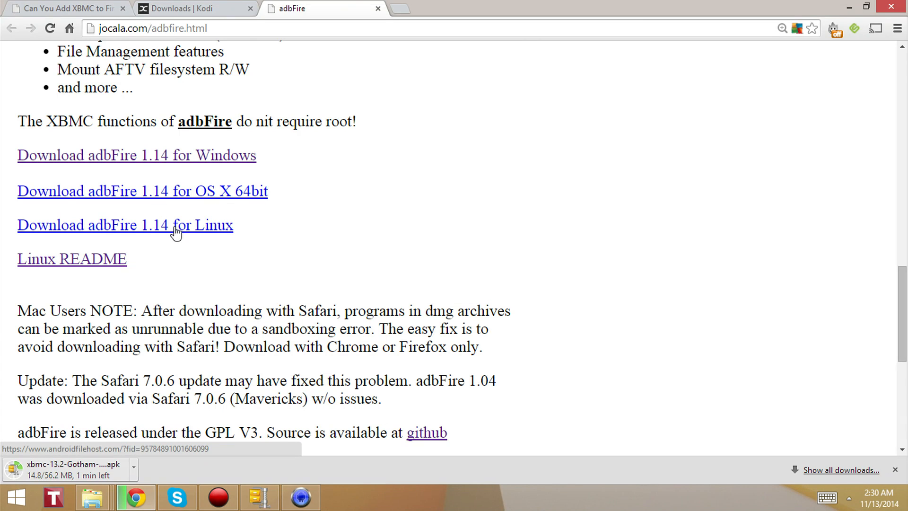
mouse_move(319, 211)
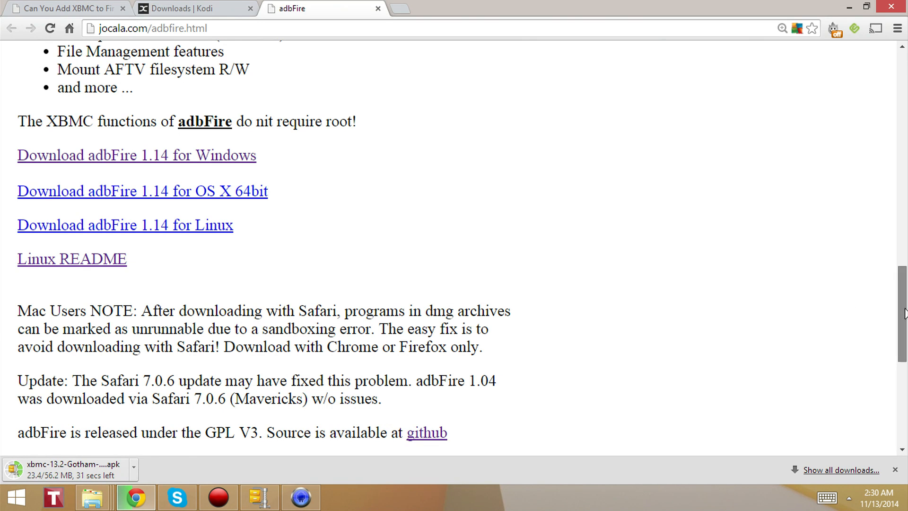
scroll(up, 3)
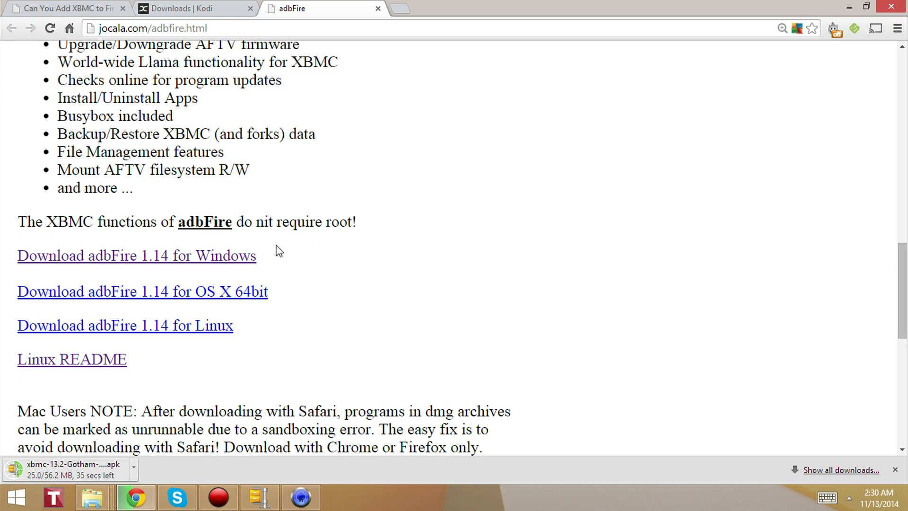
mouse_move(240, 261)
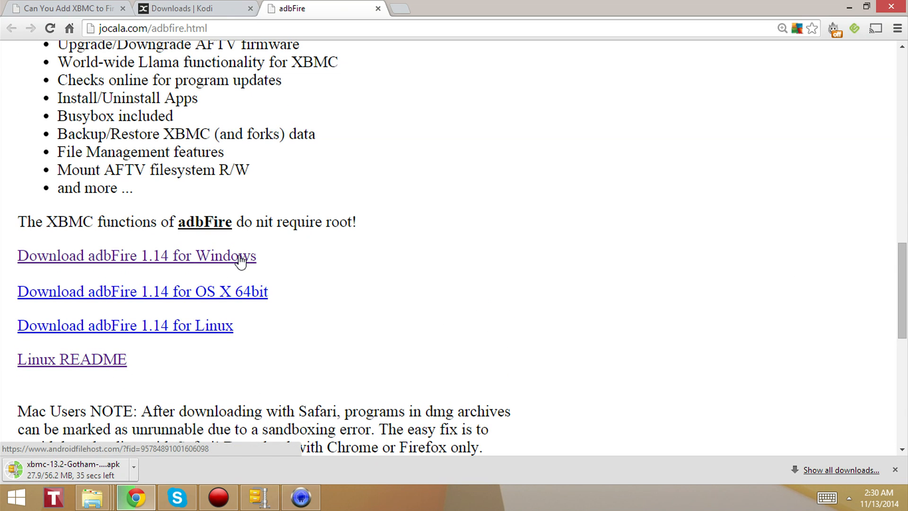
mouse_move(418, 249)
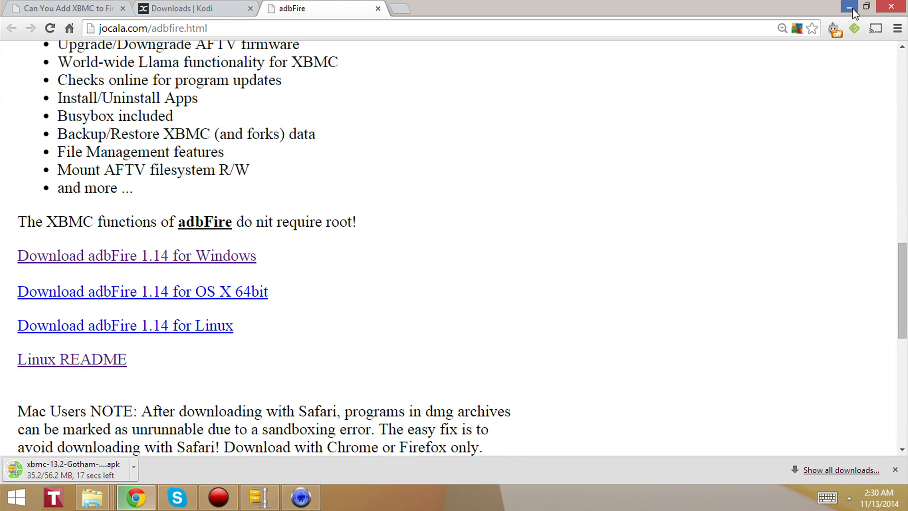
Minimize Chrome to show the Windows desktop while the apk downloads.
click(849, 7)
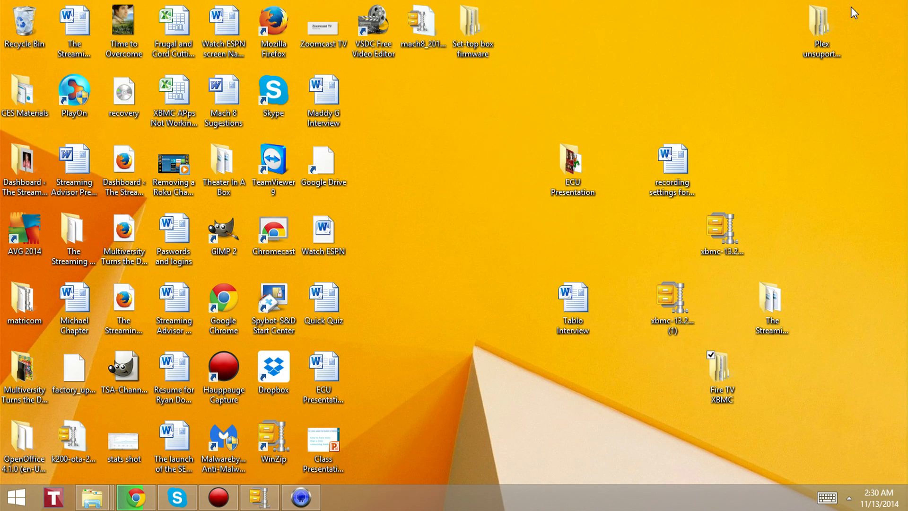
mouse_move(581, 404)
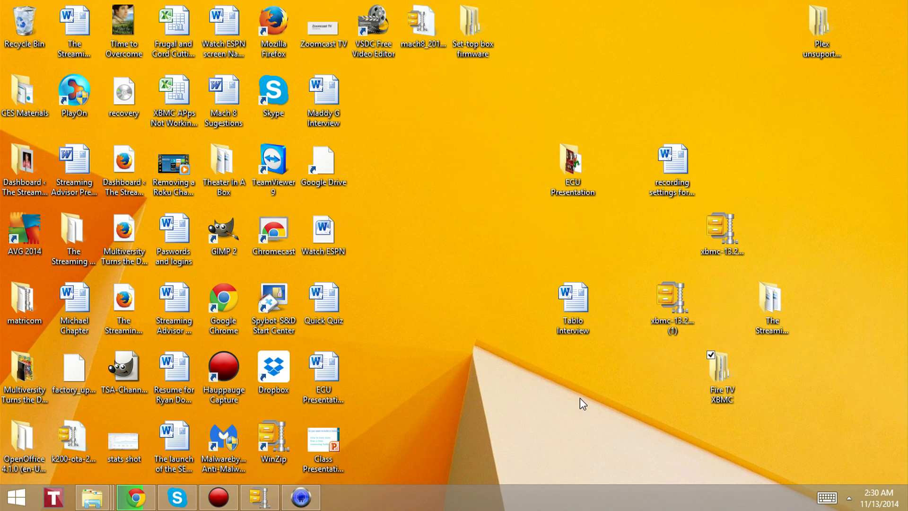
mouse_move(458, 289)
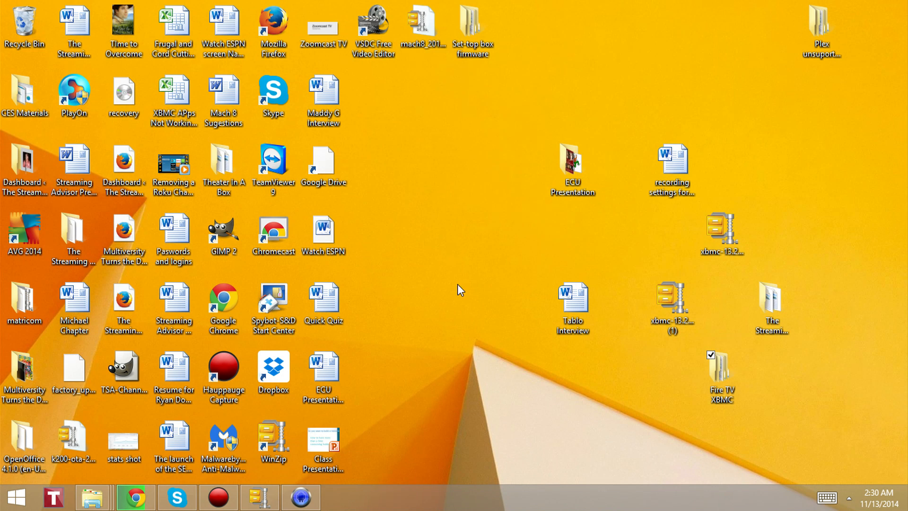
Create a new desktop folder named 'Amazon Fire TV'.
right_click(452, 226)
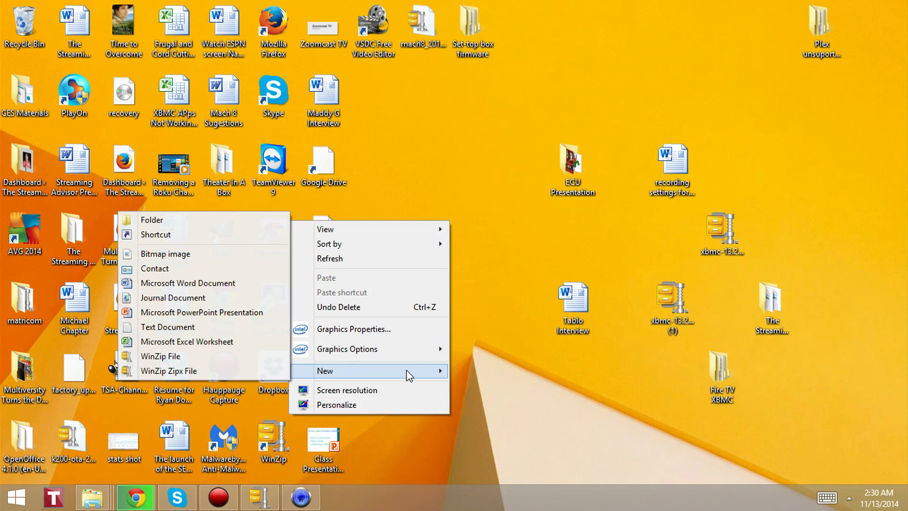
mouse_move(179, 225)
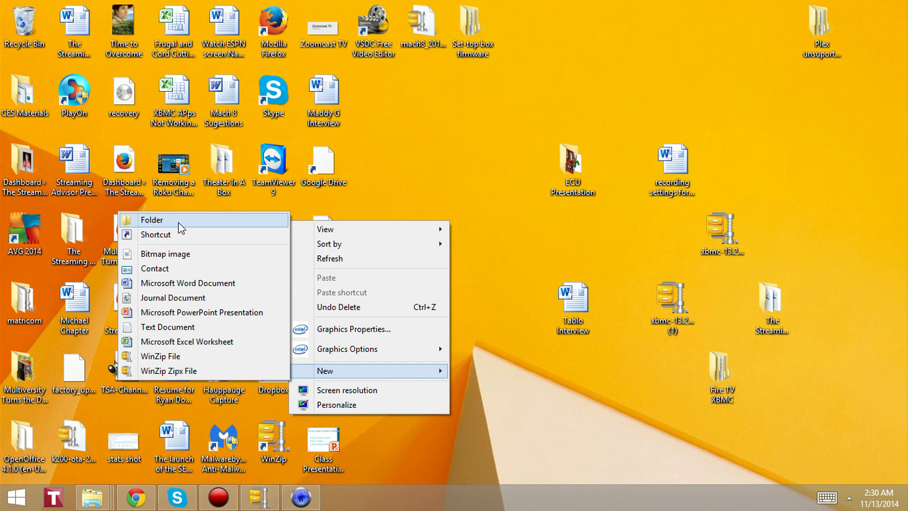
click(151, 220)
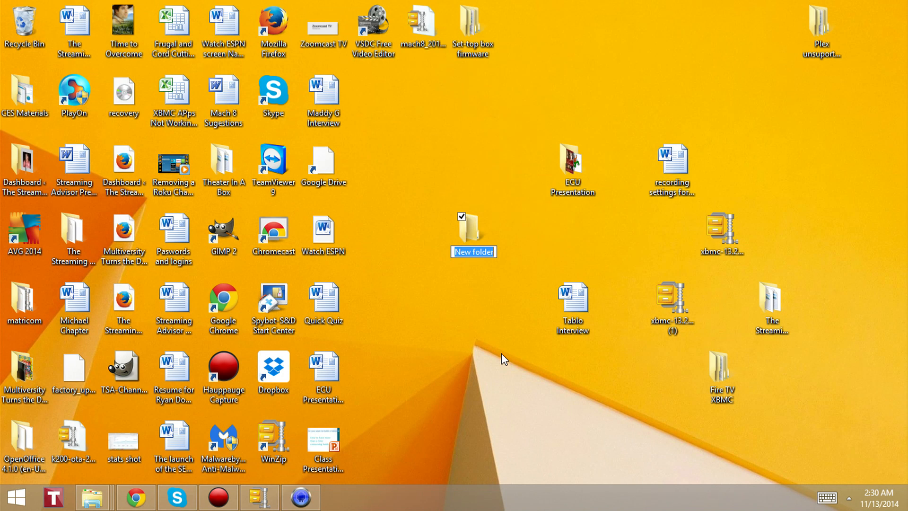
text(Amazon Fir)
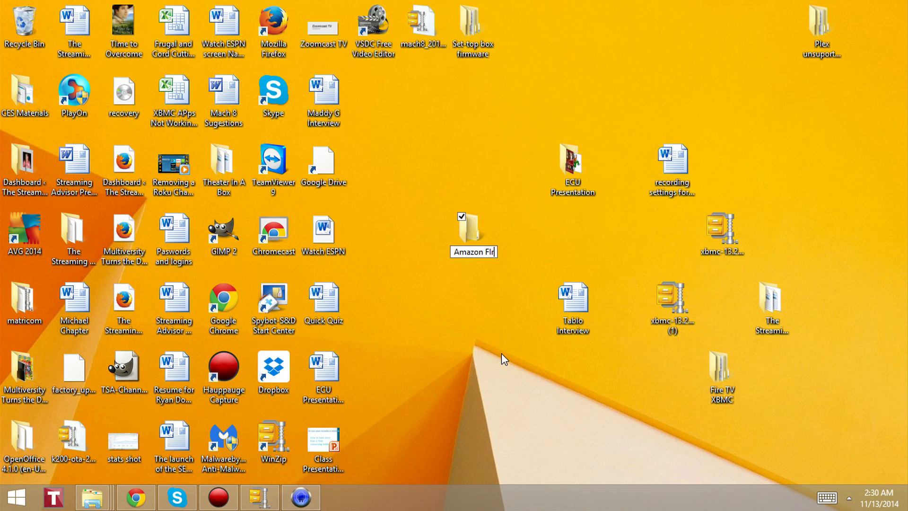
text(re TV)
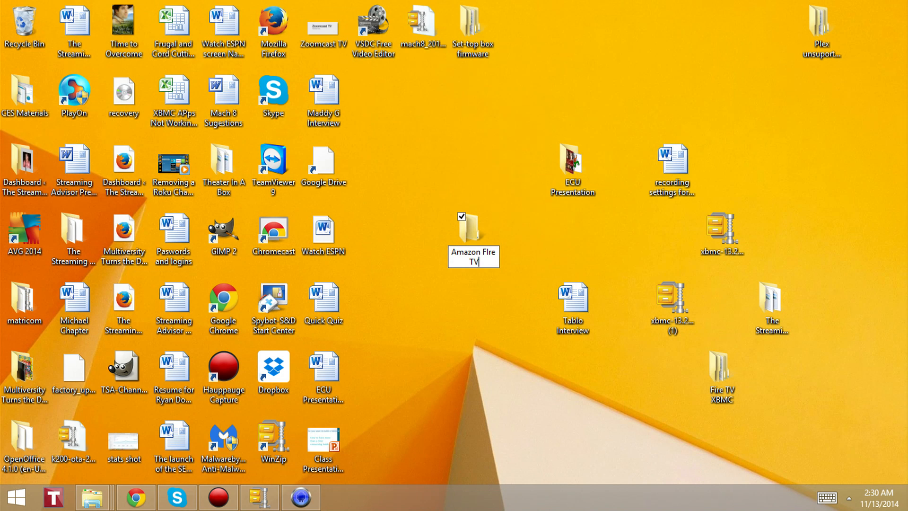
click(720, 370)
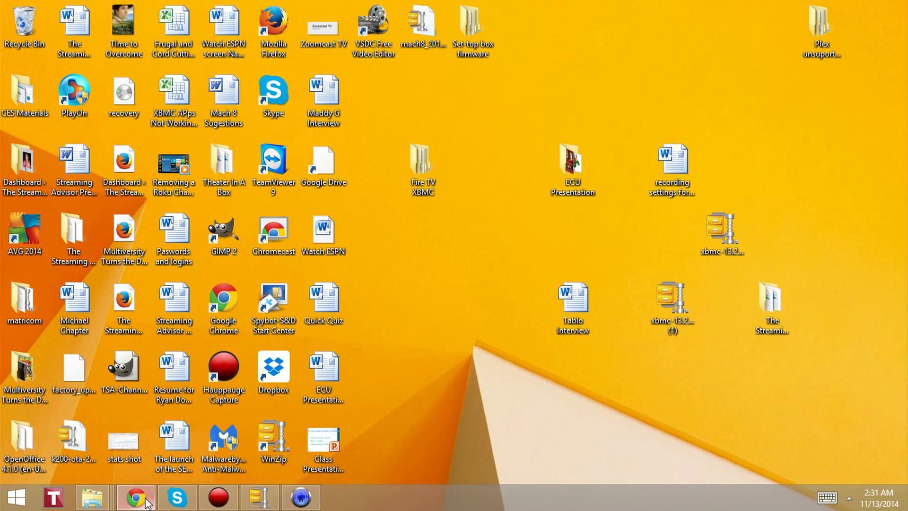
Restore Chrome on the adbFire page and bring up its main menu.
click(135, 497)
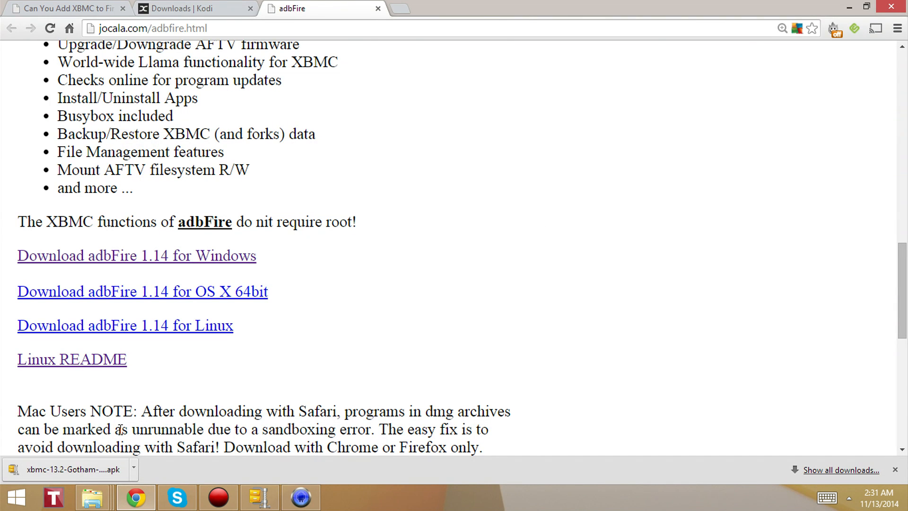
mouse_move(86, 475)
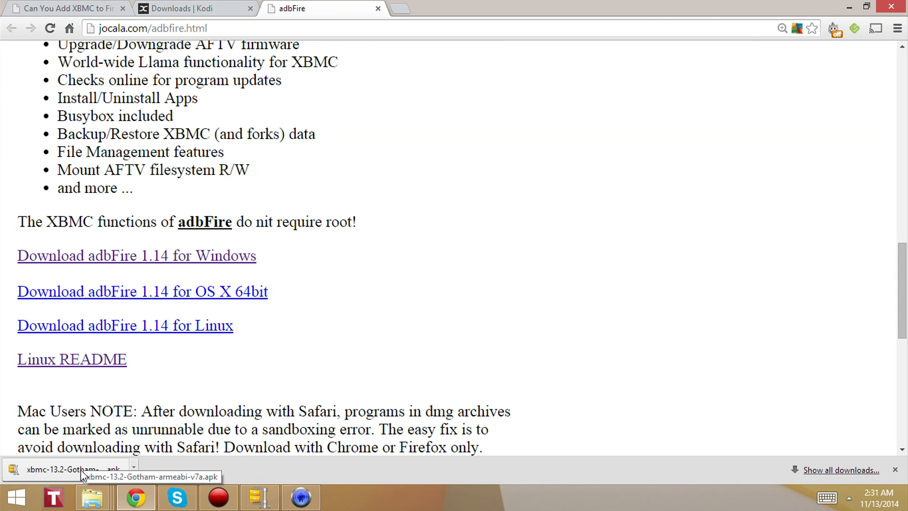
mouse_move(523, 256)
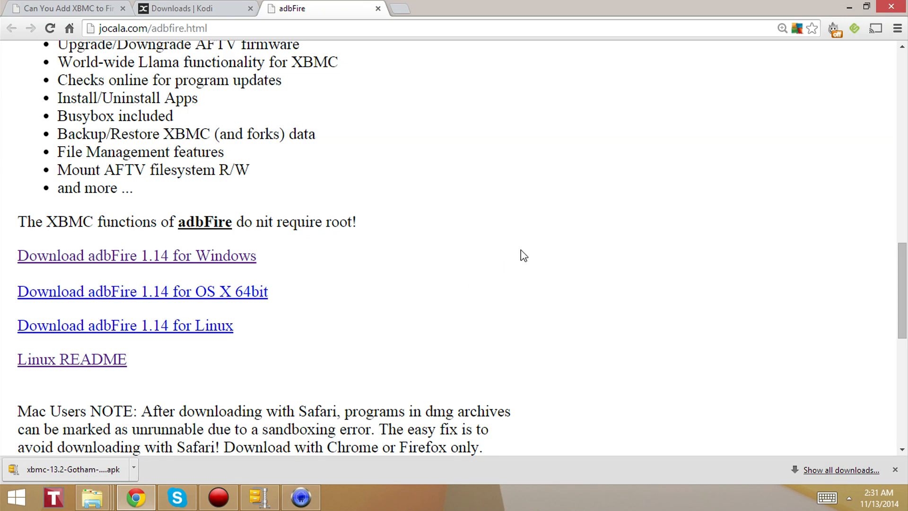
mouse_move(898, 28)
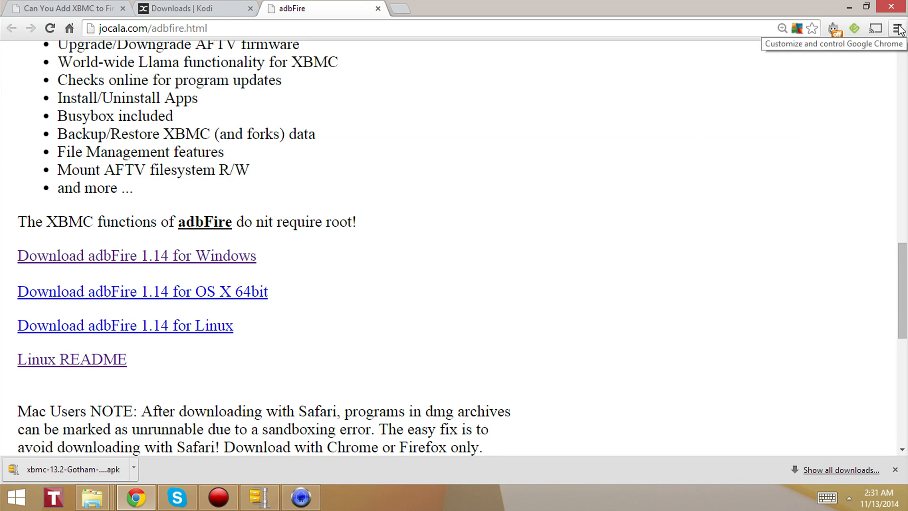
click(896, 28)
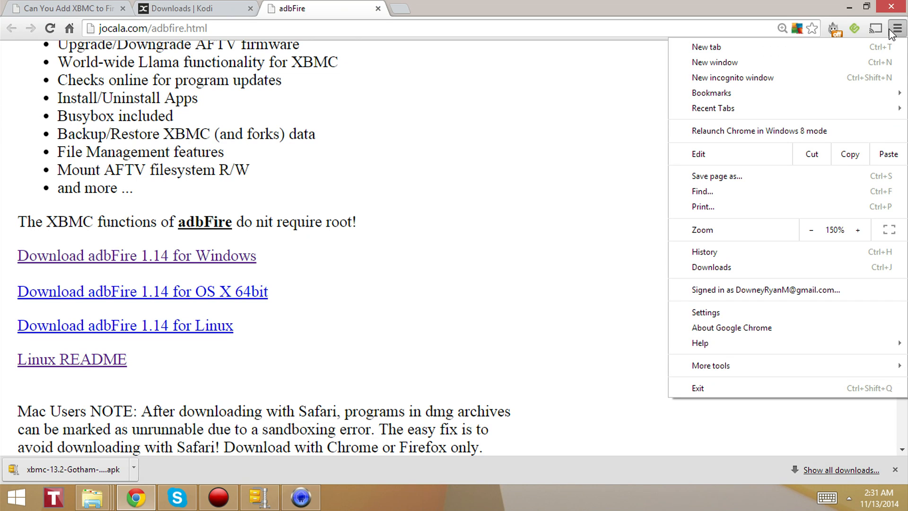
mouse_move(713, 108)
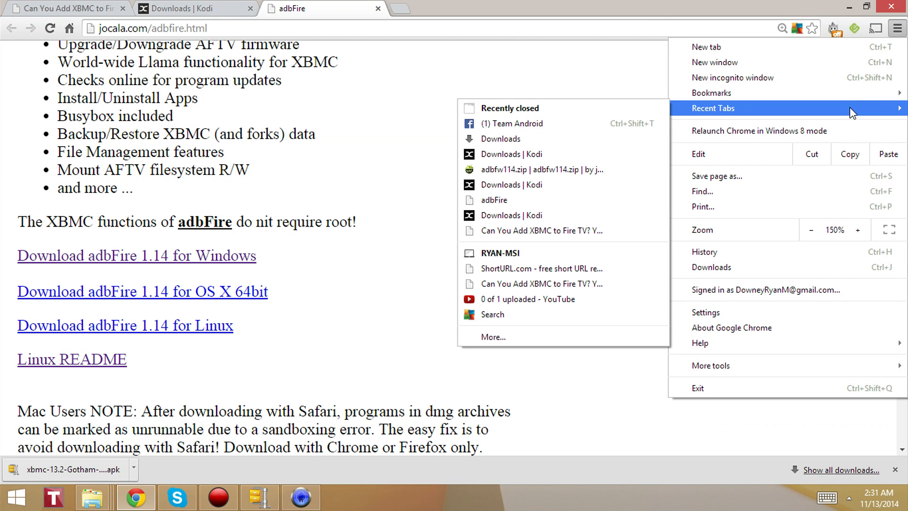
mouse_move(835, 249)
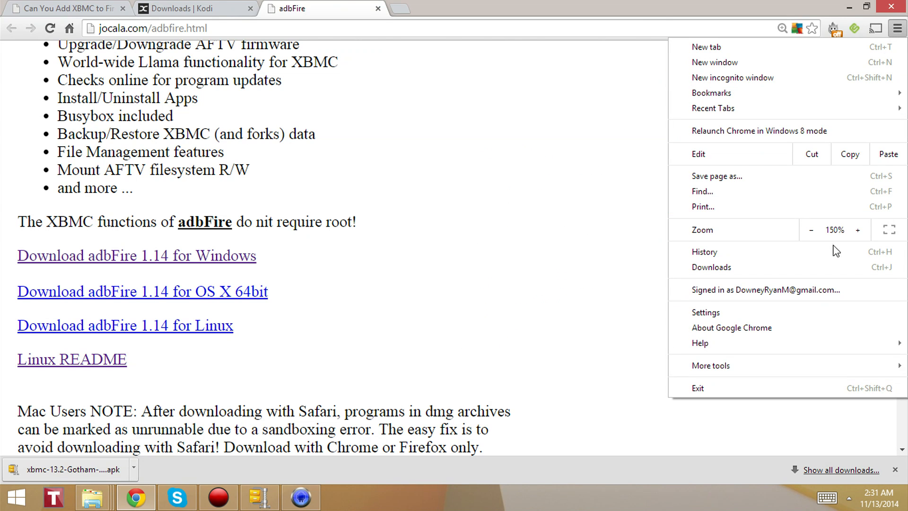
mouse_move(826, 267)
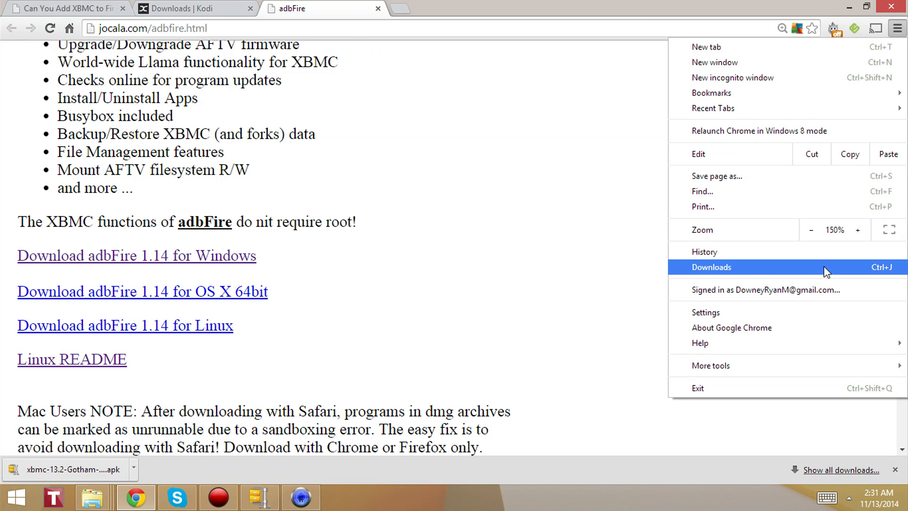
From Chrome's Downloads, reveal xbmc-13.2-Gotham-armeabi-v7a.apk in the Downloads folder in Explorer.
click(710, 266)
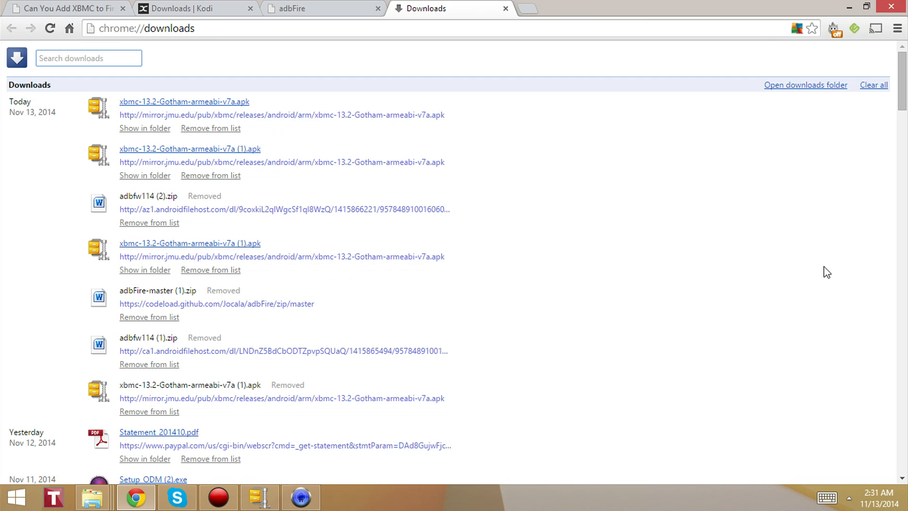
mouse_move(134, 129)
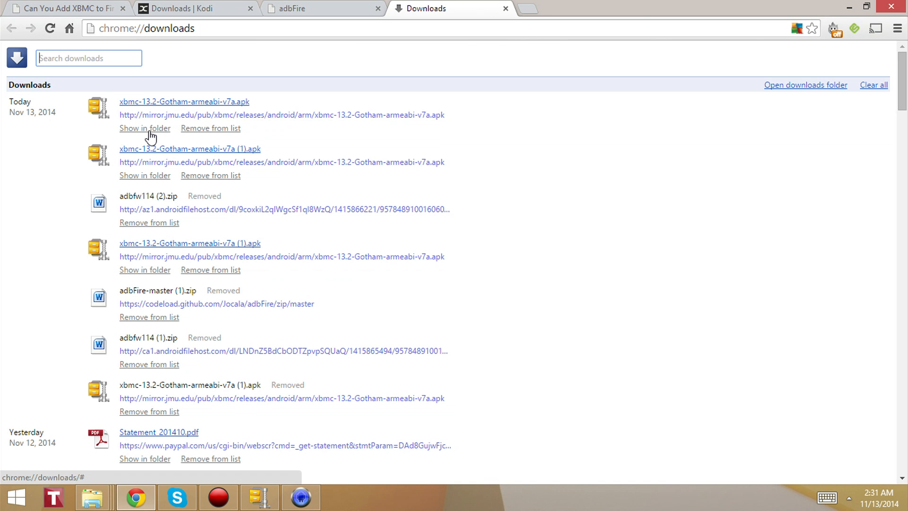
click(144, 127)
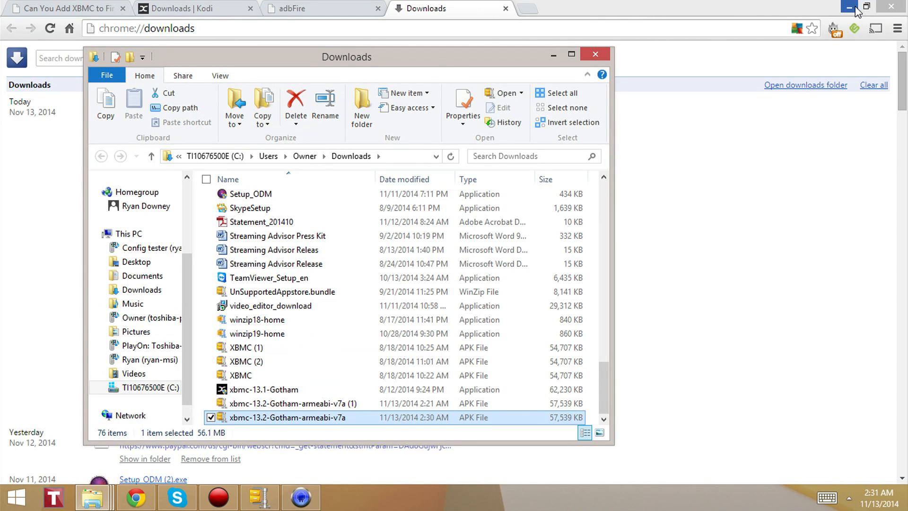
Minimise Chrome, leaving the Downloads folder with the XBMC apk over the desktop.
click(857, 6)
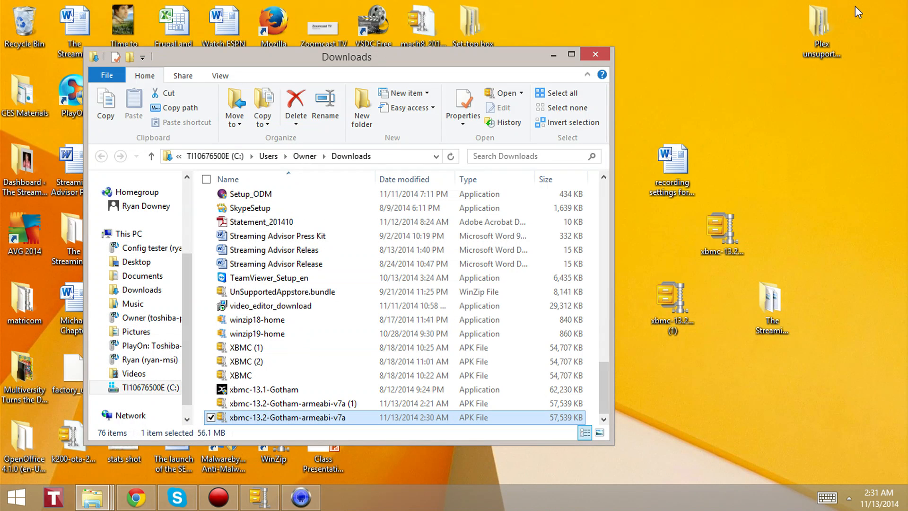
mouse_move(372, 243)
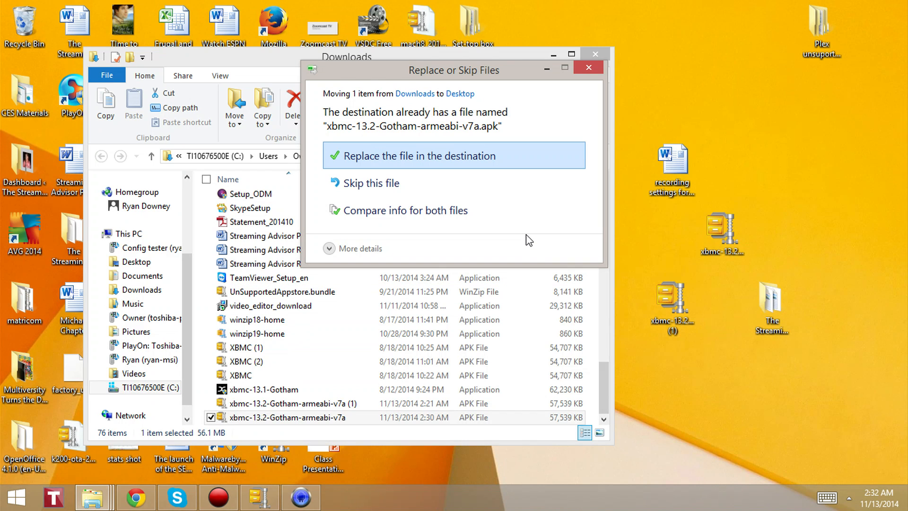
mouse_move(494, 161)
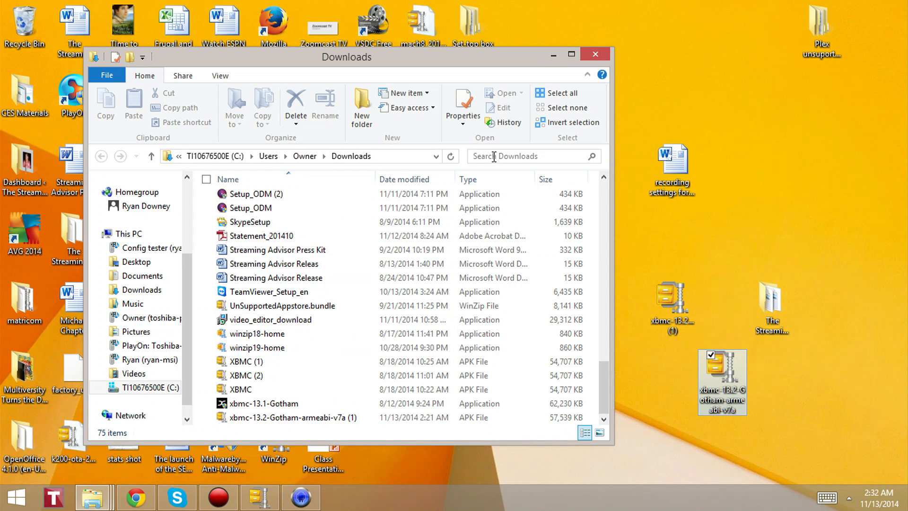
mouse_move(646, 288)
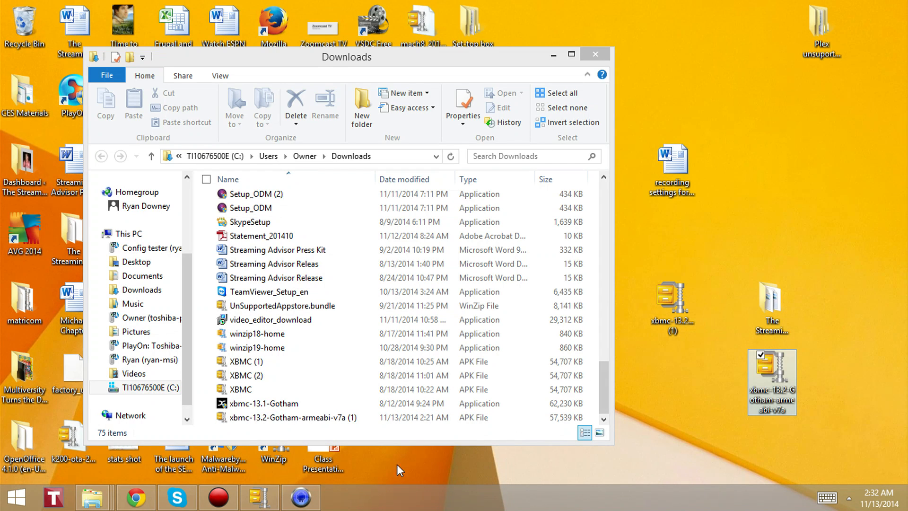
mouse_move(135, 496)
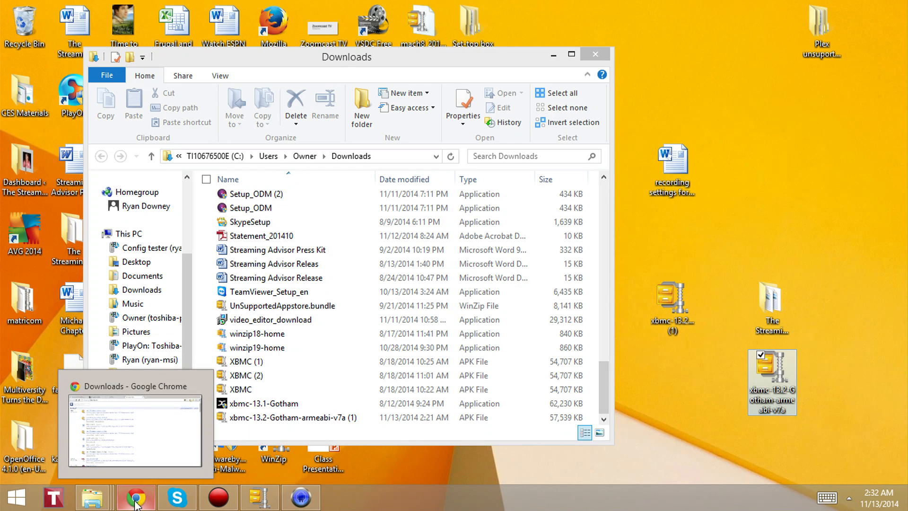
mouse_move(158, 443)
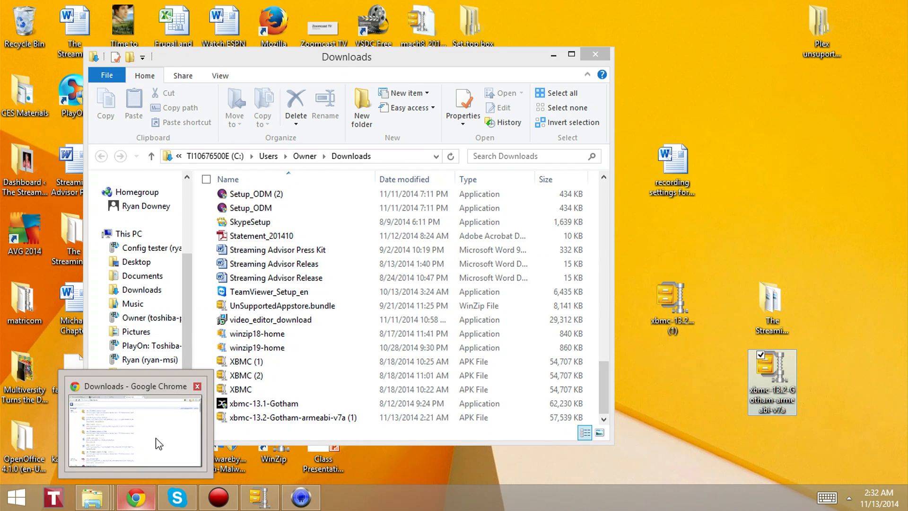
mouse_move(135, 498)
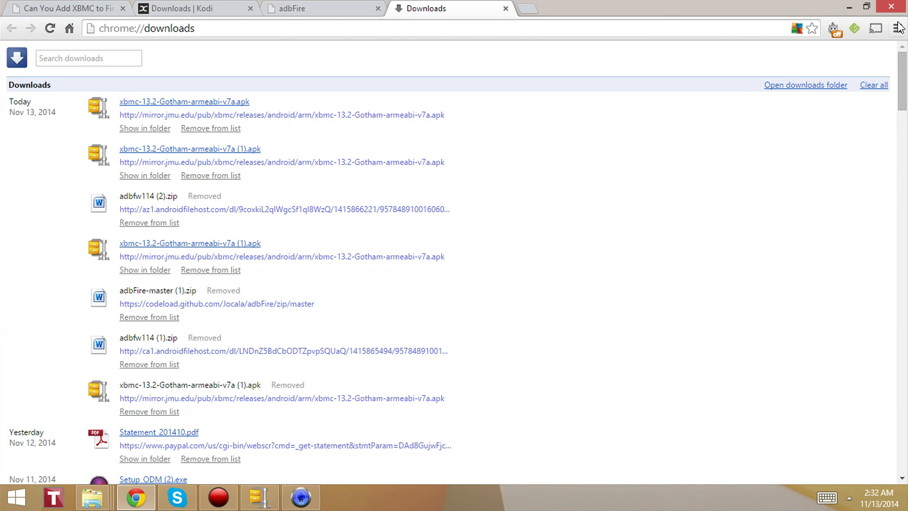
mouse_move(896, 28)
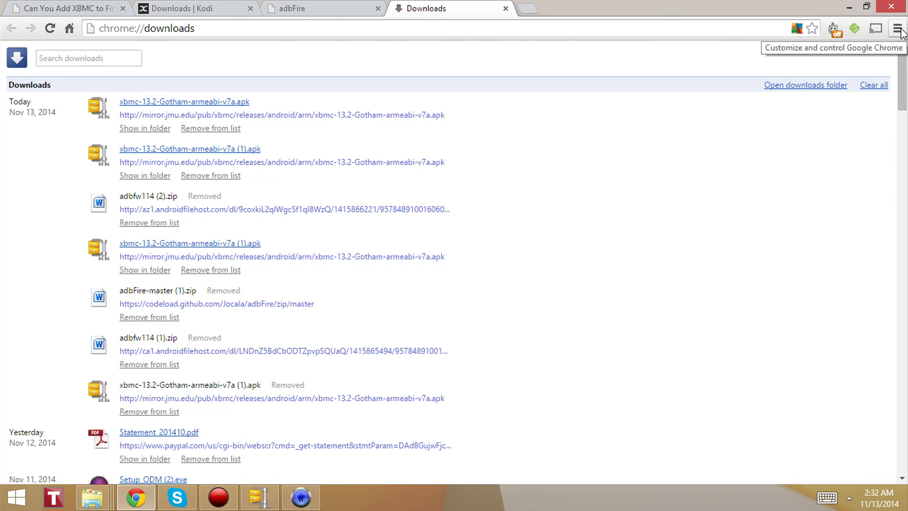
mouse_move(354, 143)
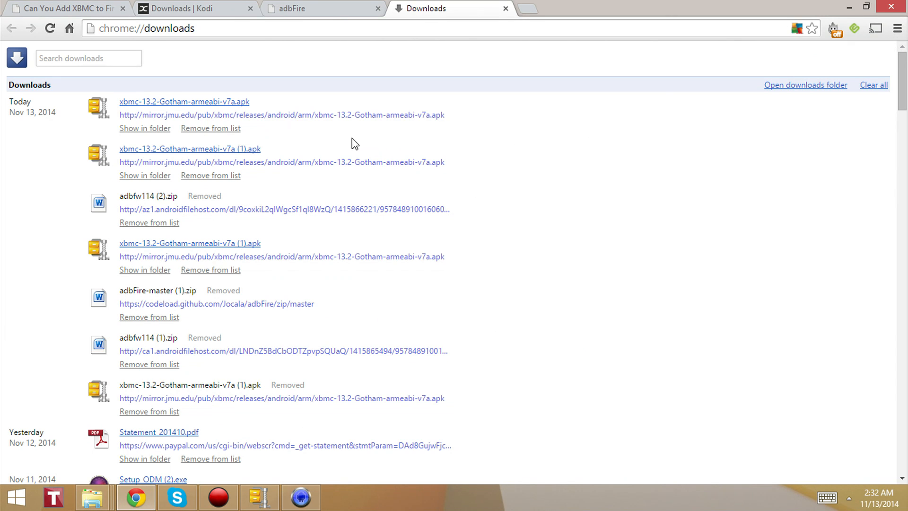
mouse_move(132, 225)
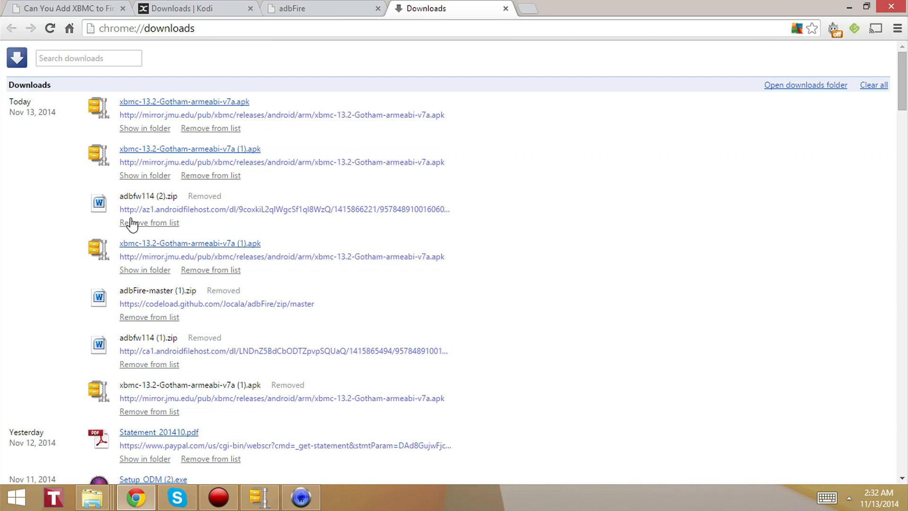
mouse_move(165, 196)
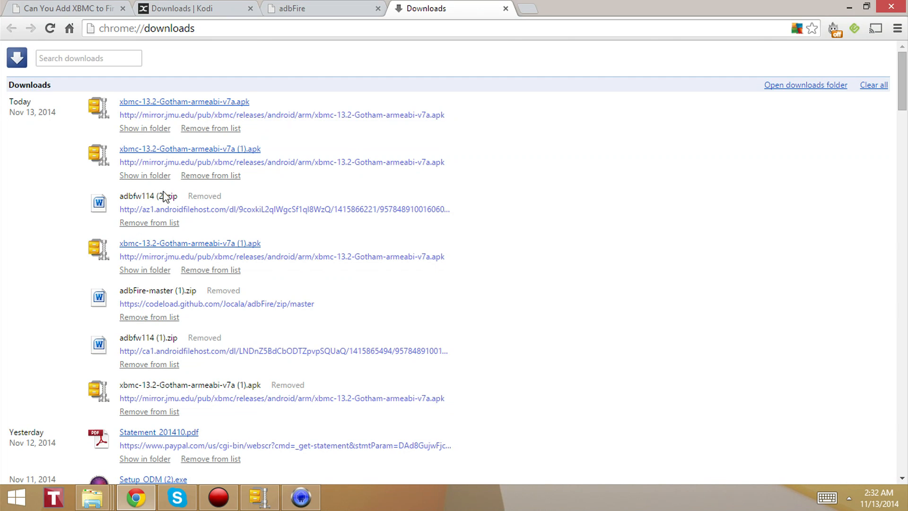
mouse_move(677, 284)
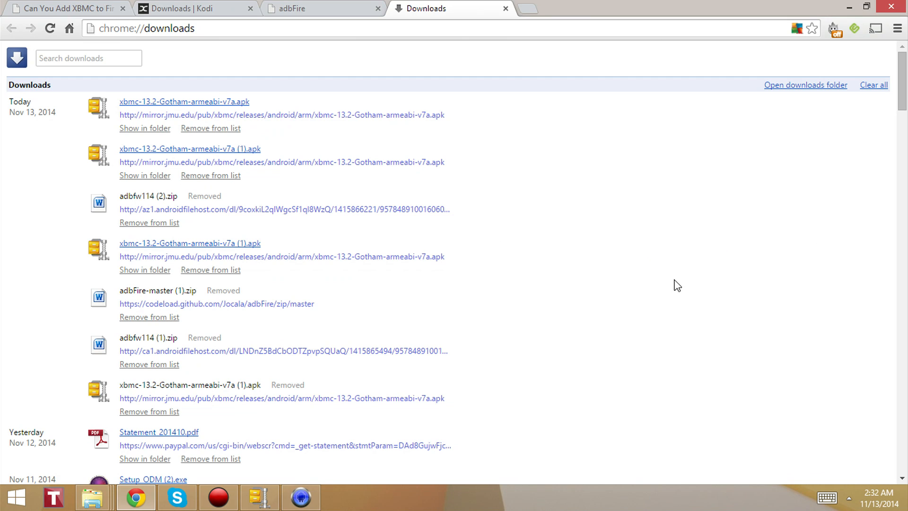
mouse_move(98, 352)
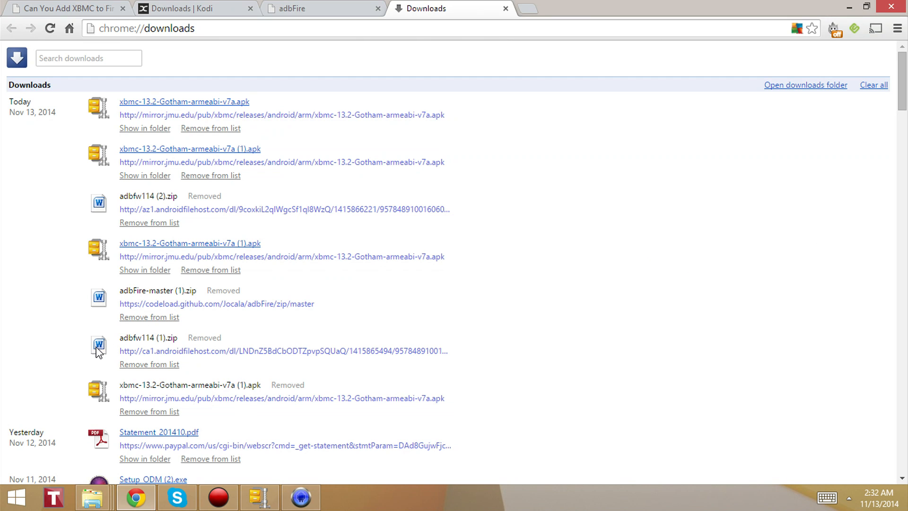
mouse_move(152, 328)
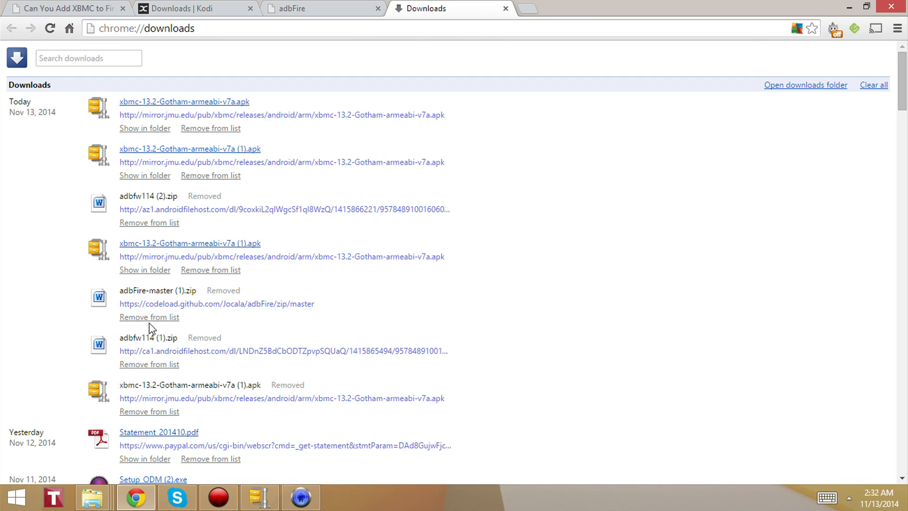
mouse_move(153, 293)
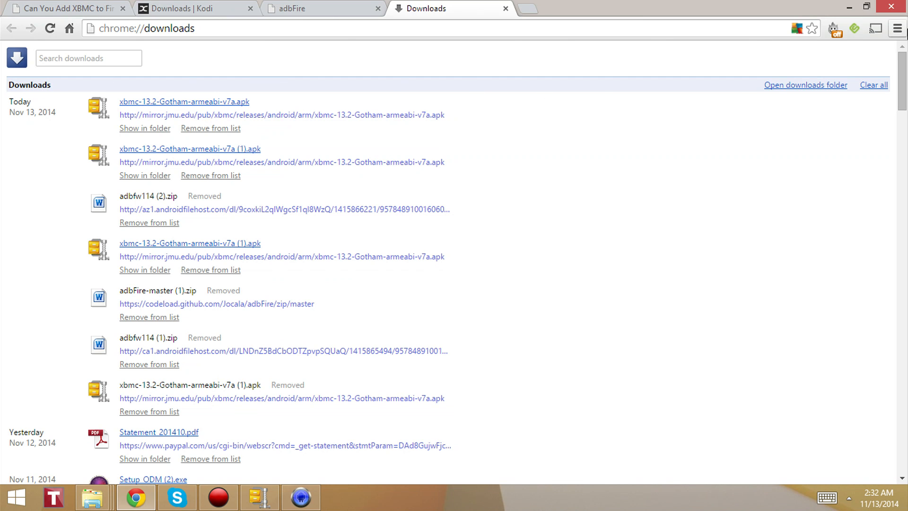
Reopen chrome://downloads and review today's XBMC 13.2 Gotham apk entries and earlier adbFire archives.
click(897, 28)
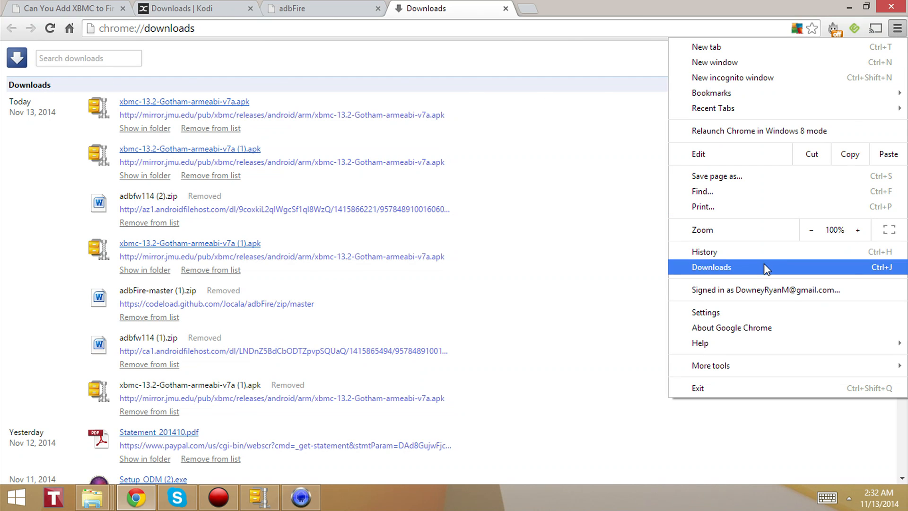
click(711, 267)
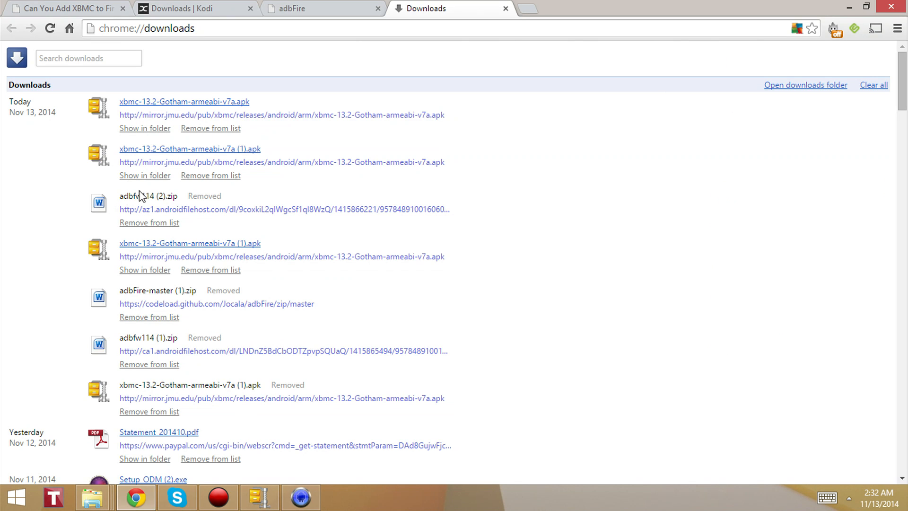
mouse_move(575, 209)
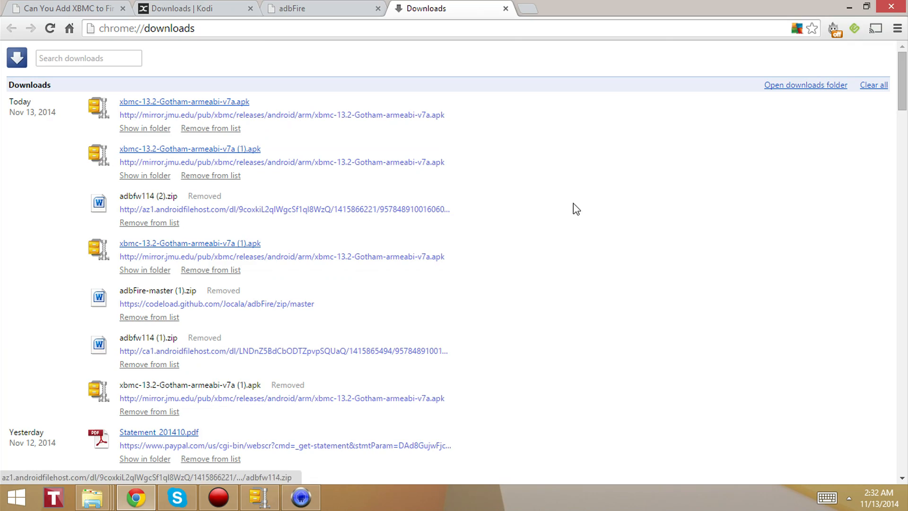
scroll(down, 3)
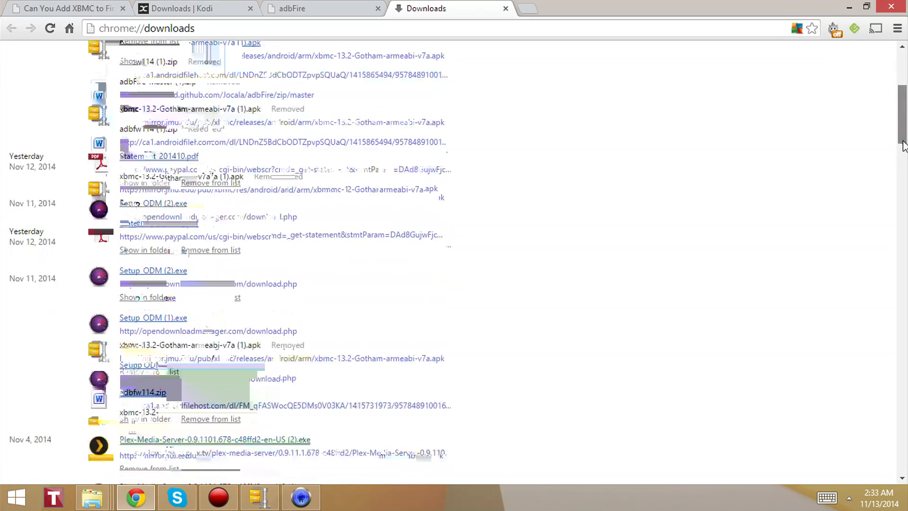
scroll(down, 3)
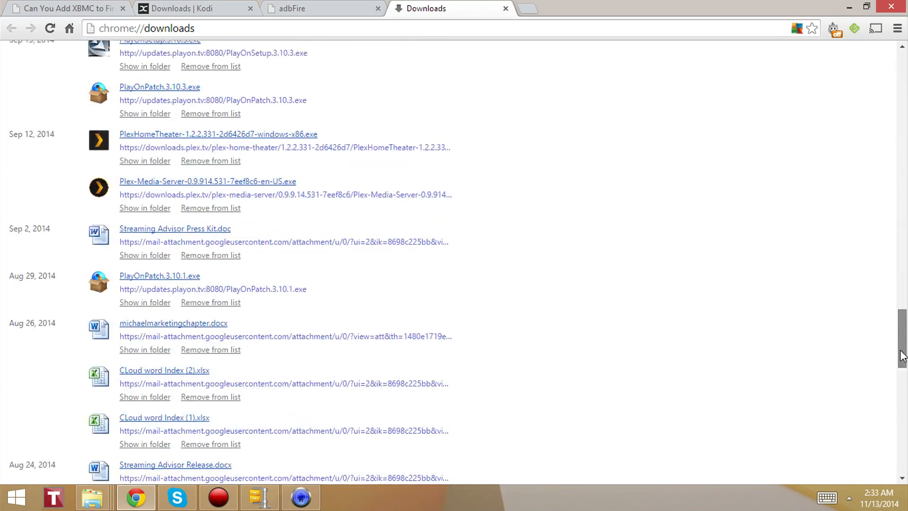
scroll(up, 3)
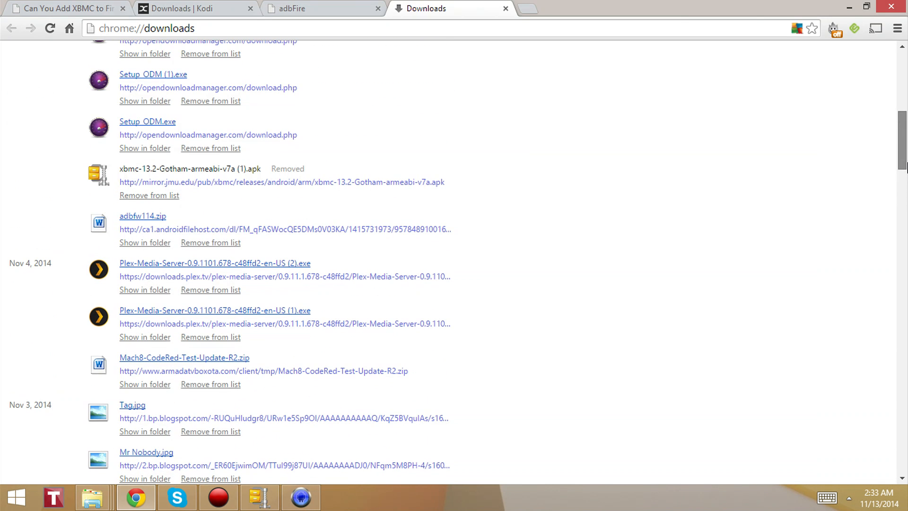
mouse_move(409, 223)
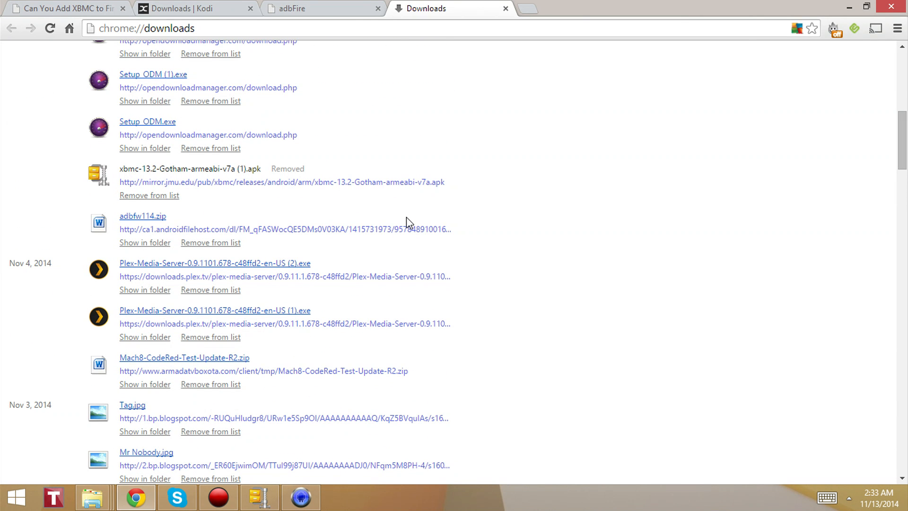
mouse_move(619, 181)
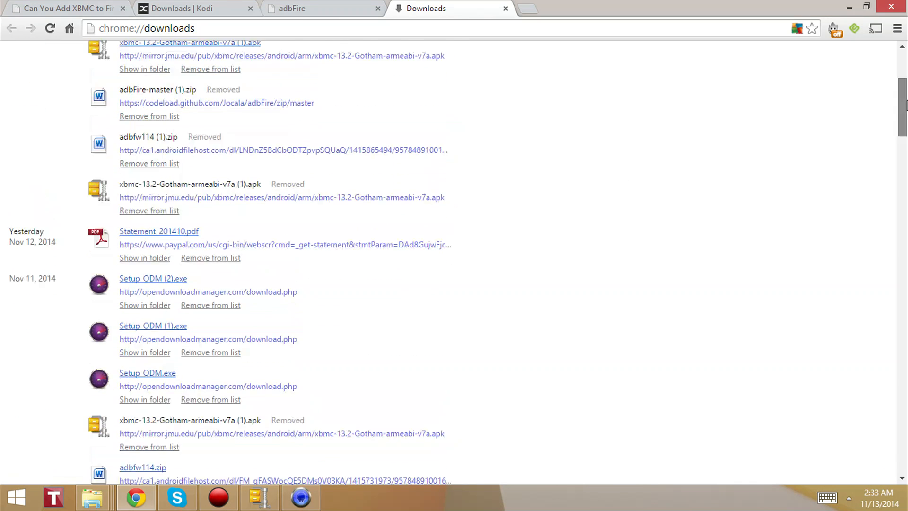
scroll(up, 3)
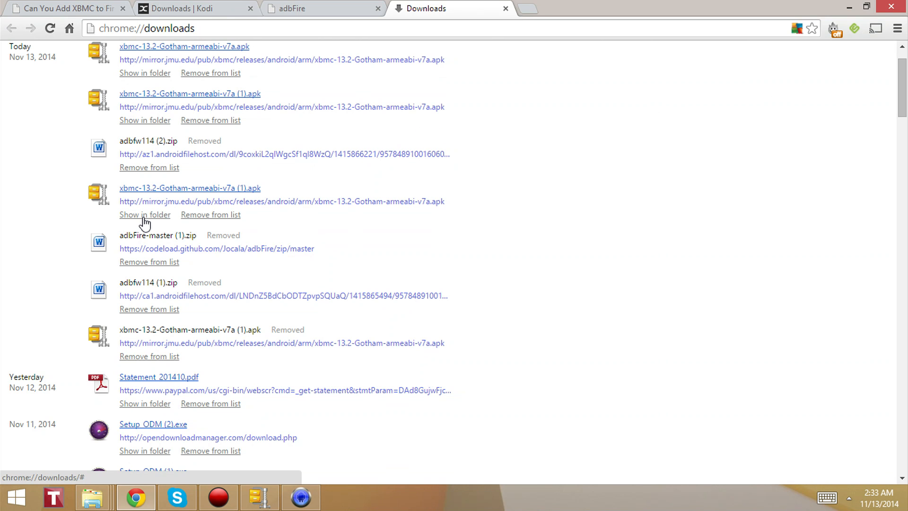
Reveal the downloaded XBMC APK in Downloads and bring the adbfw114 zip into view.
click(143, 215)
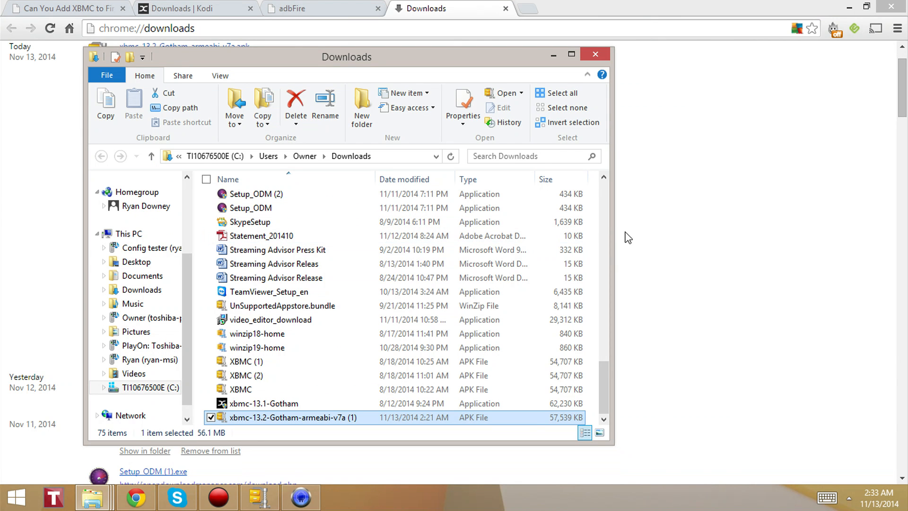
scroll(up, 3)
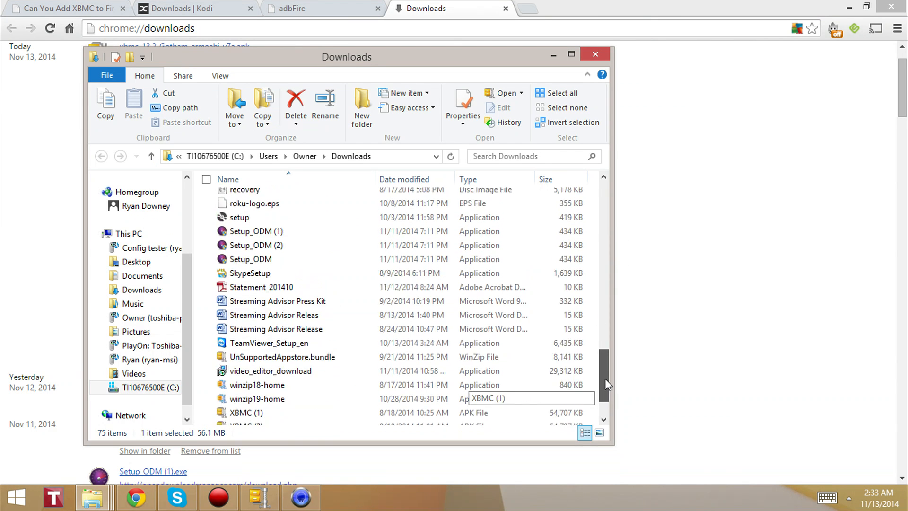
scroll(up, 3)
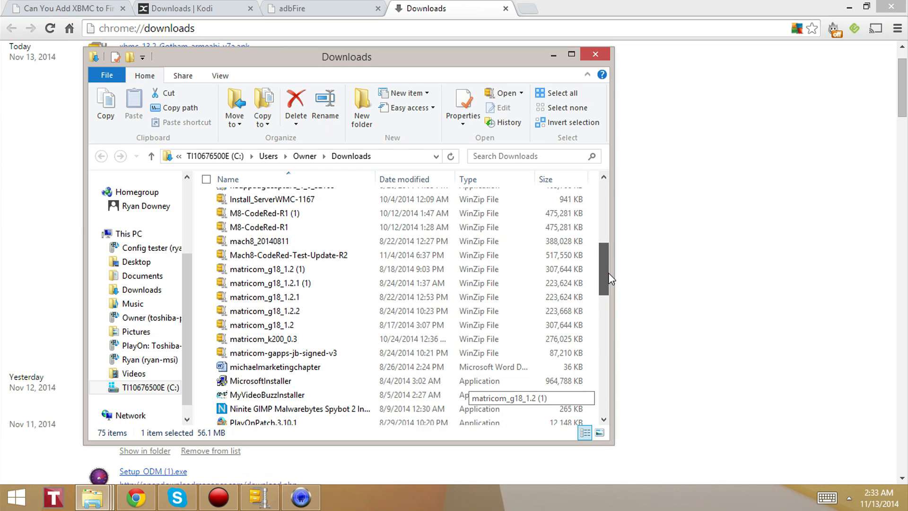
scroll(up, 3)
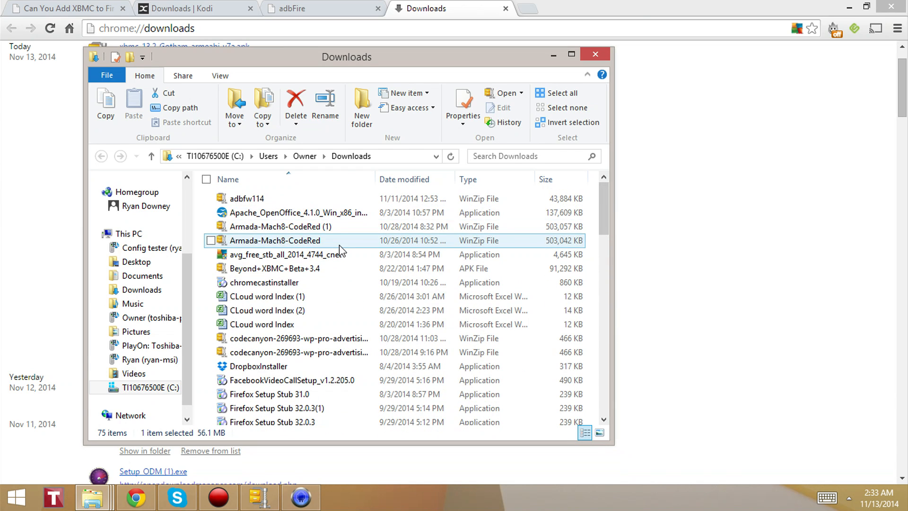
mouse_move(246, 197)
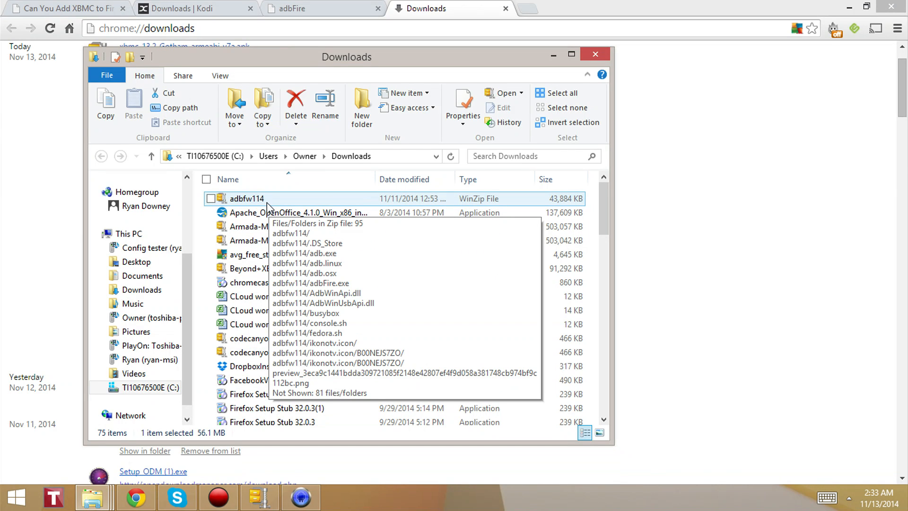
mouse_move(232, 200)
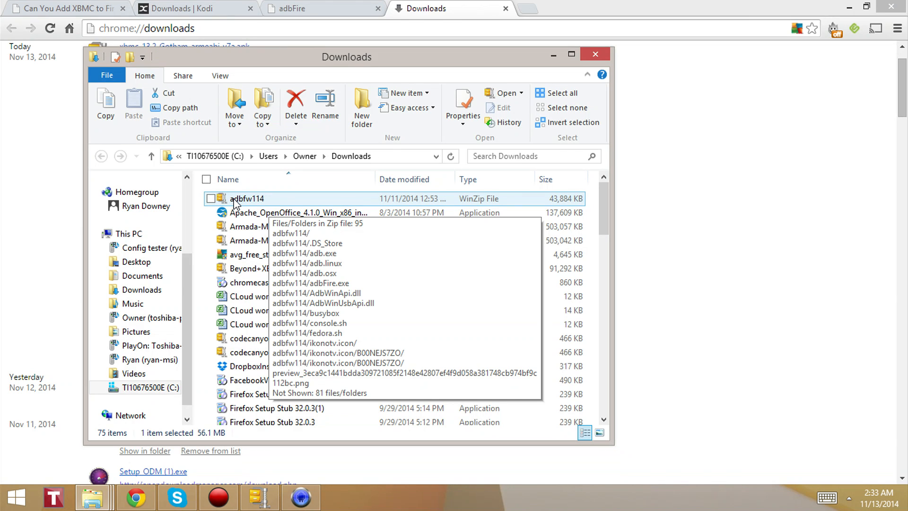
right_click(247, 198)
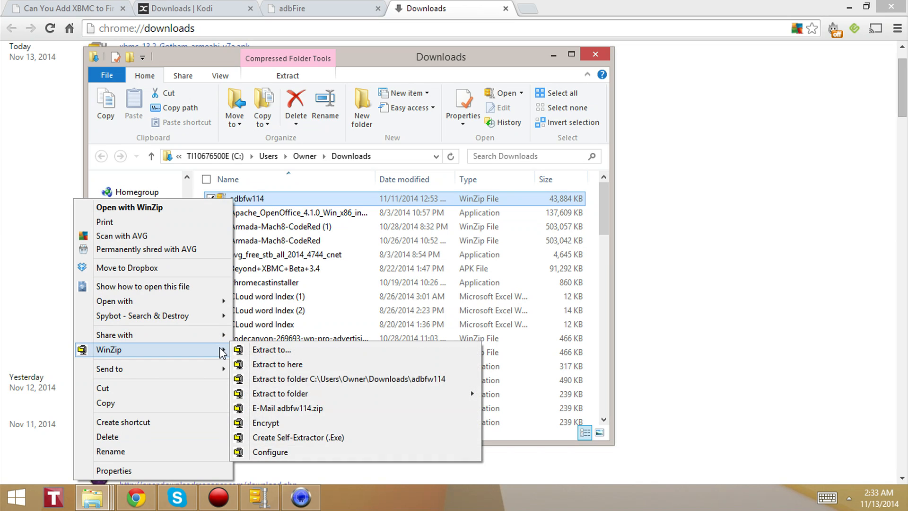
mouse_move(270, 353)
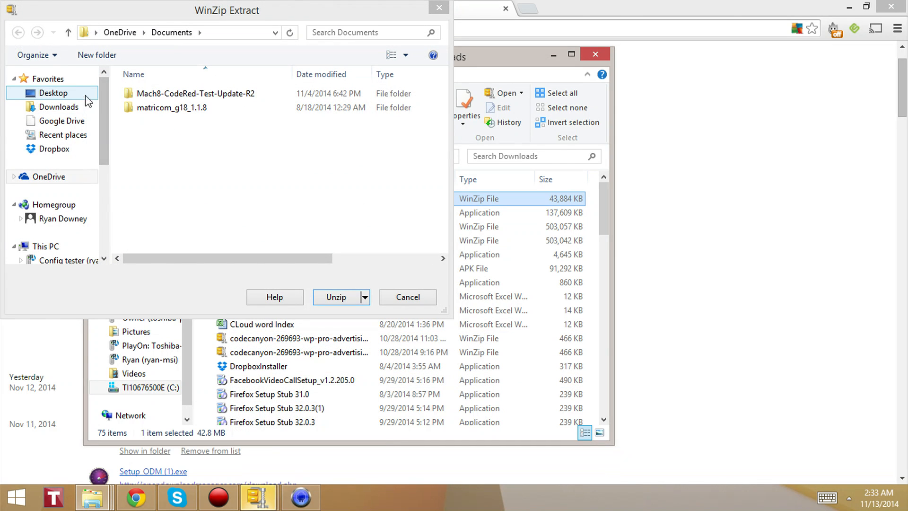
click(53, 93)
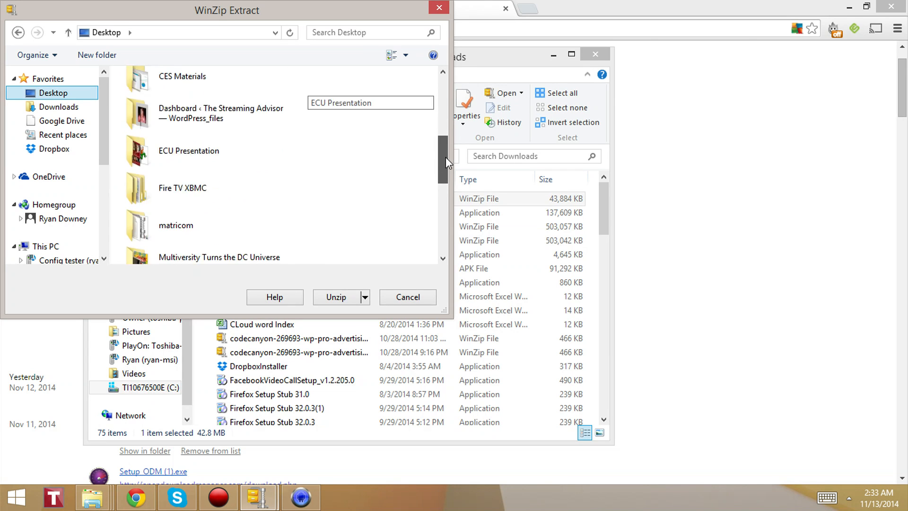
scroll(down, 3)
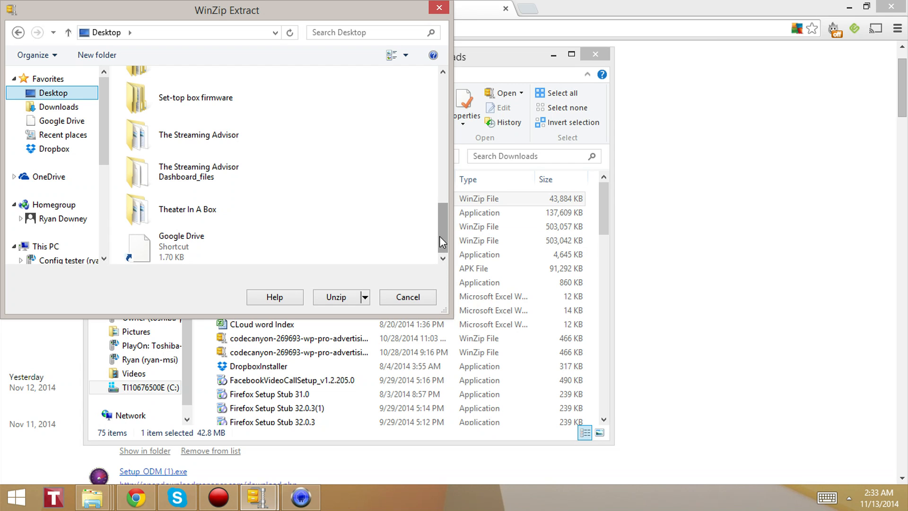
scroll(up, 3)
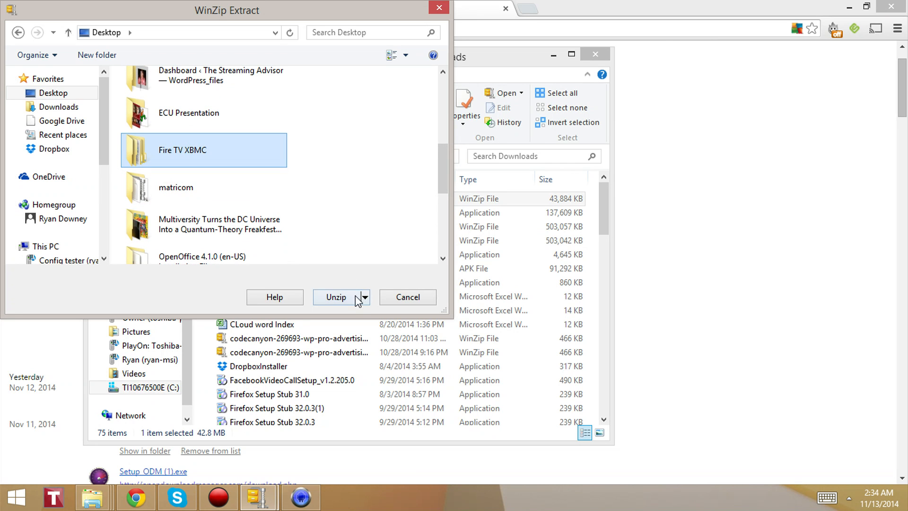
mouse_move(352, 300)
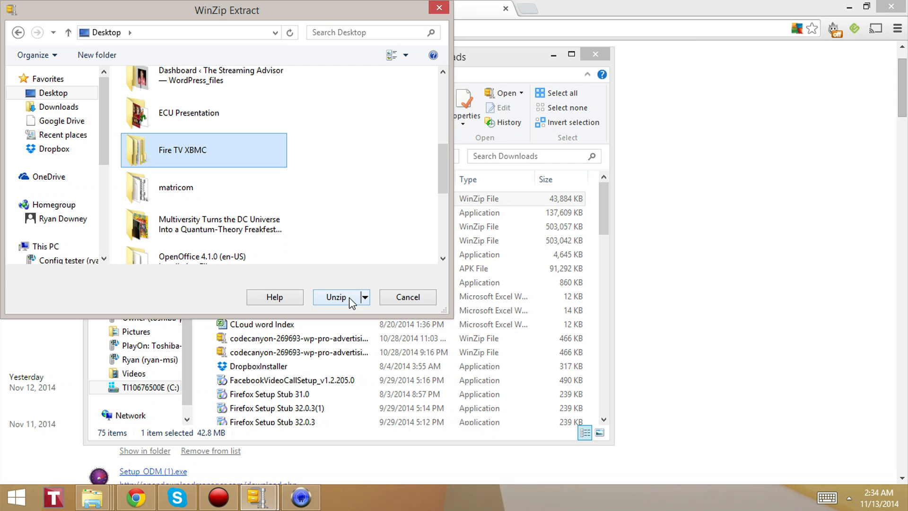
mouse_move(378, 301)
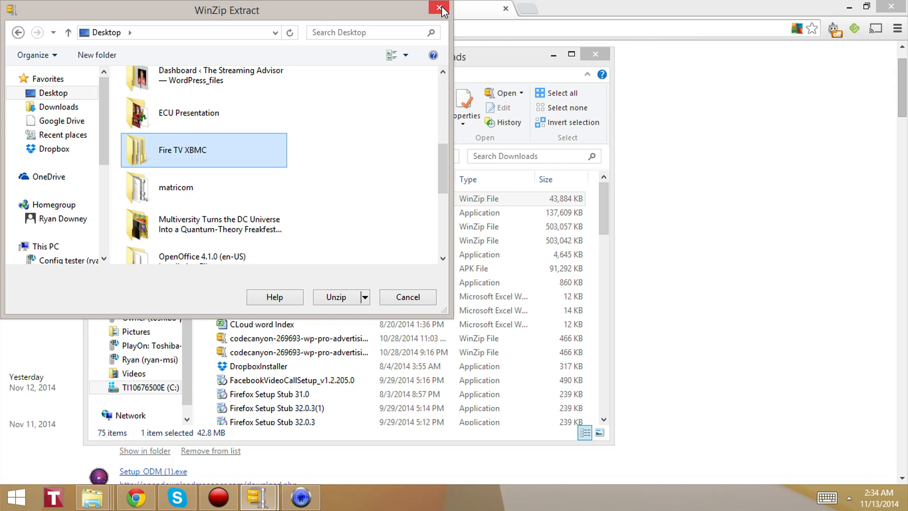
click(440, 10)
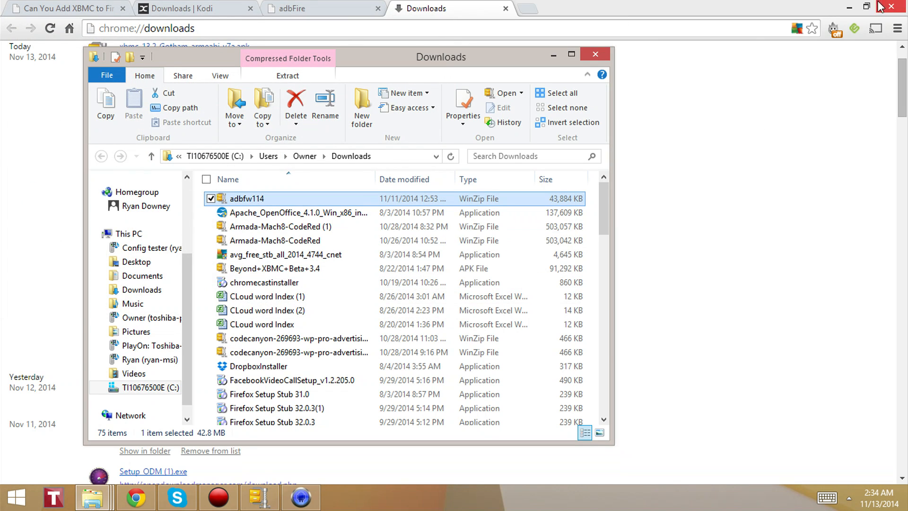
Show the desktop and browse into Fire TV XBMC > adbfw114 to reach adbFire.exe.
click(896, 7)
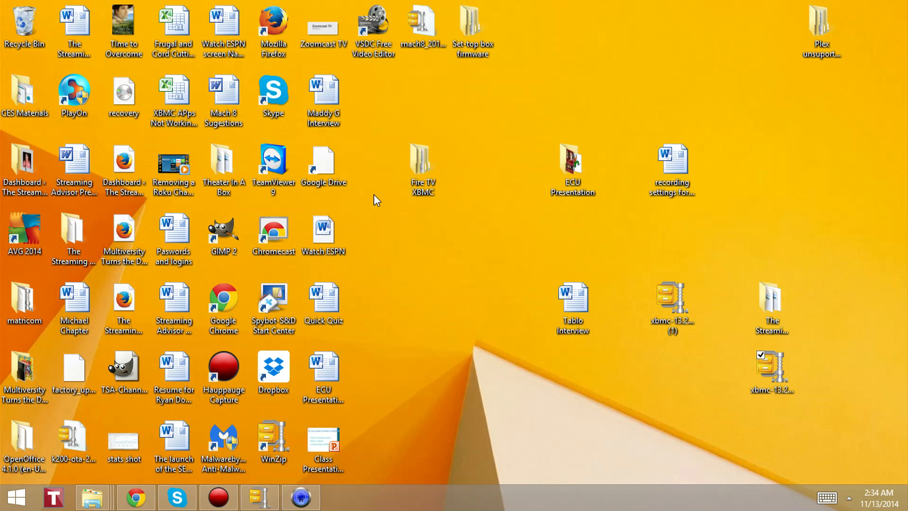
mouse_move(444, 207)
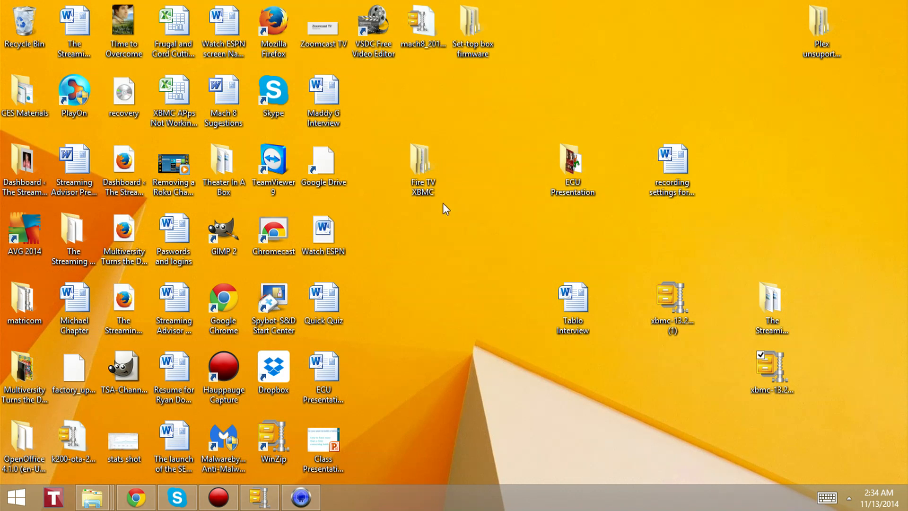
double_click(422, 159)
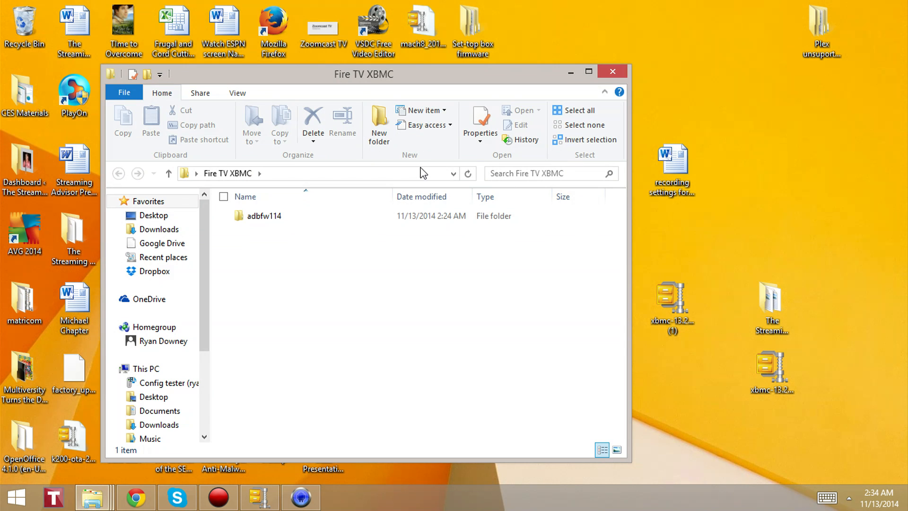
mouse_move(285, 311)
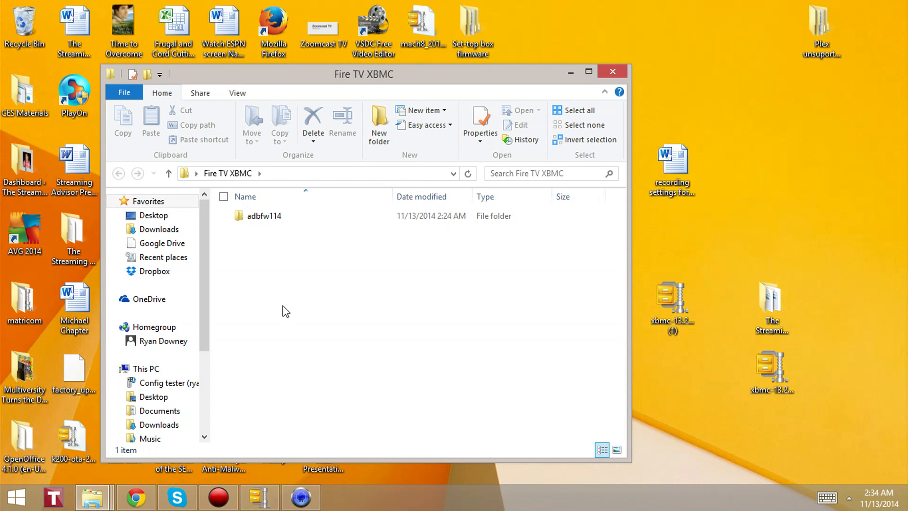
click(264, 216)
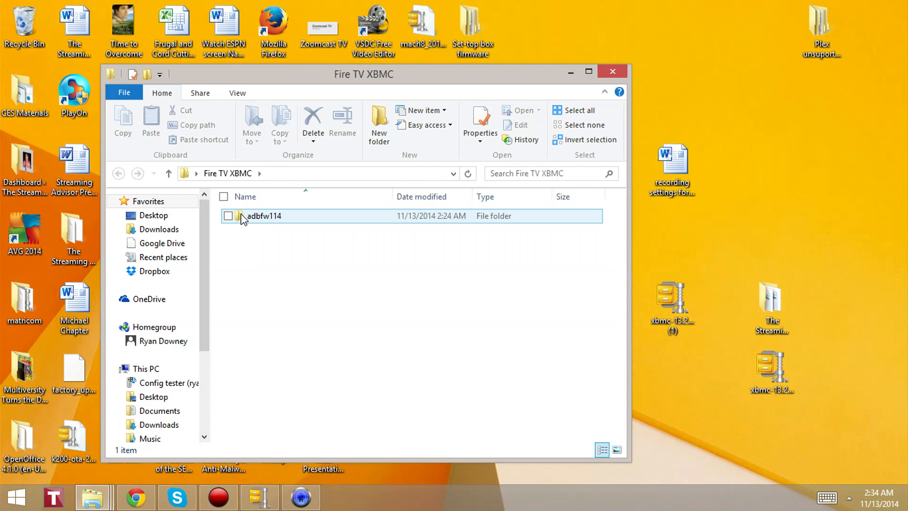
double_click(264, 216)
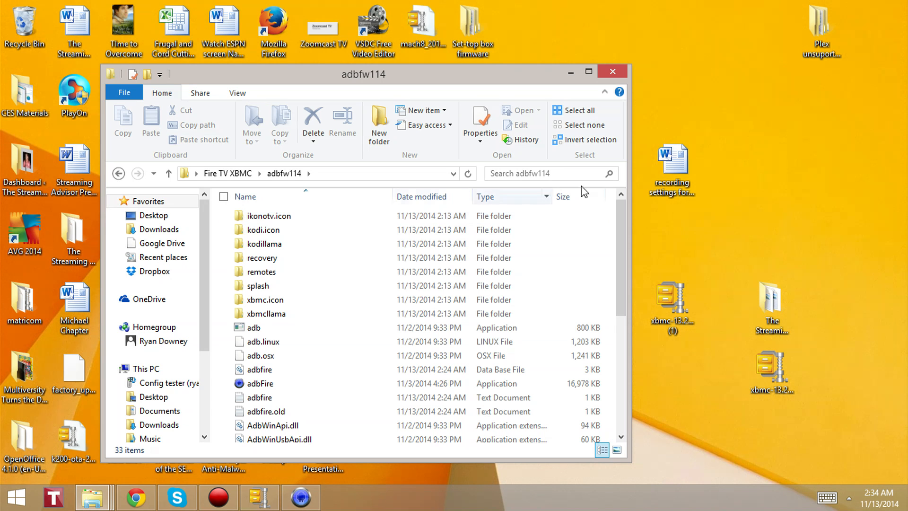
scroll(down, 3)
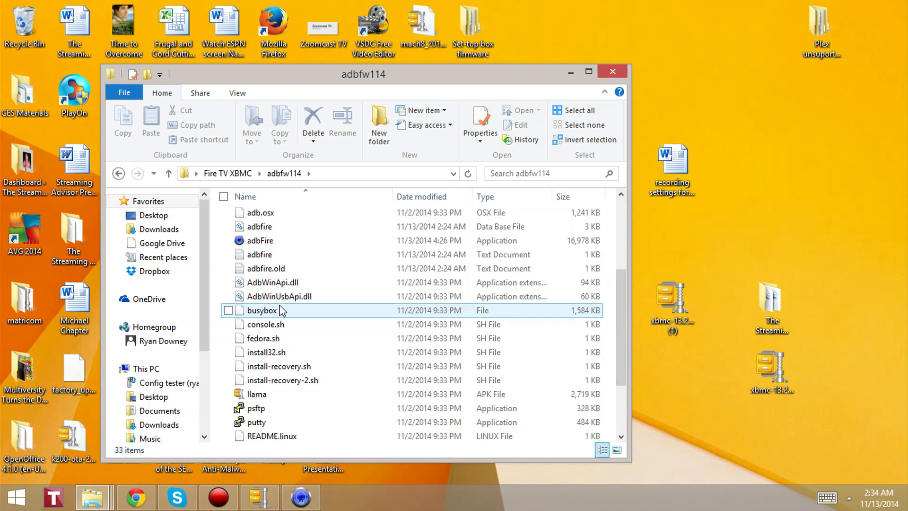
mouse_move(260, 240)
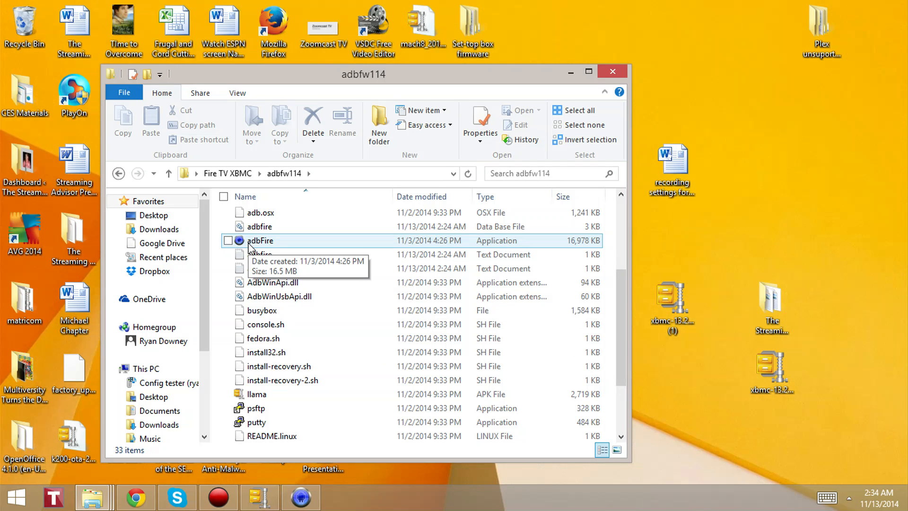
mouse_move(245, 248)
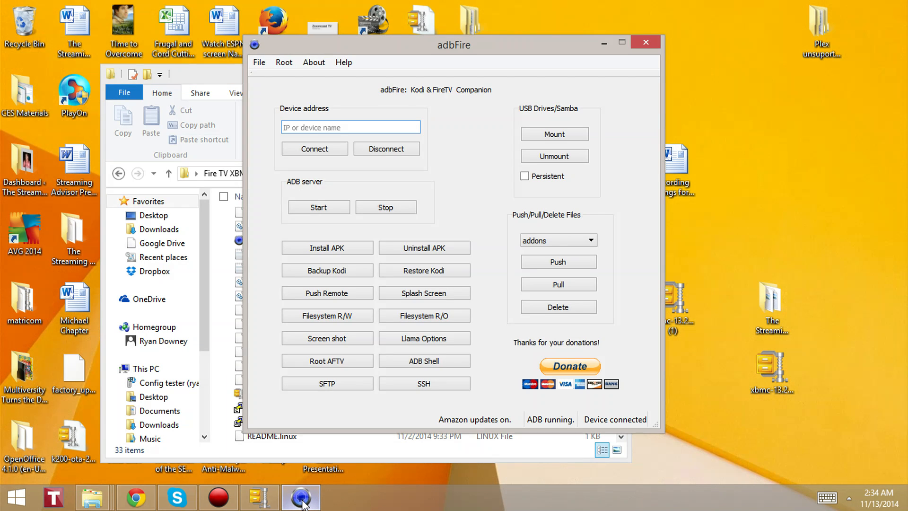
mouse_move(282, 270)
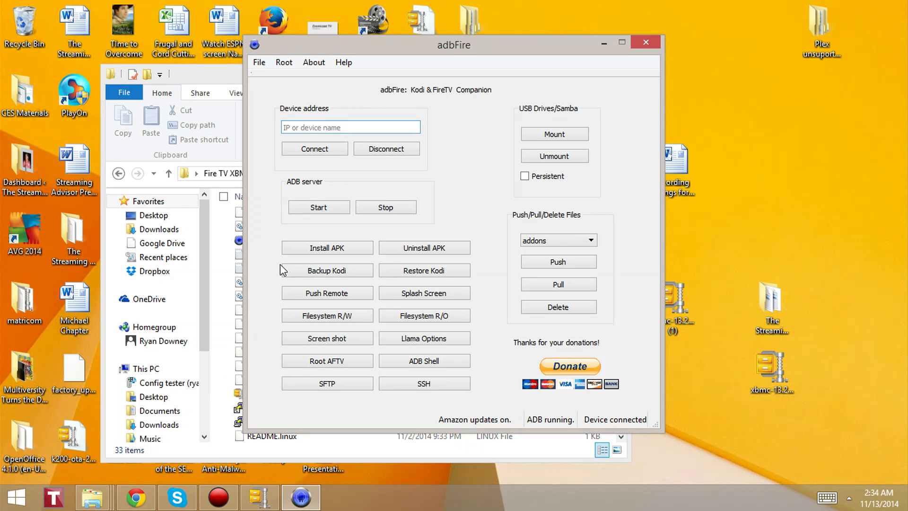
Launch adbFire and focus its empty device address field.
click(349, 128)
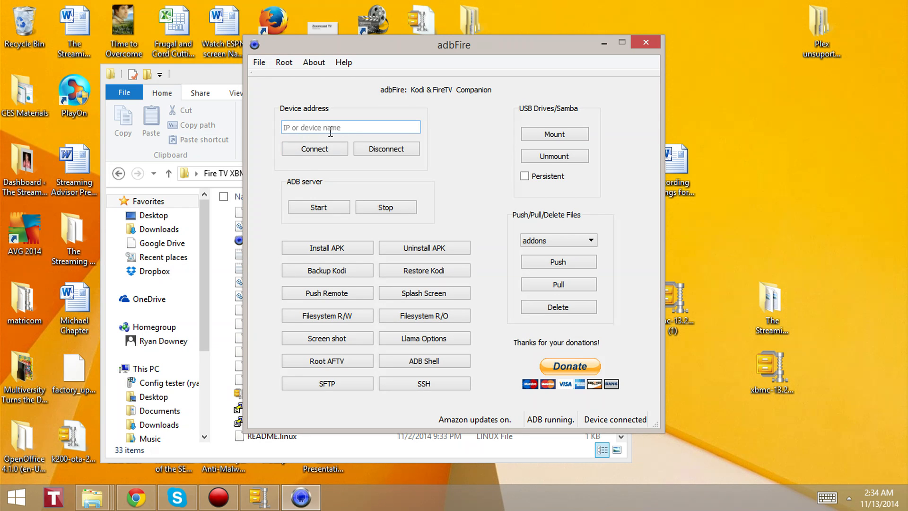
click(350, 128)
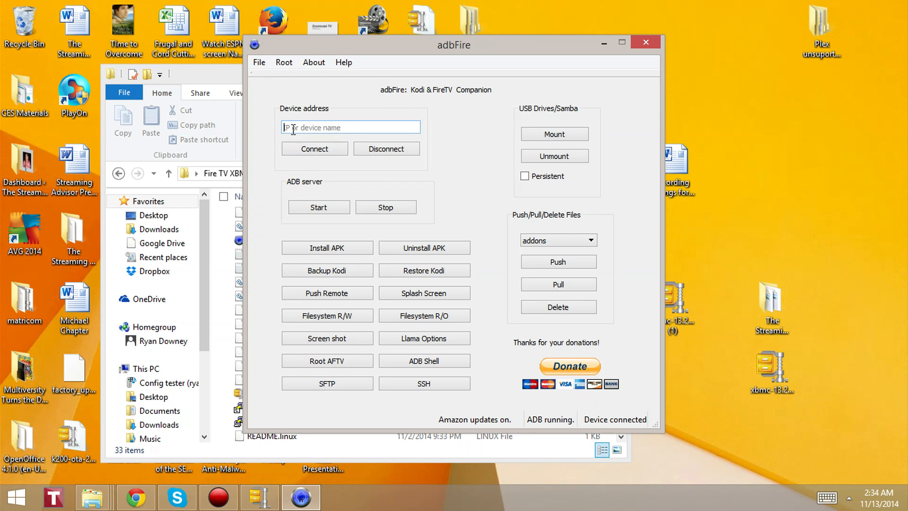
mouse_move(328, 235)
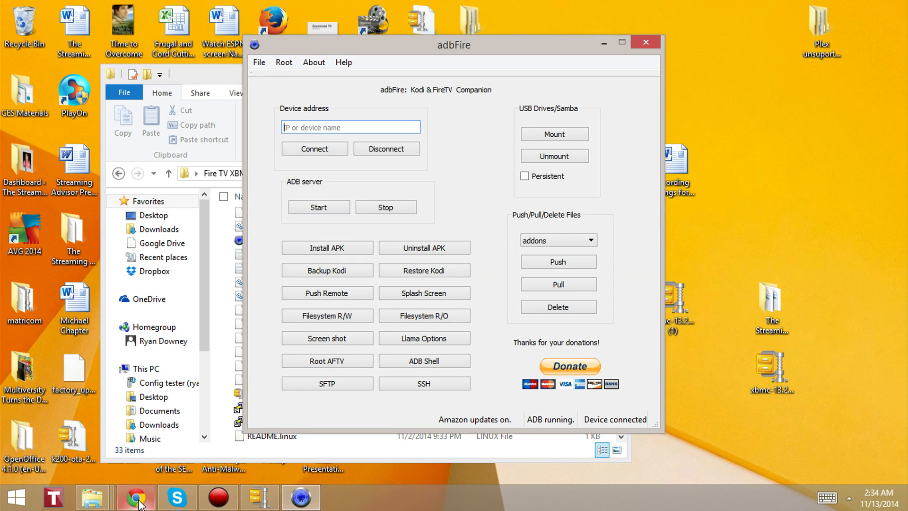
Return to the Streaming Advisor tutorial tab and reach the Fire TV IP address steps.
click(136, 497)
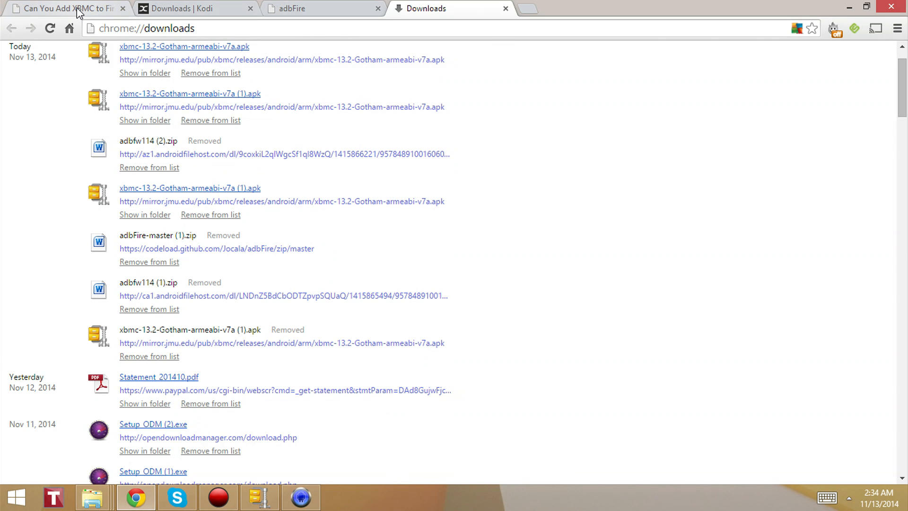
click(65, 9)
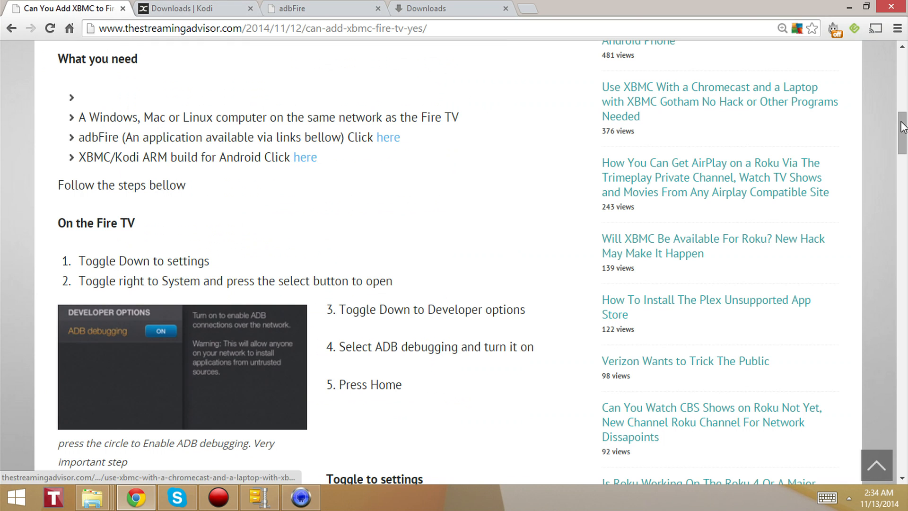
scroll(down, 3)
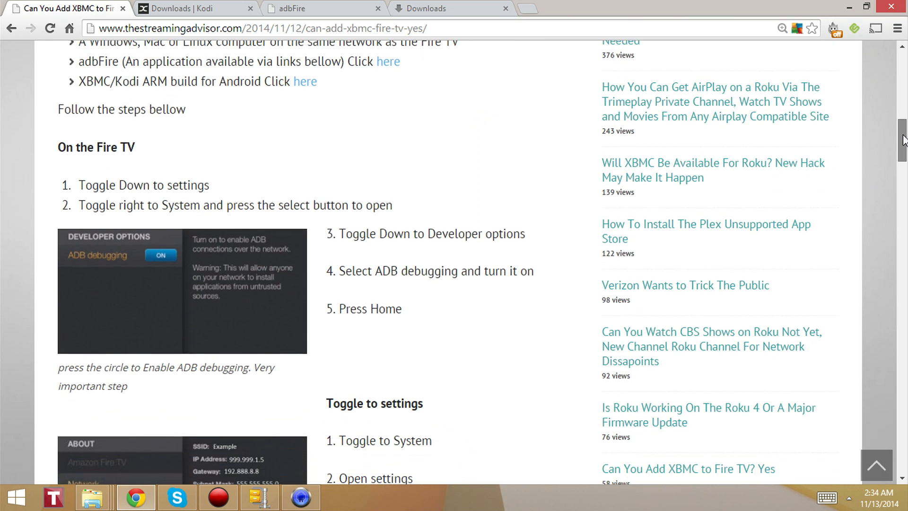
scroll(down, 3)
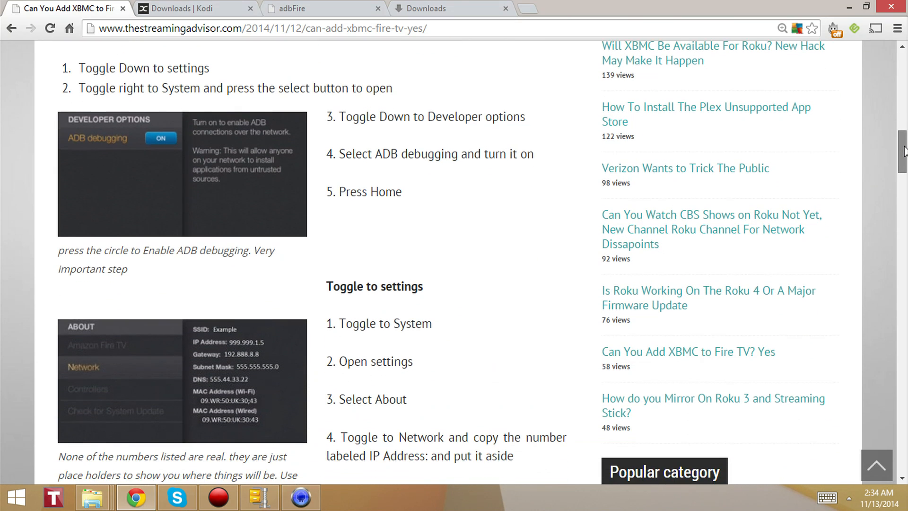
scroll(down, 3)
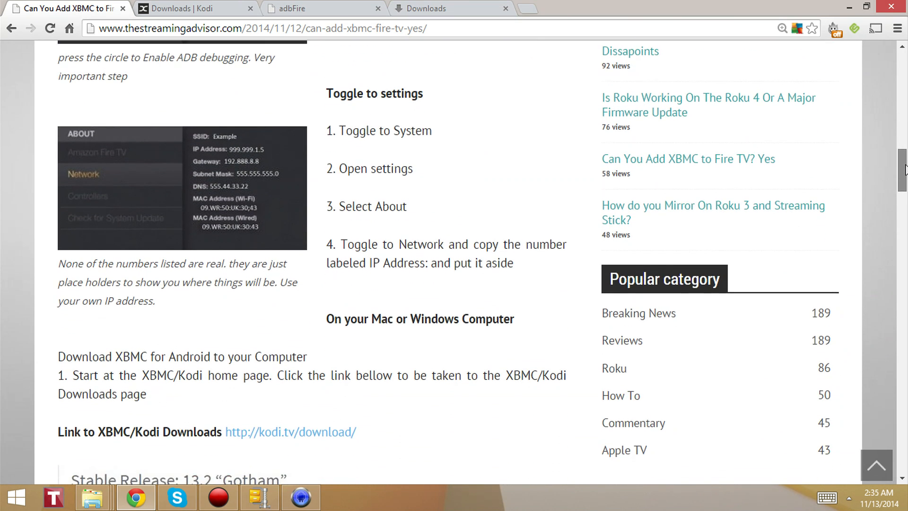
scroll(down, 3)
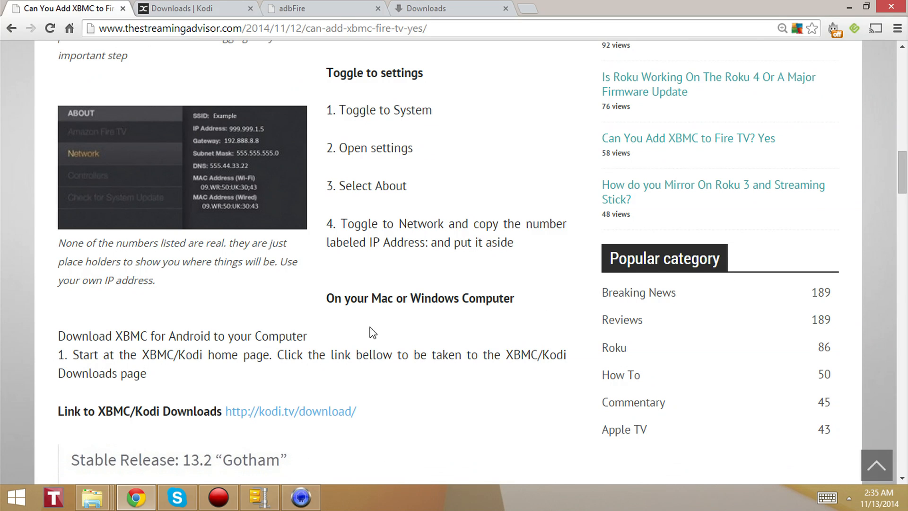
mouse_move(215, 195)
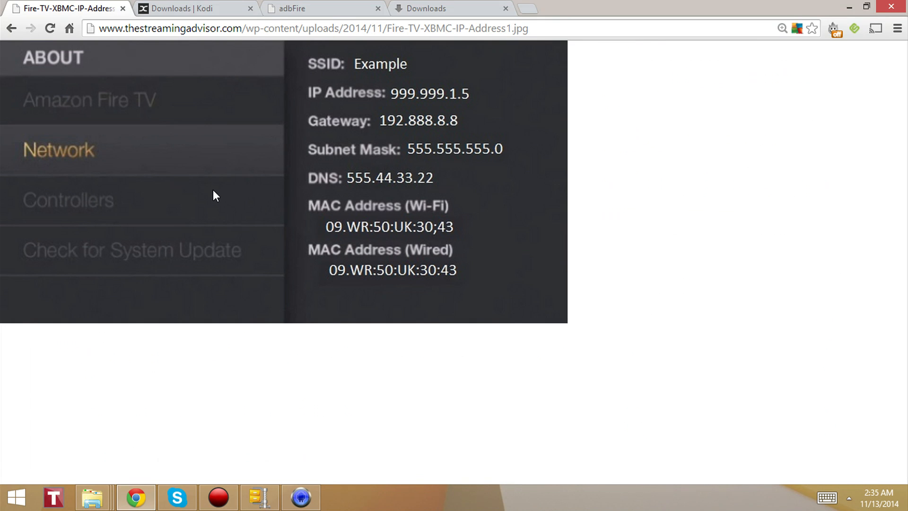
mouse_move(290, 278)
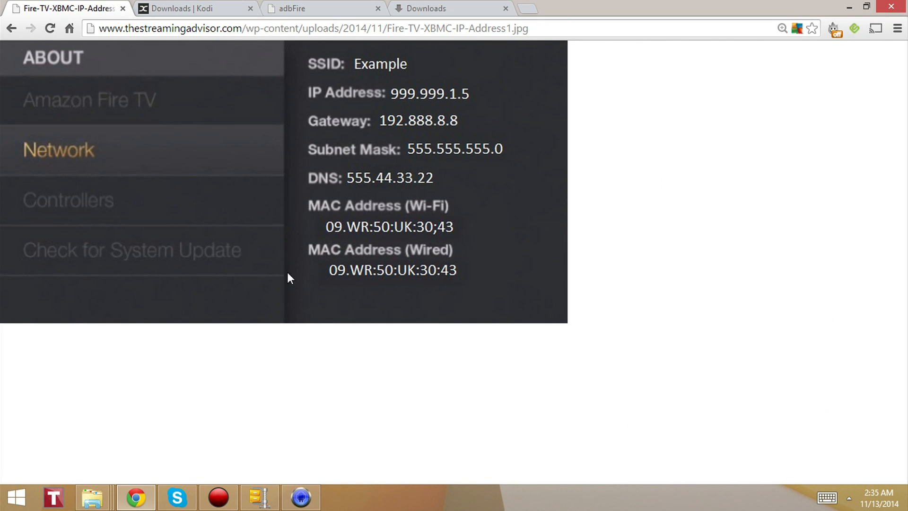
mouse_move(362, 119)
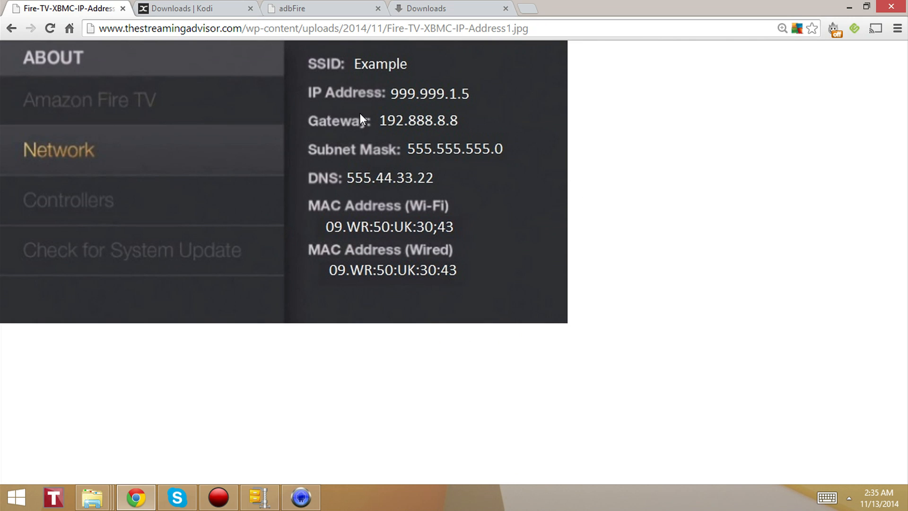
mouse_move(365, 111)
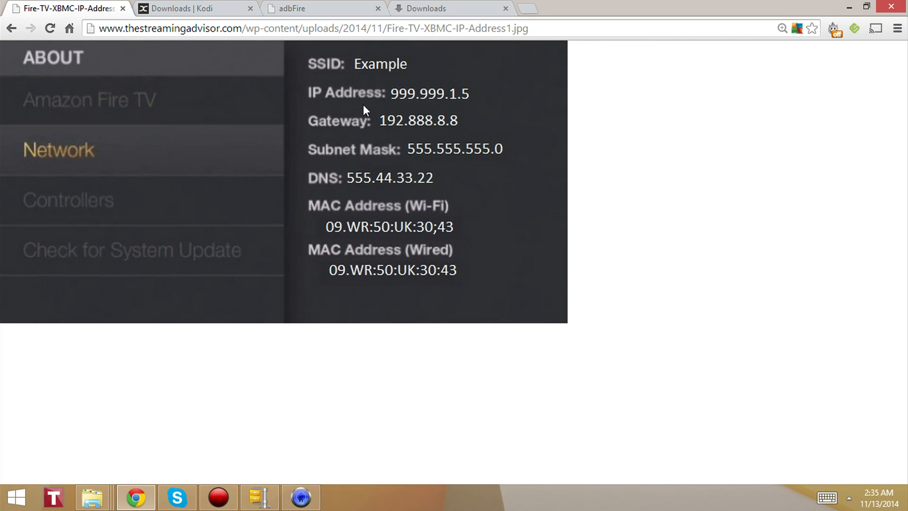
mouse_move(404, 104)
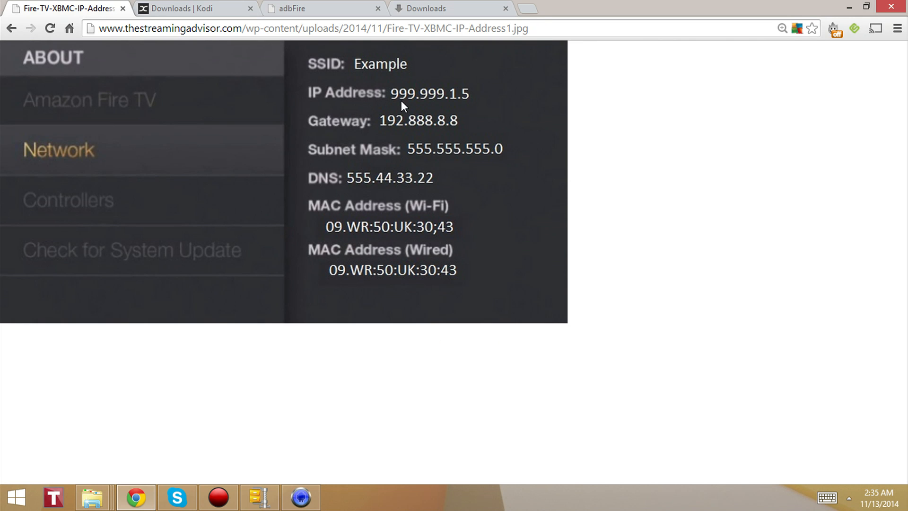
mouse_move(414, 106)
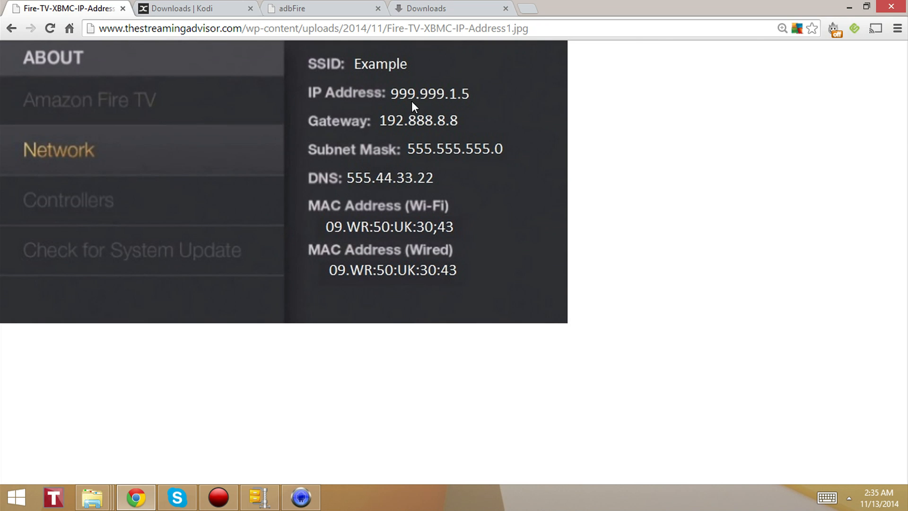
mouse_move(429, 107)
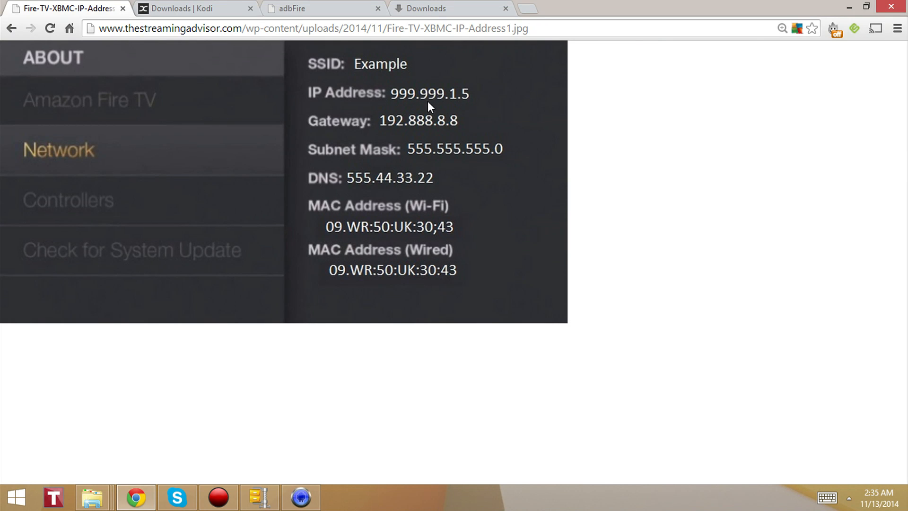
mouse_move(469, 108)
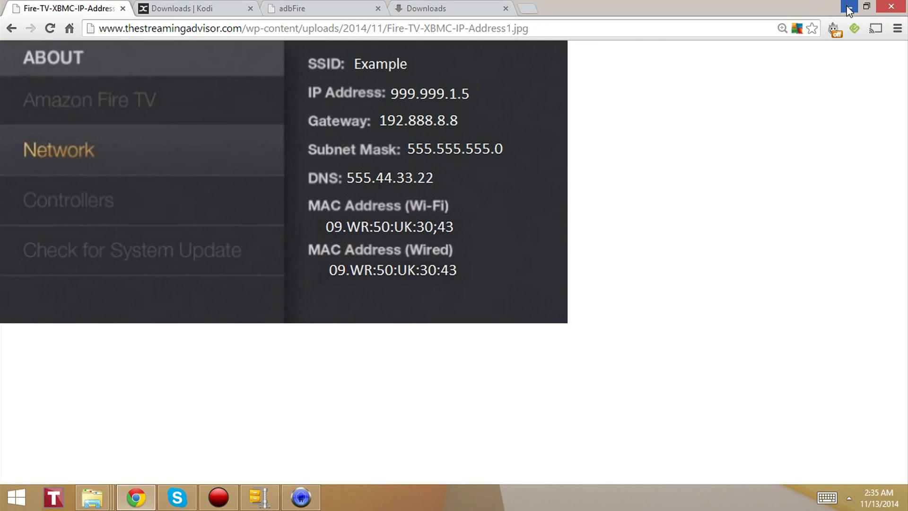
mouse_move(365, 162)
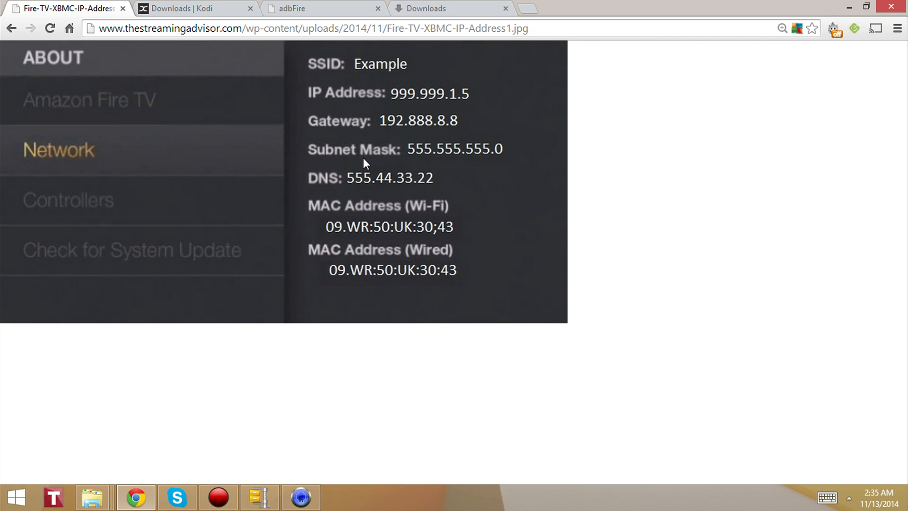
mouse_move(385, 249)
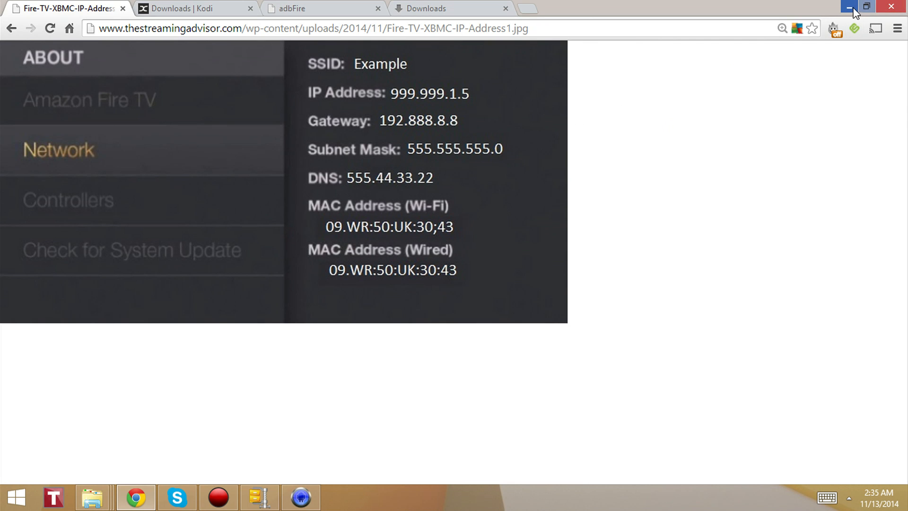
Minimize Chrome and focus adbFire's Device address box for the Fire TV IP.
click(847, 7)
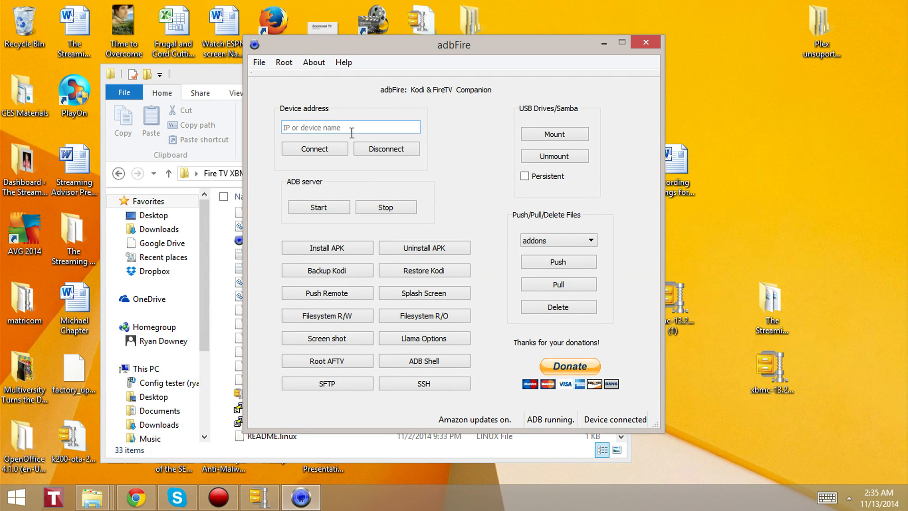
mouse_move(349, 127)
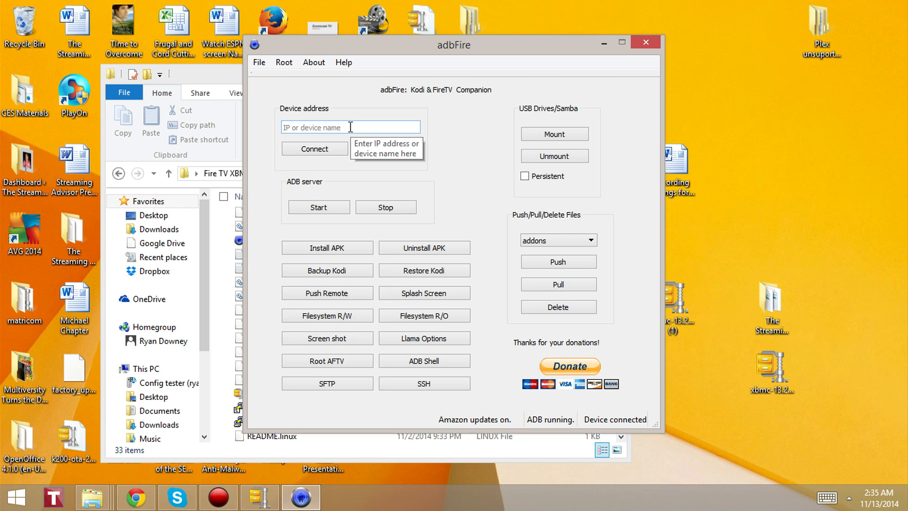
click(313, 148)
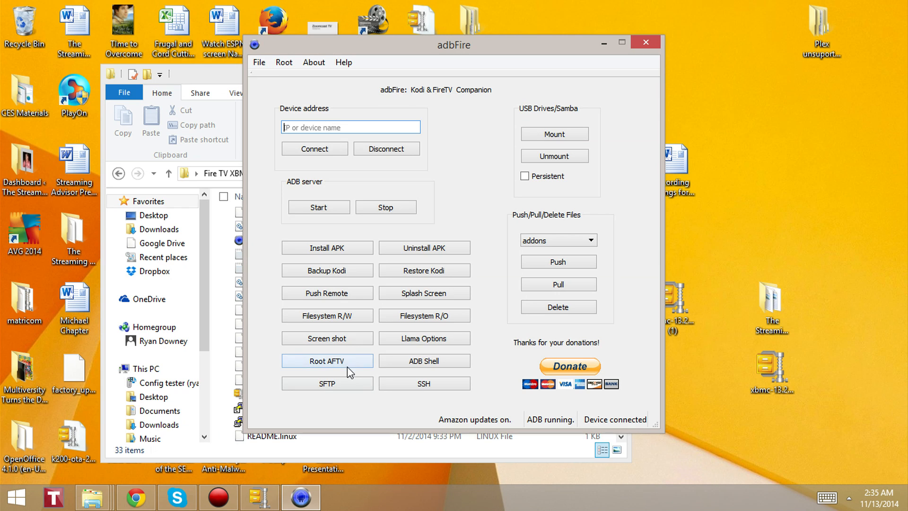
mouse_move(325, 251)
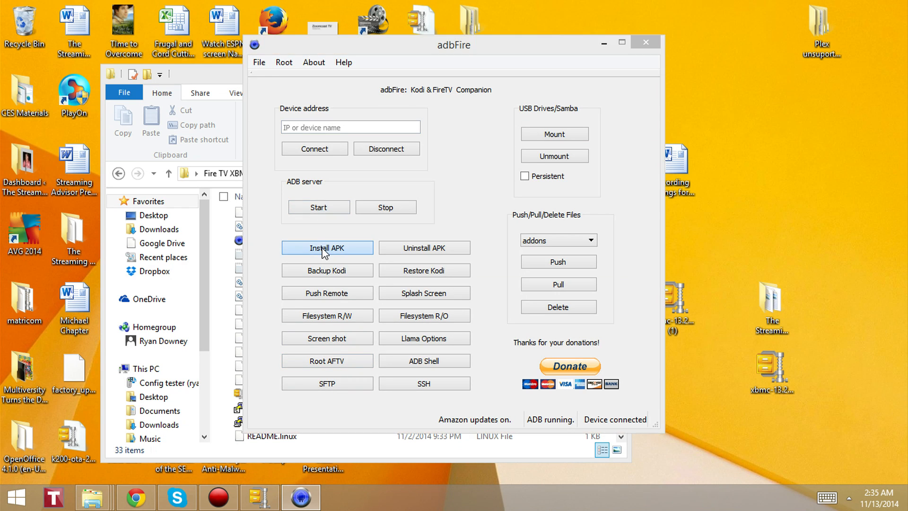
Start Install APK and browse the Desktop folder for the XBMC APK.
click(327, 248)
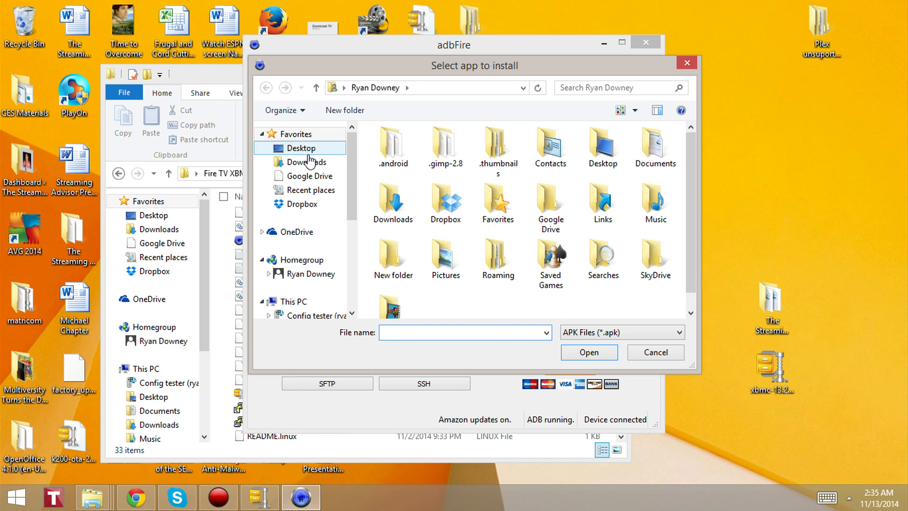
click(300, 147)
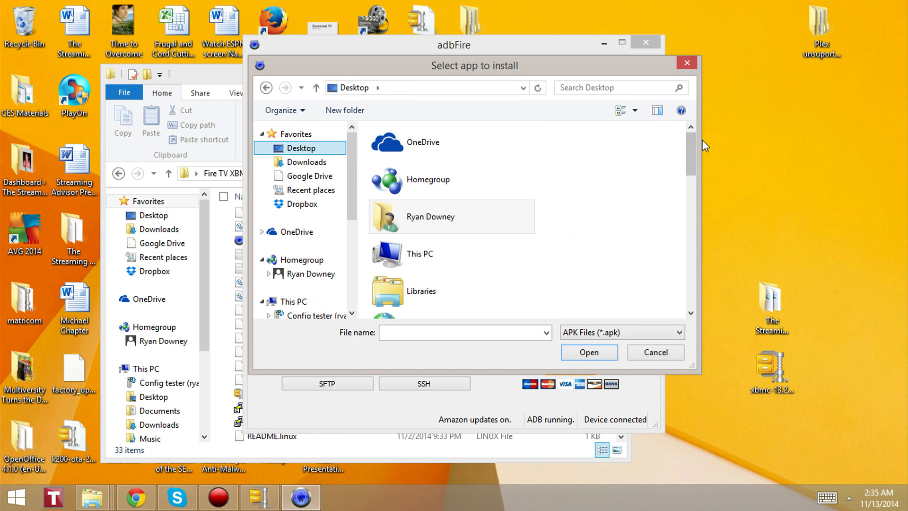
scroll(down, 3)
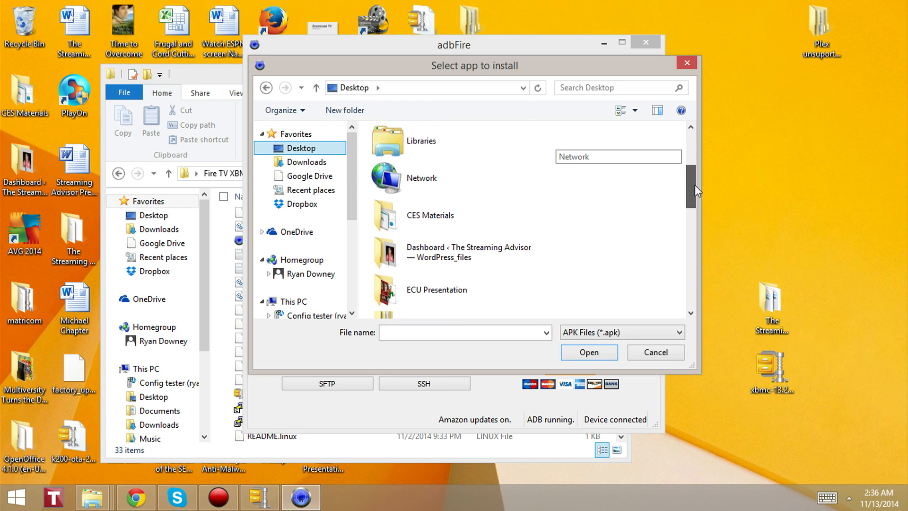
scroll(down, 3)
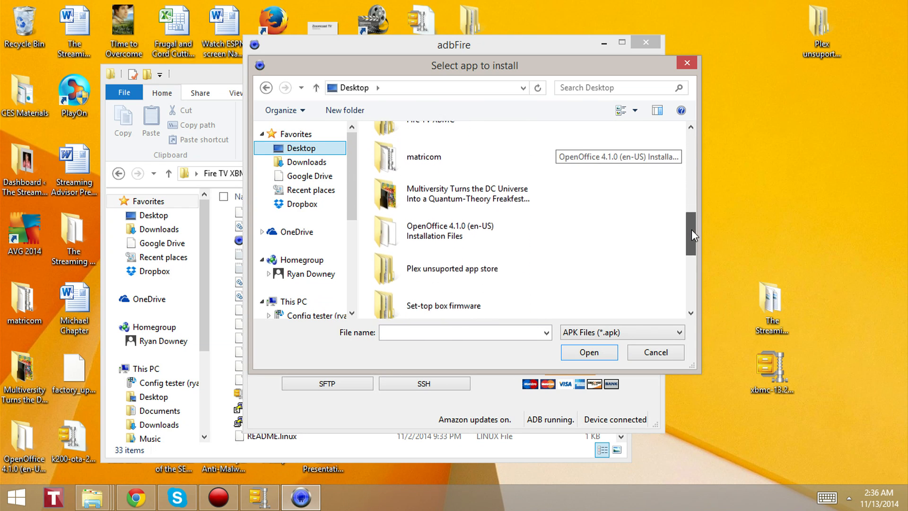
scroll(down, 3)
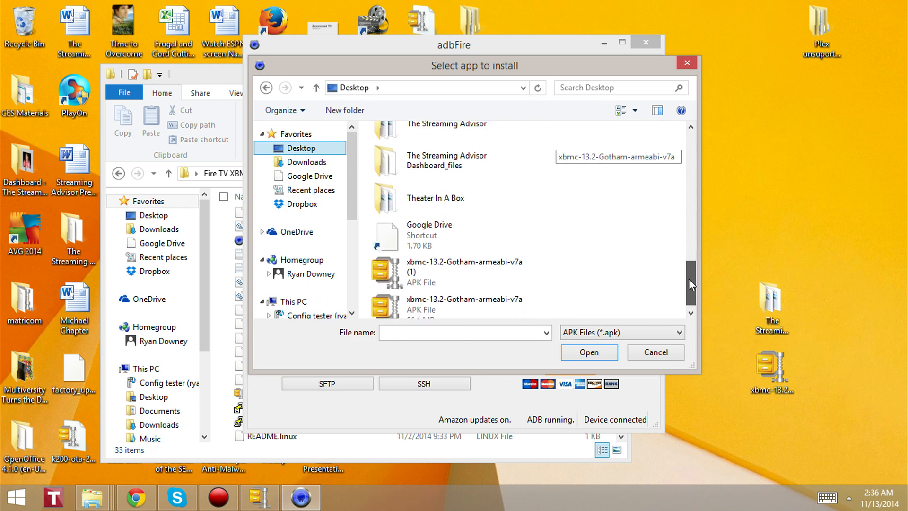
scroll(down, 3)
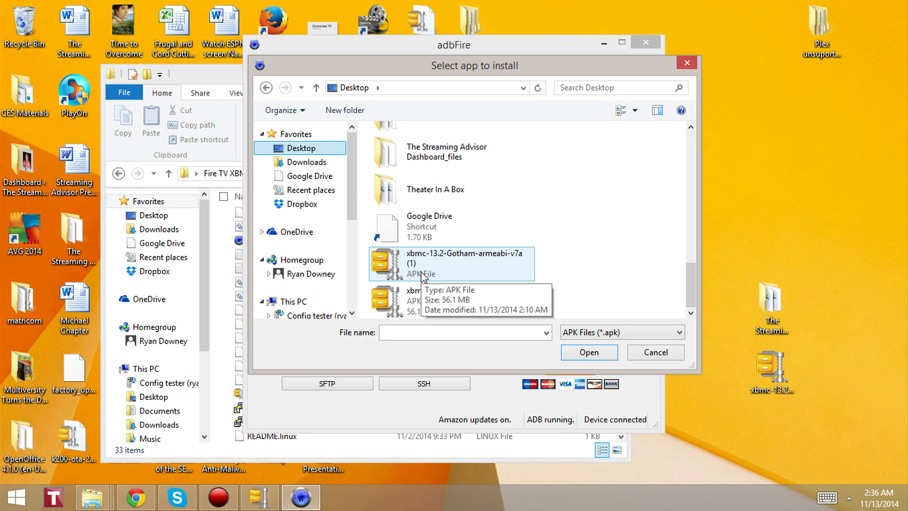
click(305, 273)
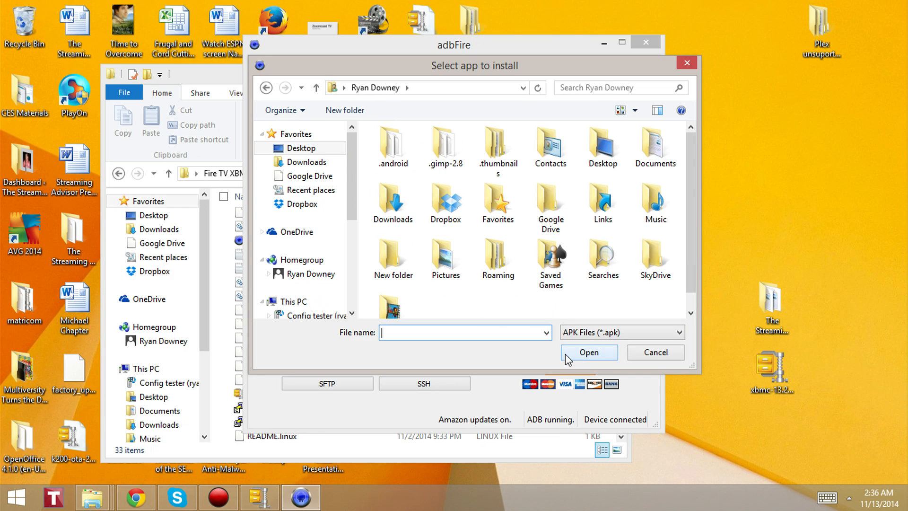
mouse_move(697, 191)
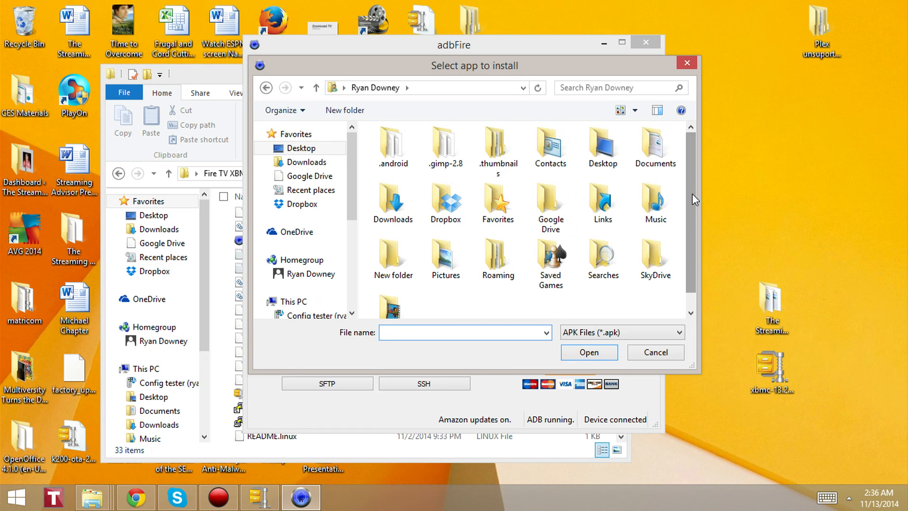
Select xbmc-13.2-Gotham-armeabi-v7a (1).apk from the Desktop and confirm with Open.
click(301, 149)
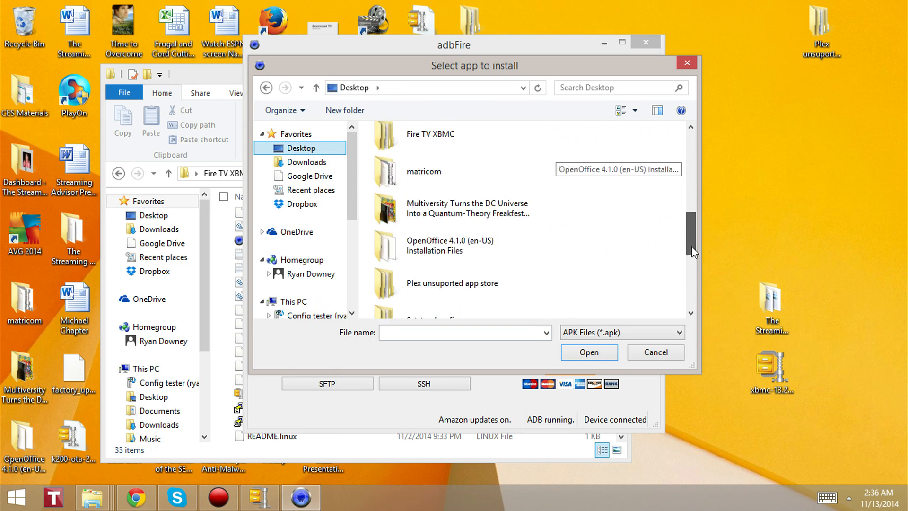
click(452, 293)
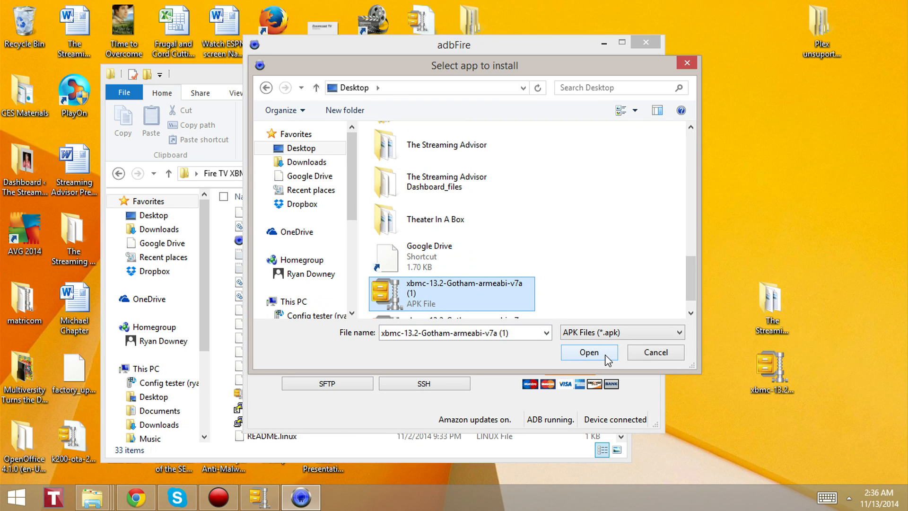
click(588, 352)
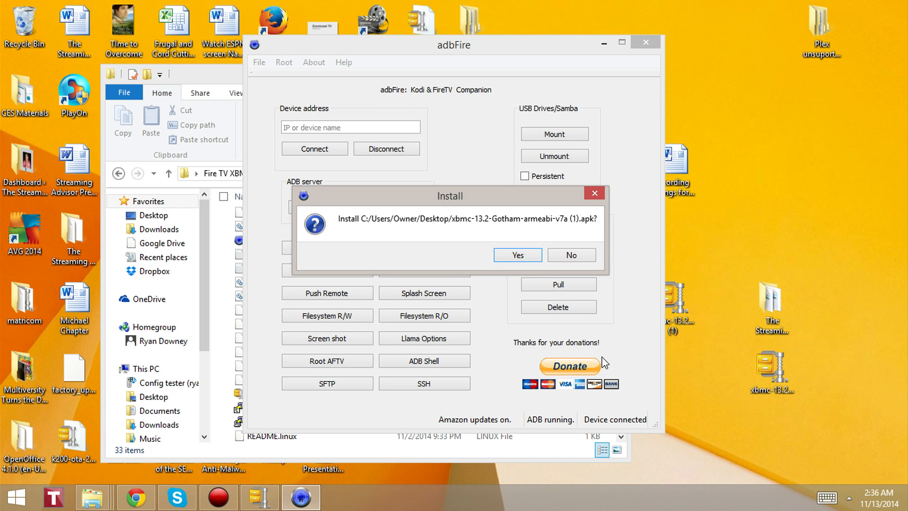
mouse_move(617, 273)
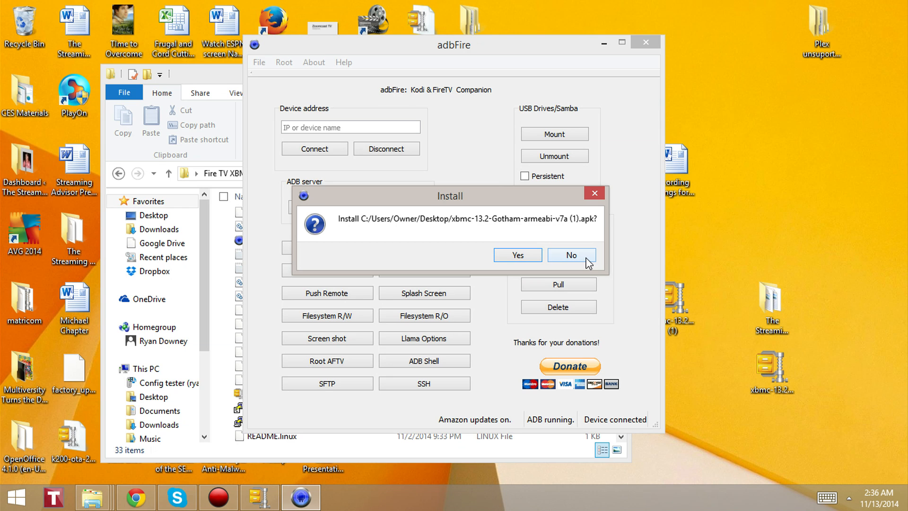
Decline the XBMC APK install confirmation with No.
click(570, 255)
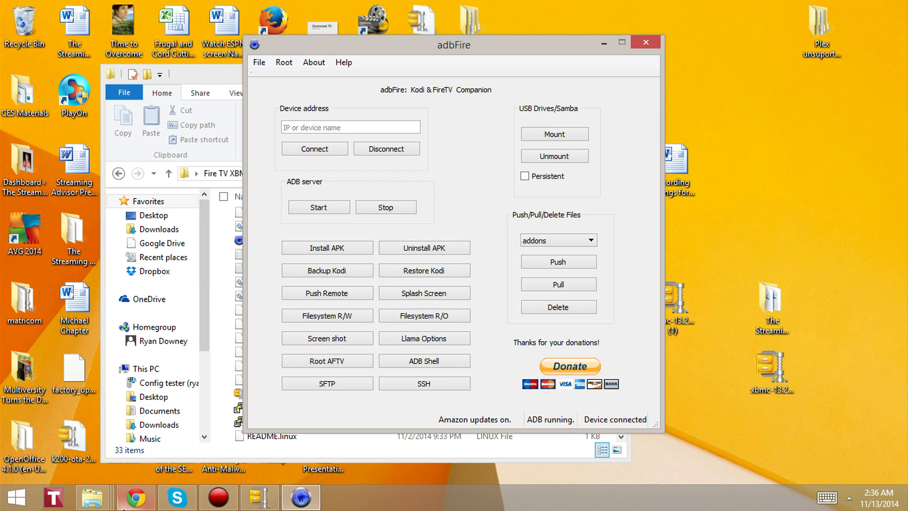
Return to the tutorial article in Chrome and reach the Accessing XBMC section.
click(136, 497)
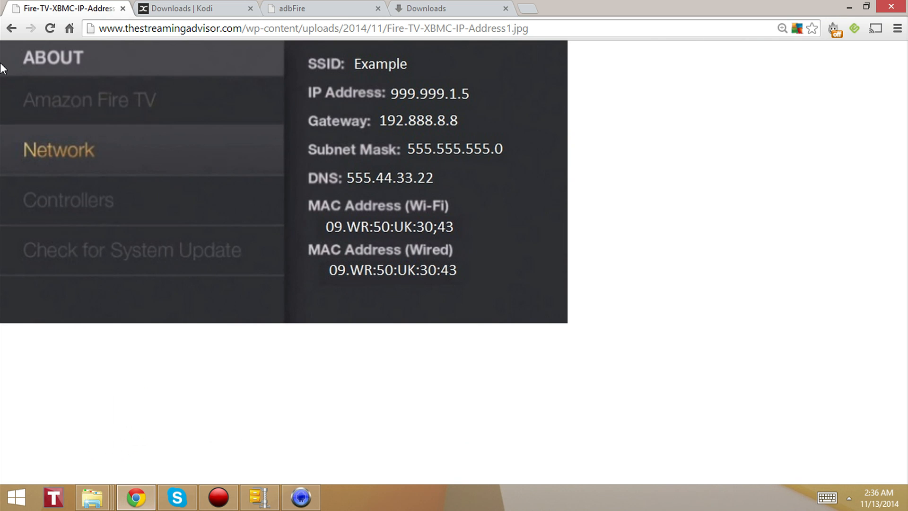
click(12, 28)
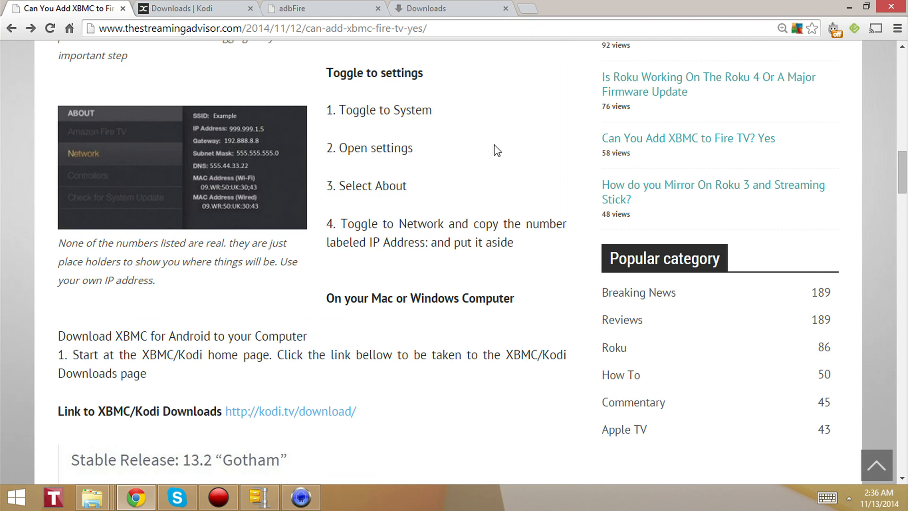
scroll(down, 3)
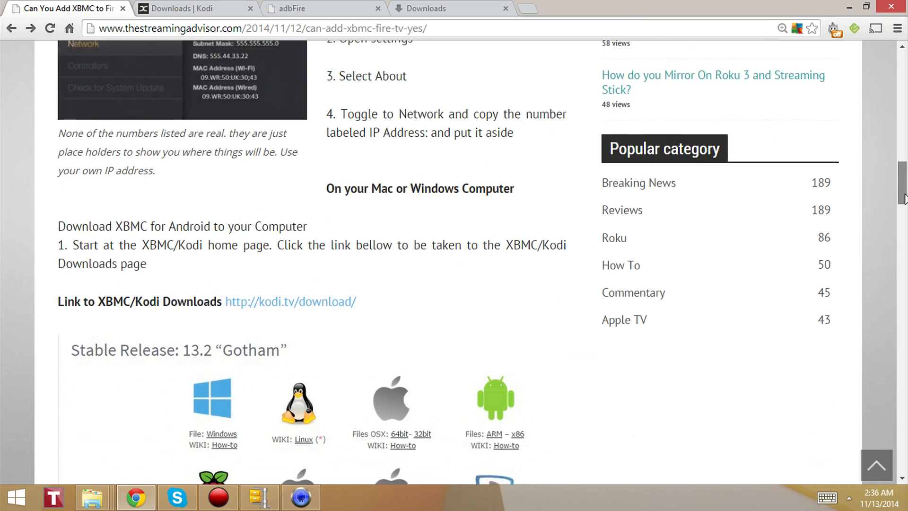
scroll(down, 3)
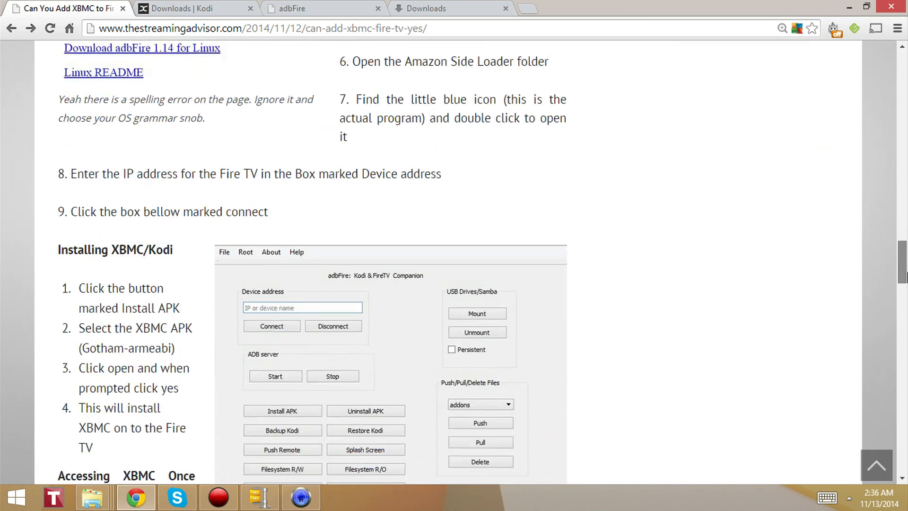
scroll(down, 3)
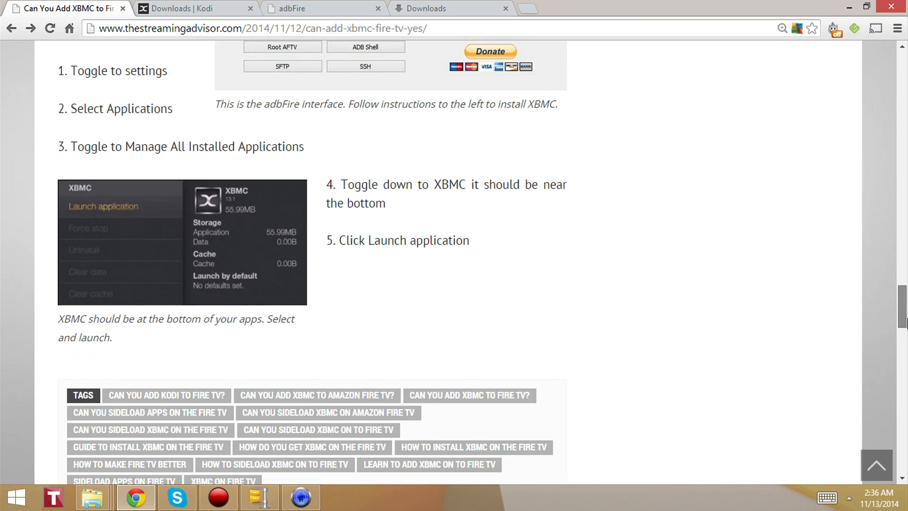
scroll(down, 3)
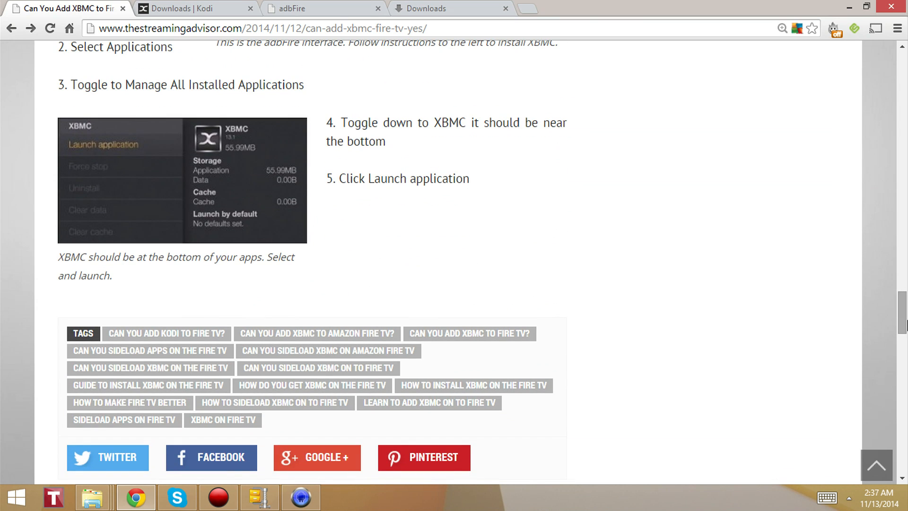
mouse_move(268, 146)
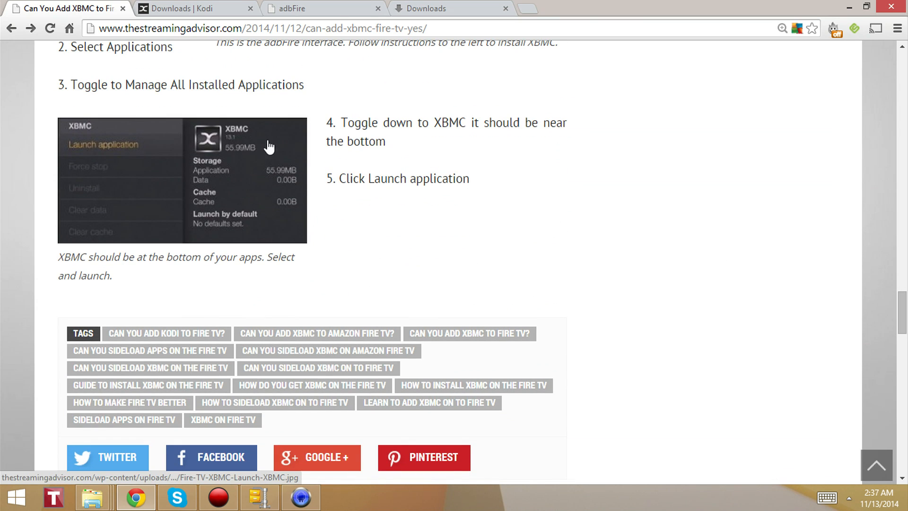
mouse_move(142, 196)
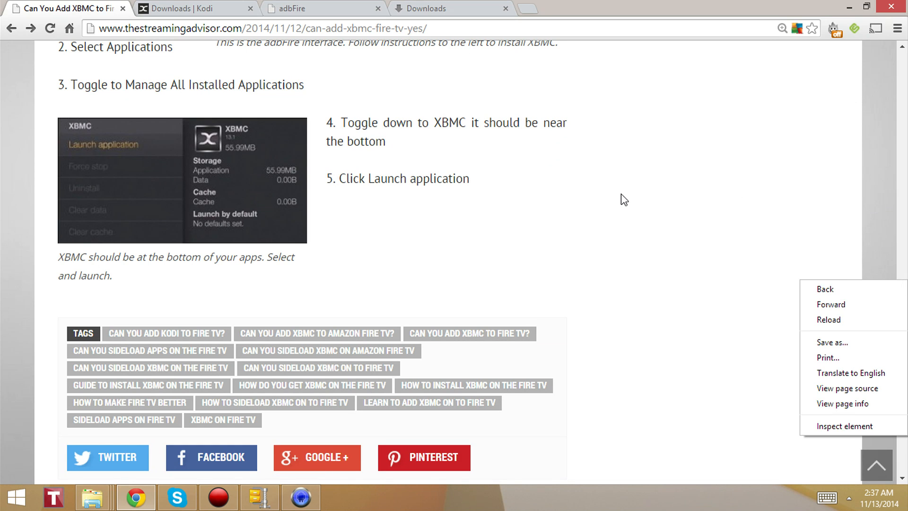
Reload the page and view the XBMC Launch application screenshot full size.
click(828, 319)
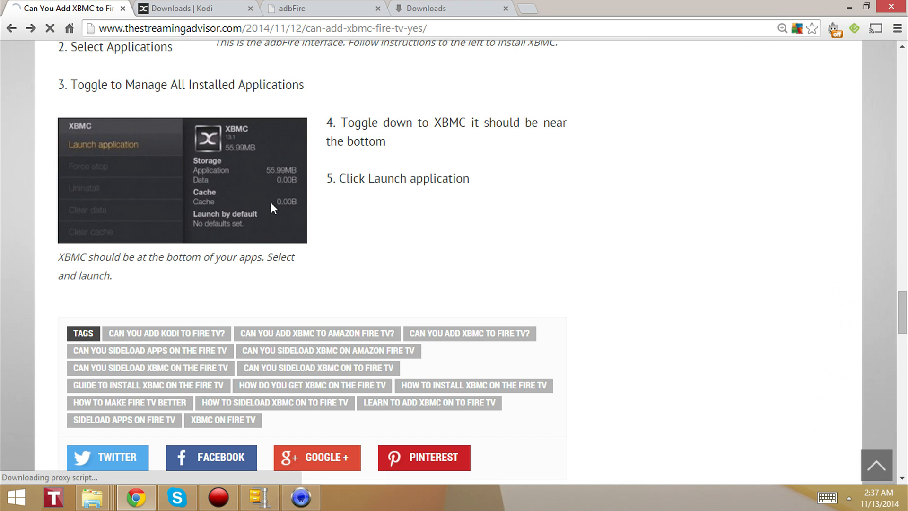
click(183, 179)
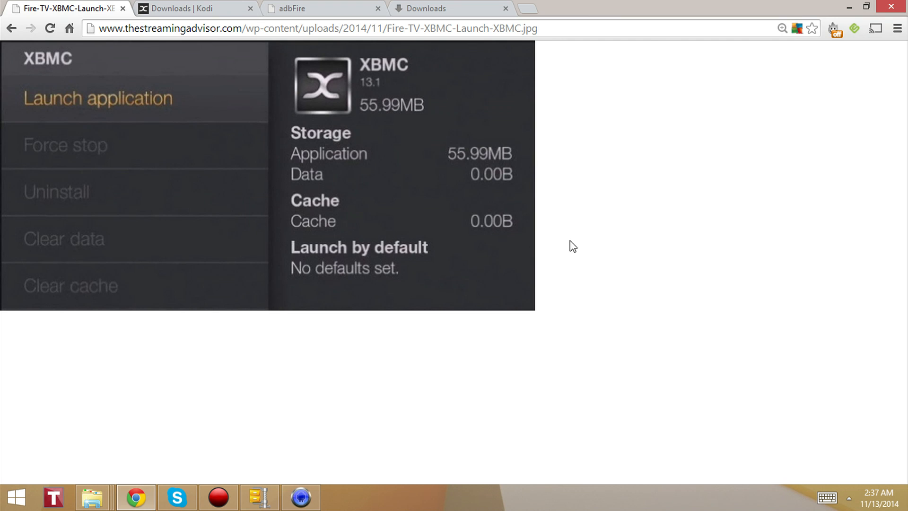
mouse_move(11, 28)
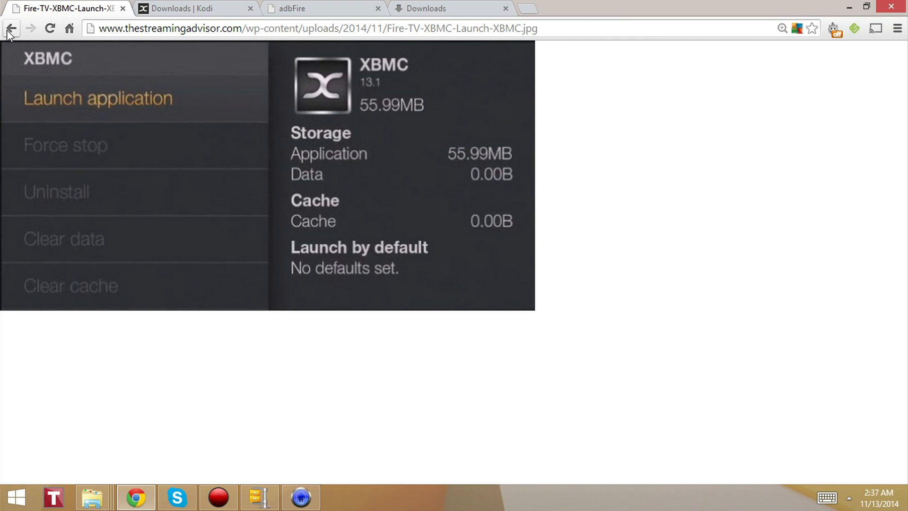
Go back to the 'Can You Add XBMC to Fire TV? Yes' article and return to its top.
click(10, 28)
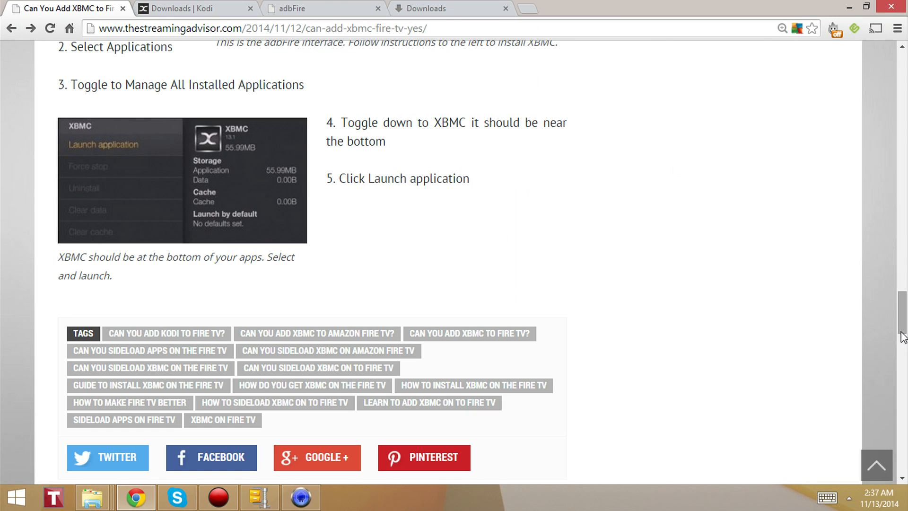
scroll(up, 3)
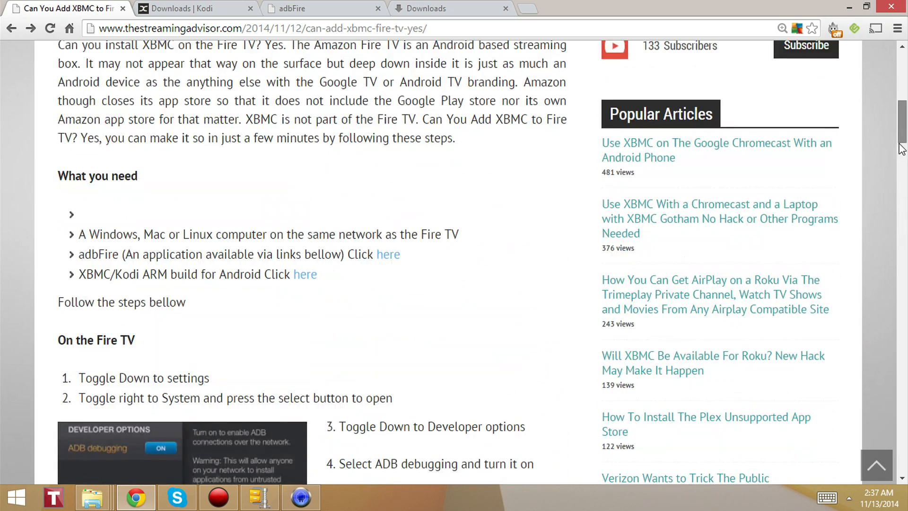
scroll(up, 3)
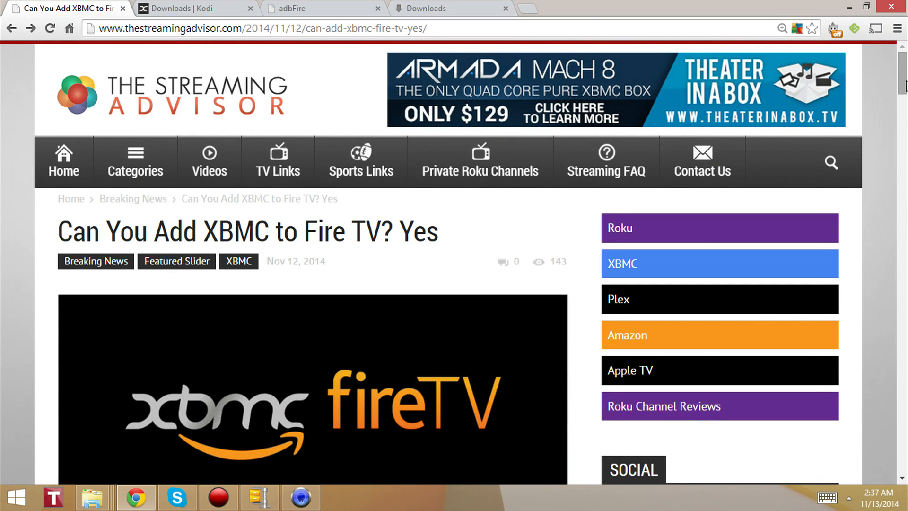
scroll(down, 3)
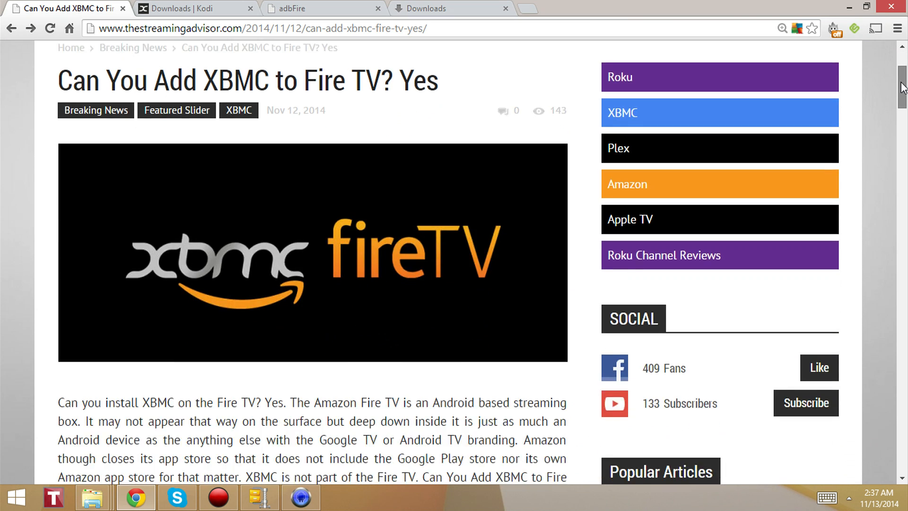
scroll(up, 3)
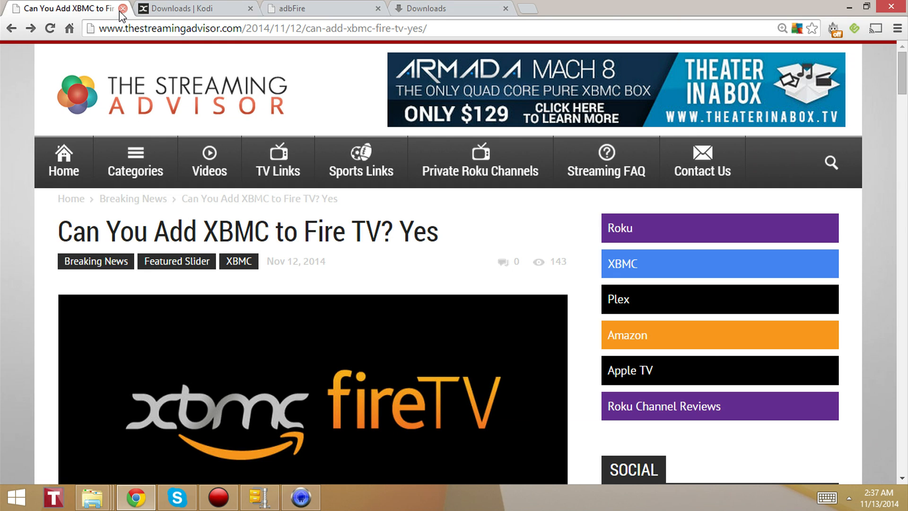
mouse_move(119, 17)
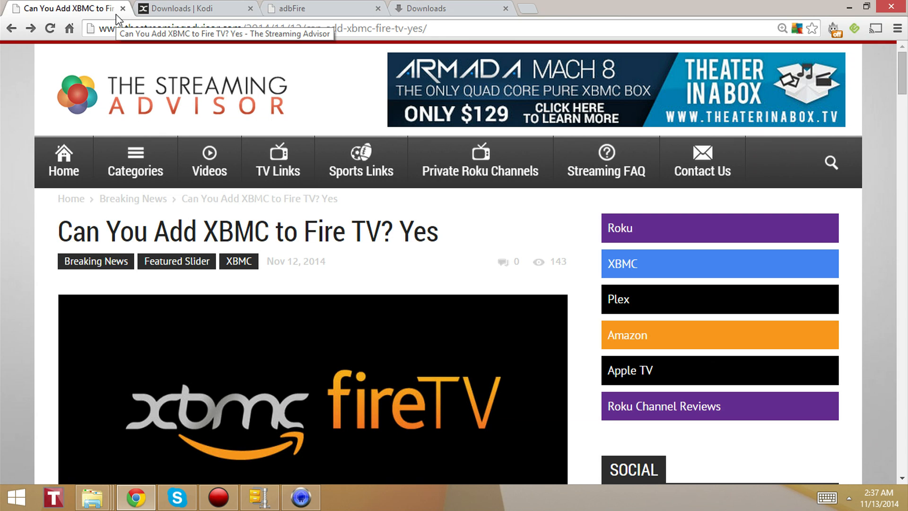
mouse_move(120, 19)
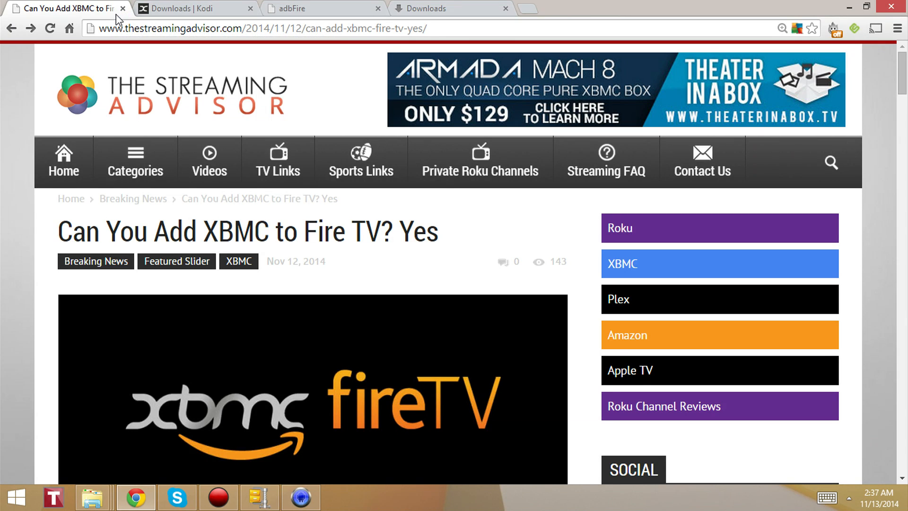